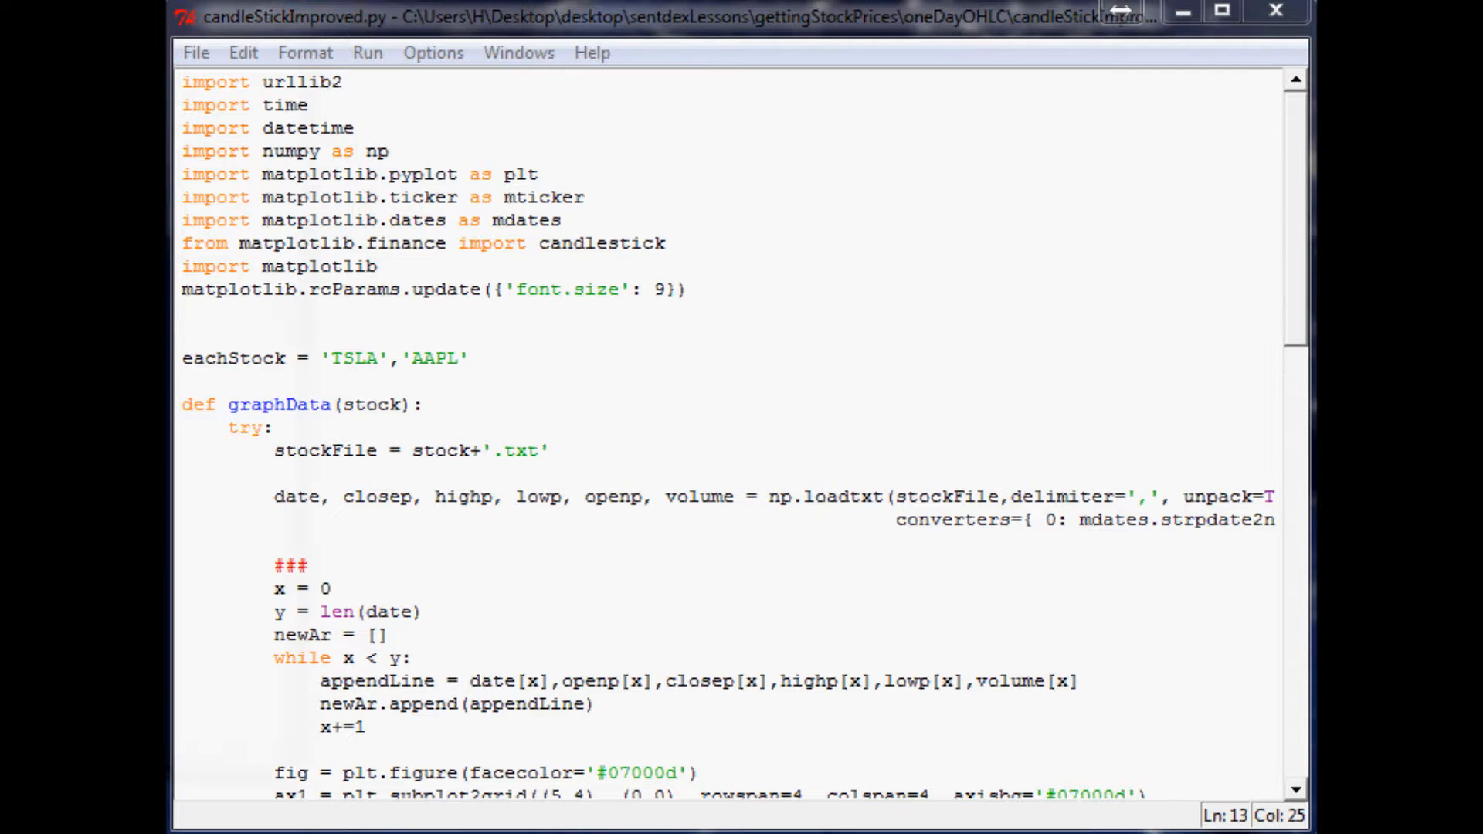
- Run candleStickImproved.py to show the TSLA candlestick chart with its volume panel
{"action": "key", "text": "F5"}
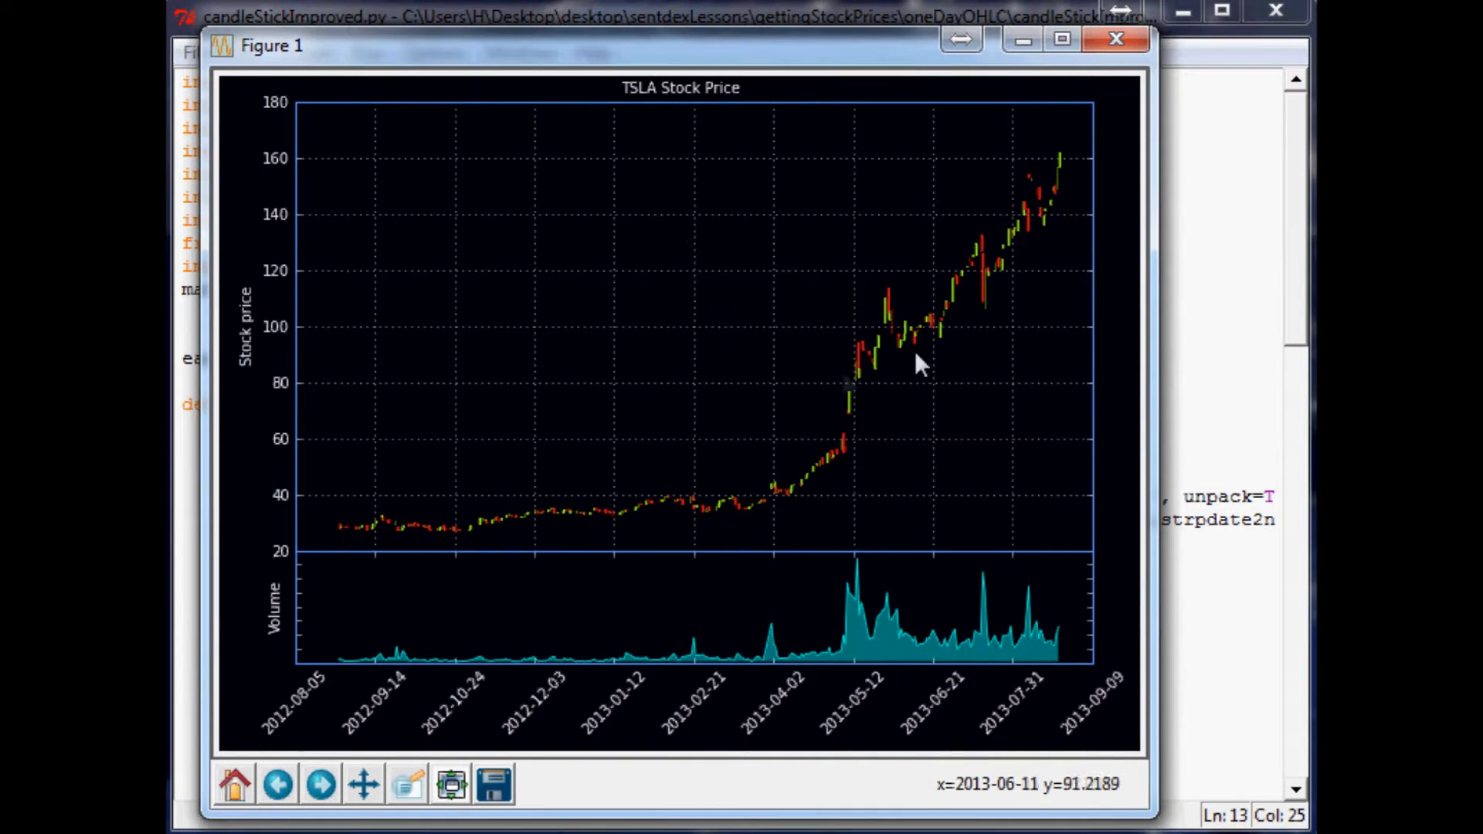
{"action": "mouse_move", "coordinate": [806, 361]}
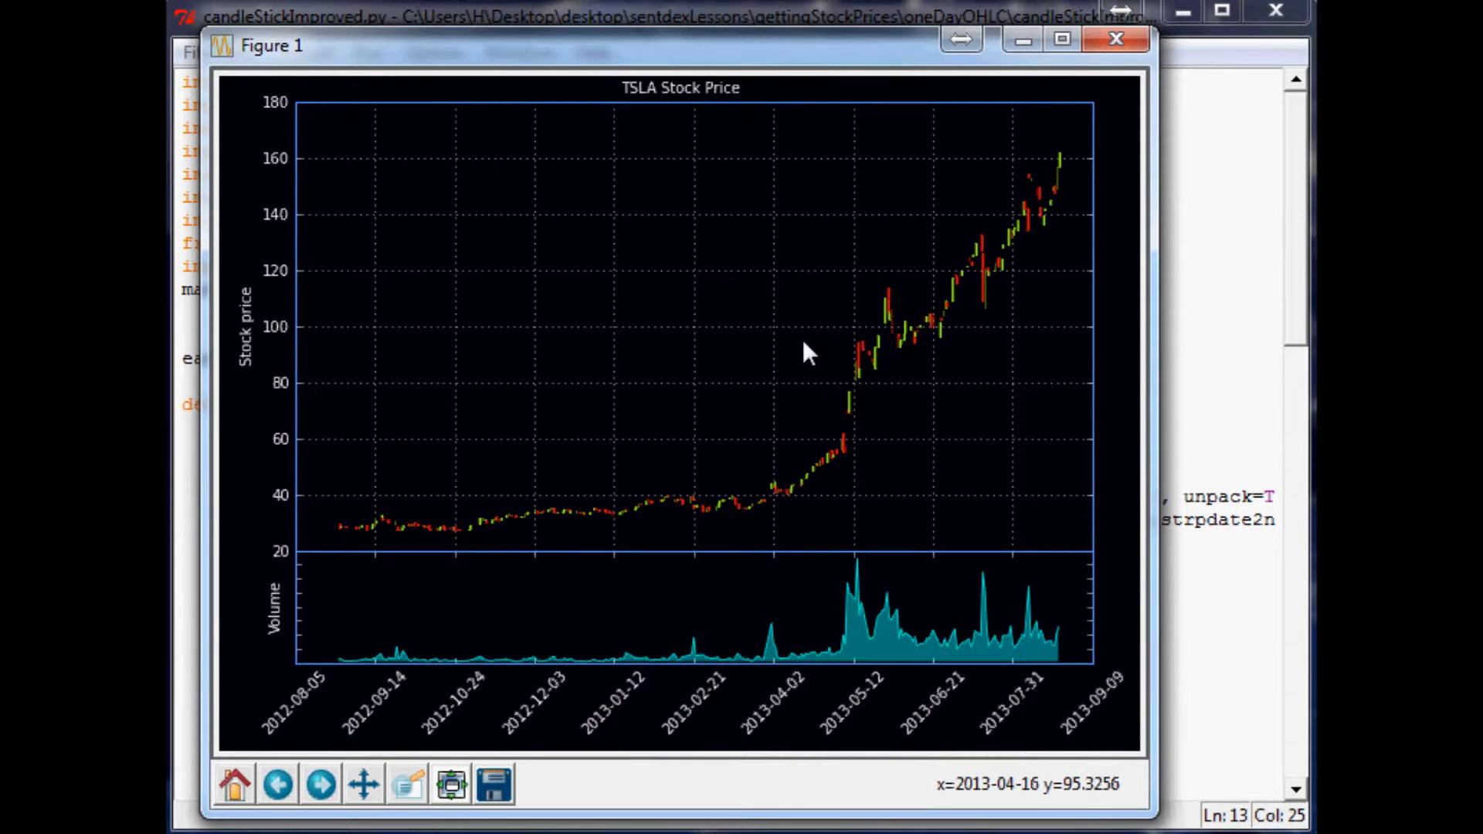
{"action": "mouse_move", "coordinate": [993, 239]}
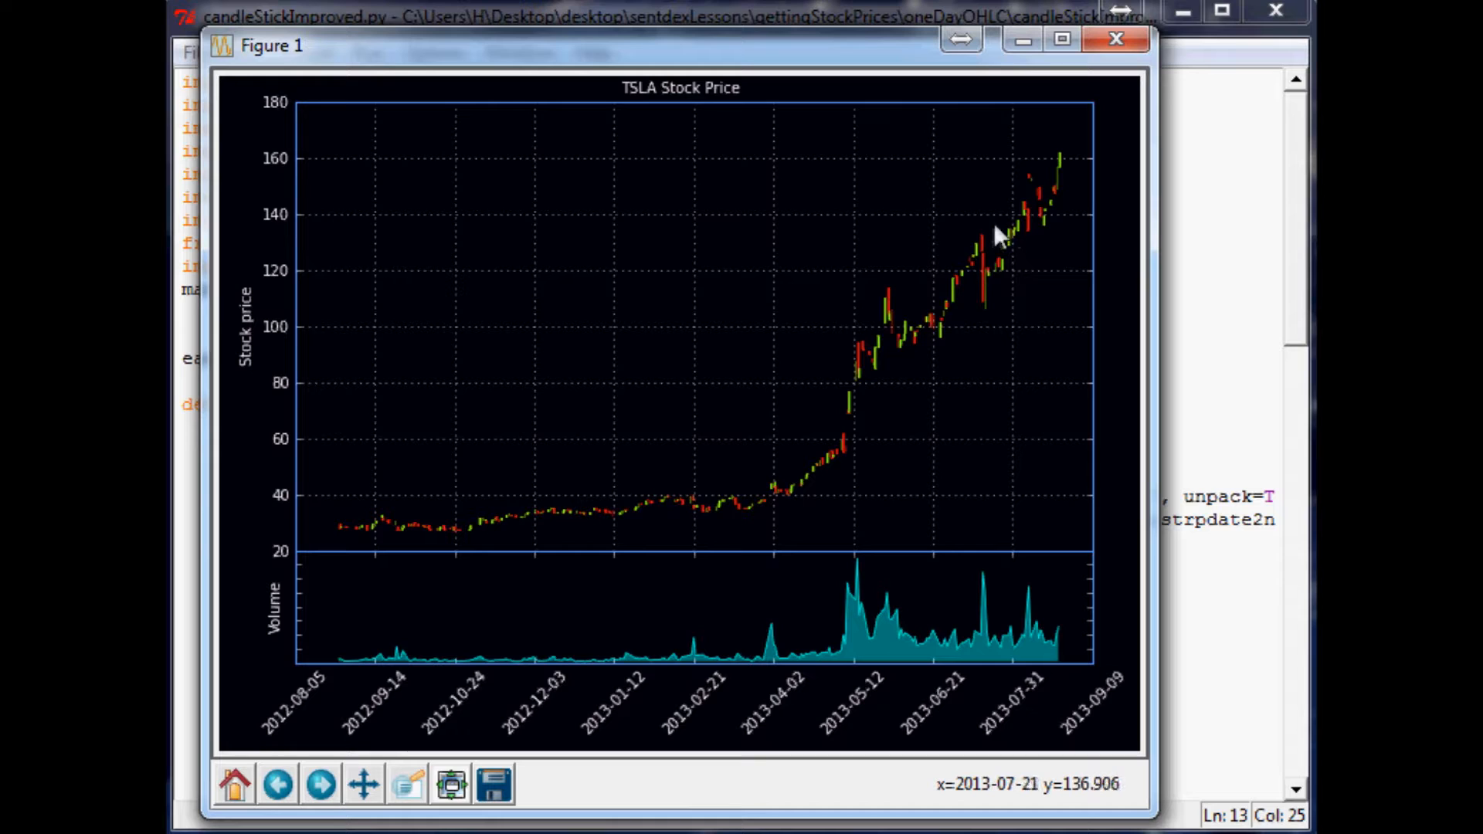
{"action": "mouse_move", "coordinate": [950, 596]}
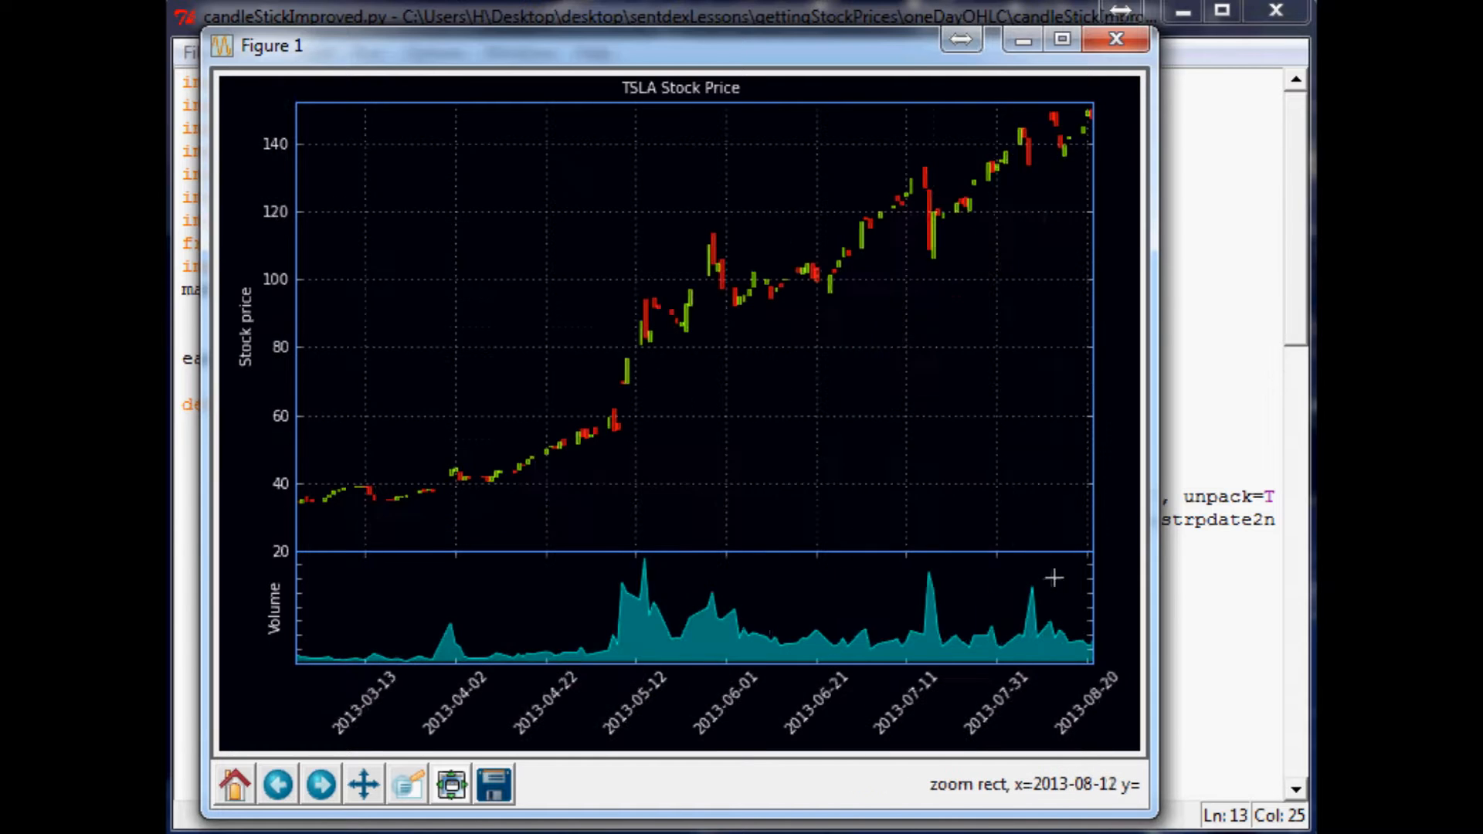
{"action": "mouse_move", "coordinate": [1147, 558]}
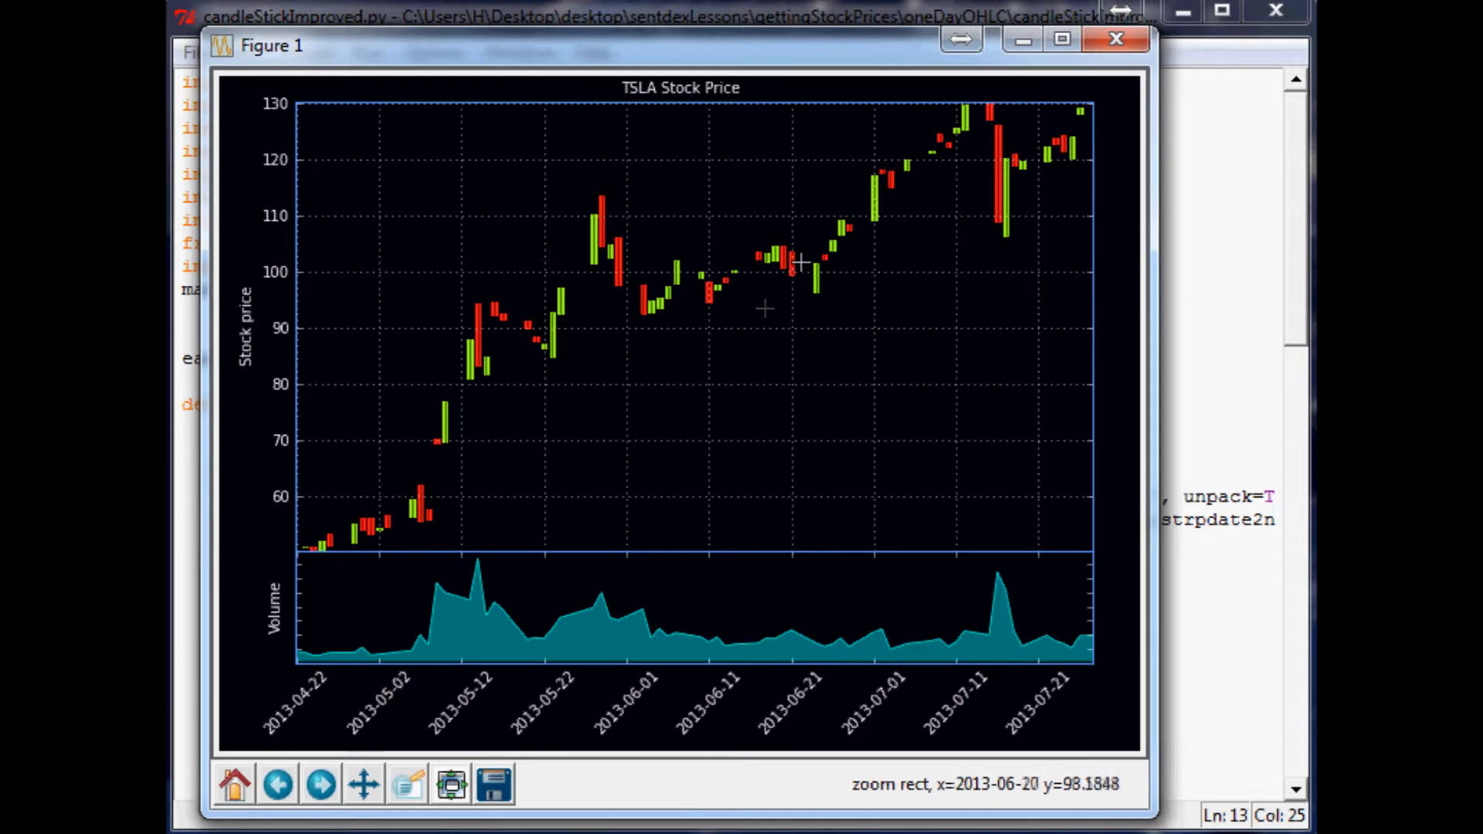
{"action": "mouse_move", "coordinate": [603, 191]}
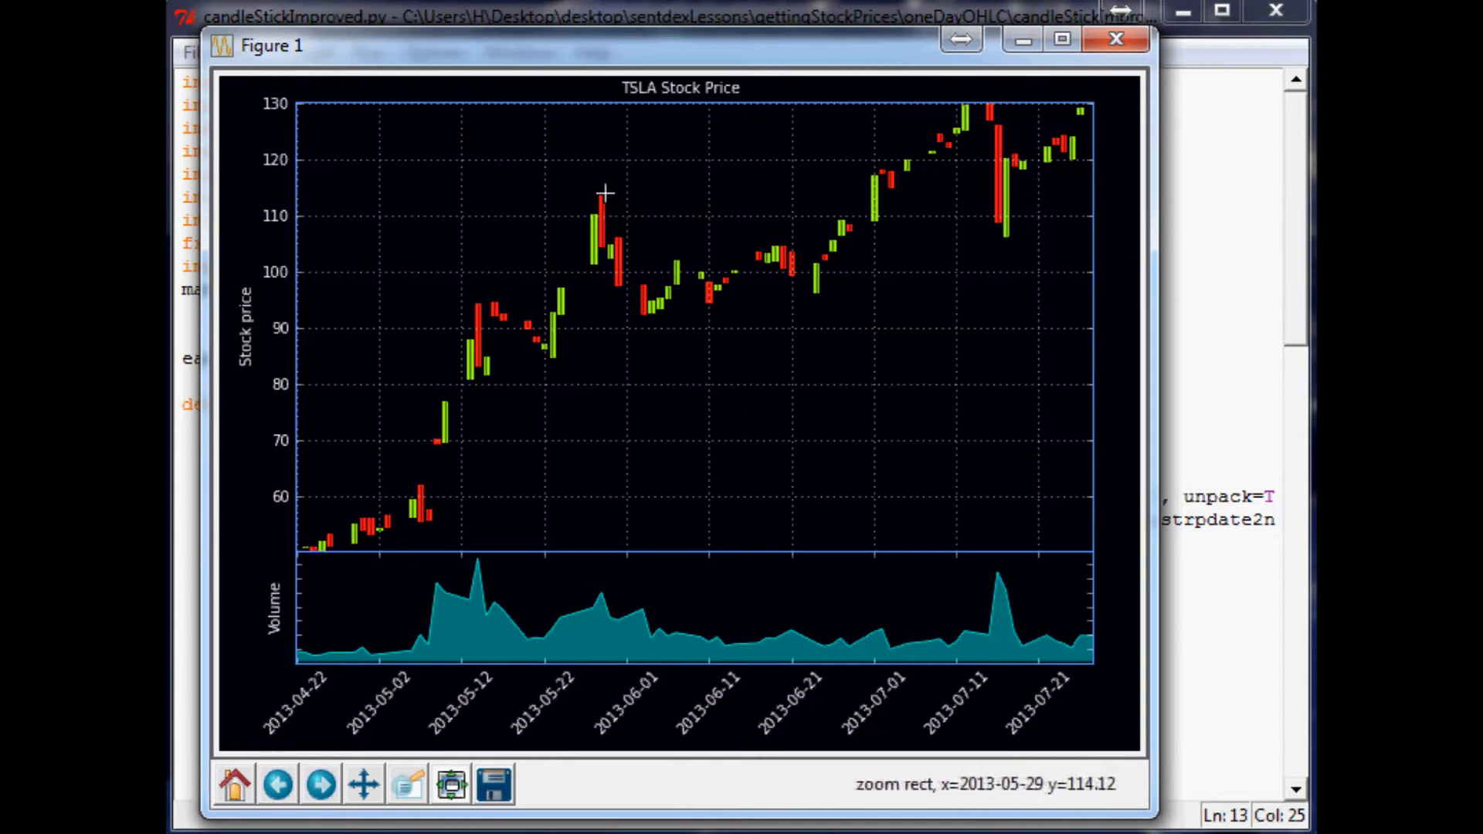
- Zoom the TSLA chart in to about May 10 to June 3, 2013
{"action": "left_click_drag", "start_coordinate": [605, 194], "coordinate": [470, 179]}
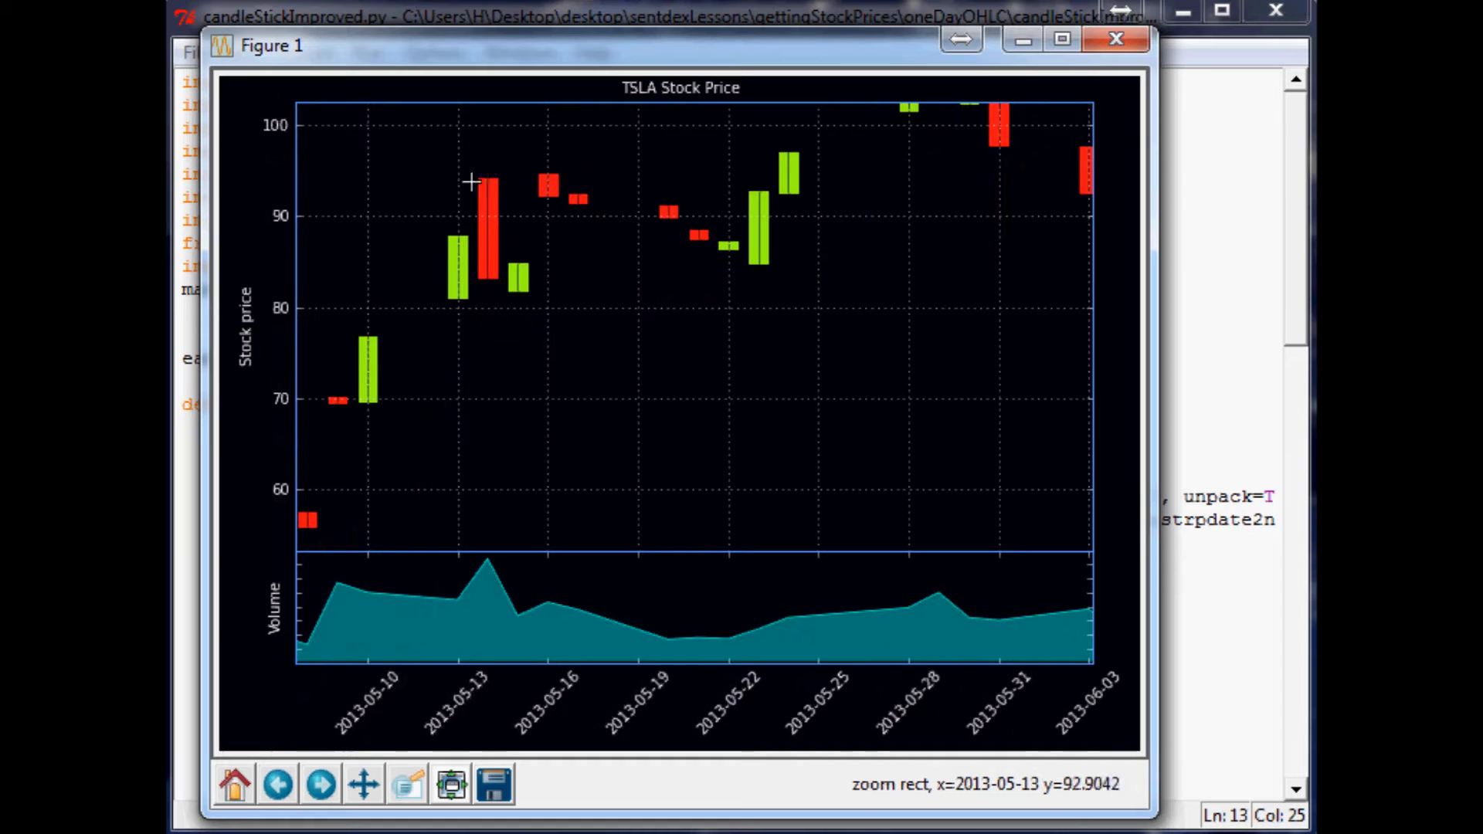
{"action": "mouse_move", "coordinate": [734, 145]}
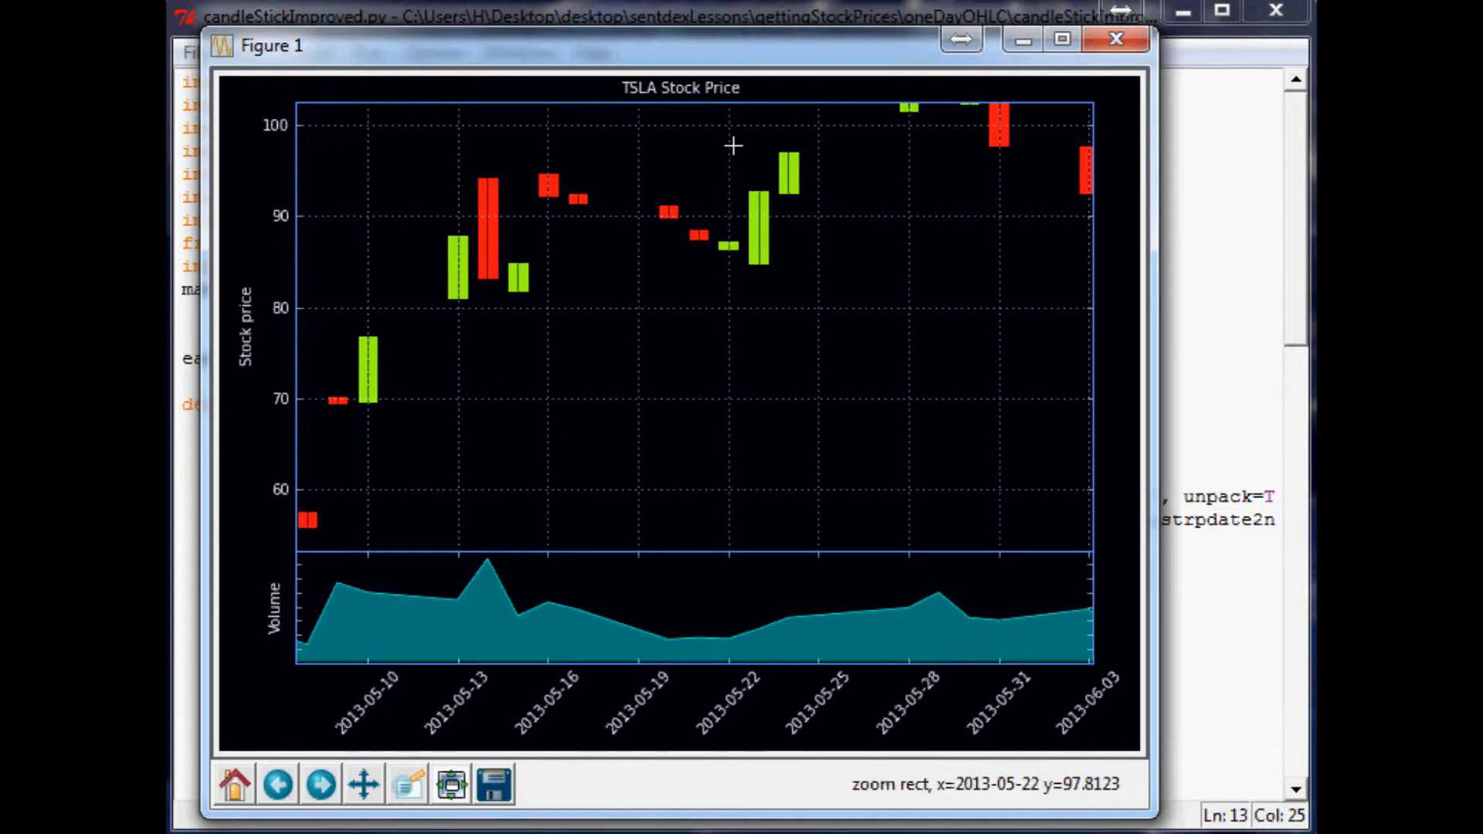
{"action": "mouse_move", "coordinate": [496, 115]}
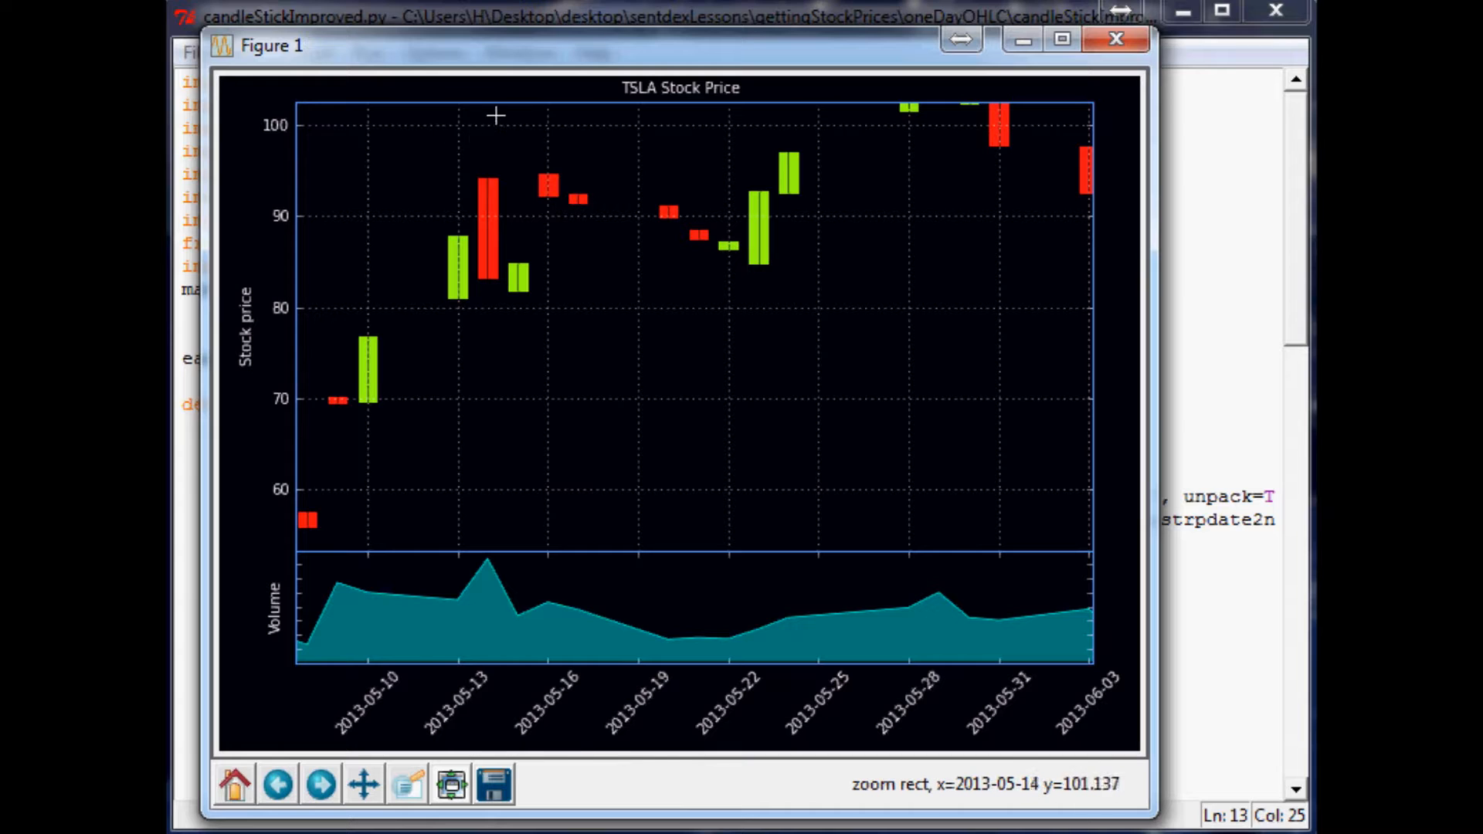
{"action": "mouse_move", "coordinate": [843, 172]}
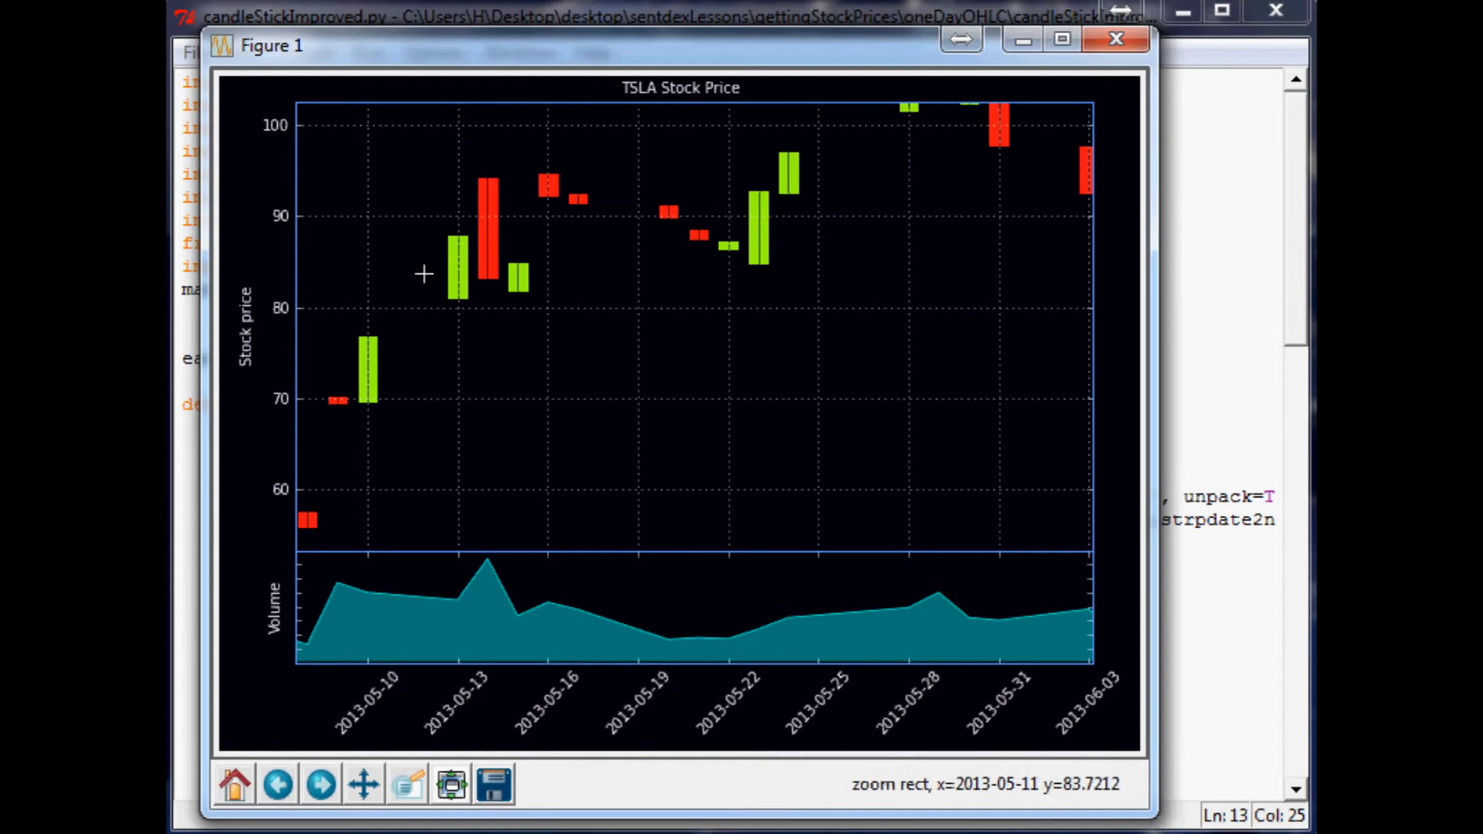
{"action": "mouse_move", "coordinate": [829, 196]}
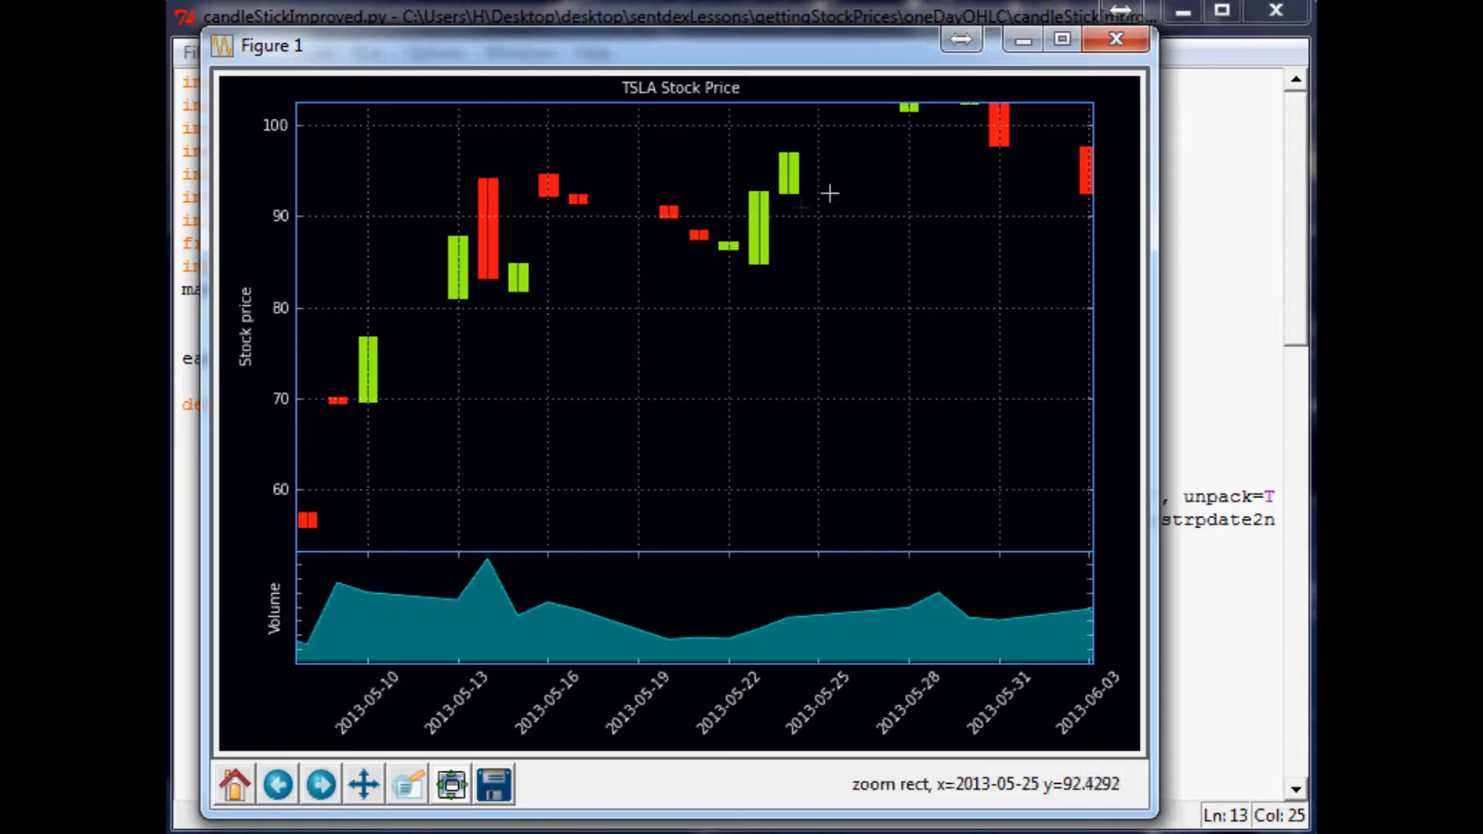
{"action": "mouse_move", "coordinate": [235, 788]}
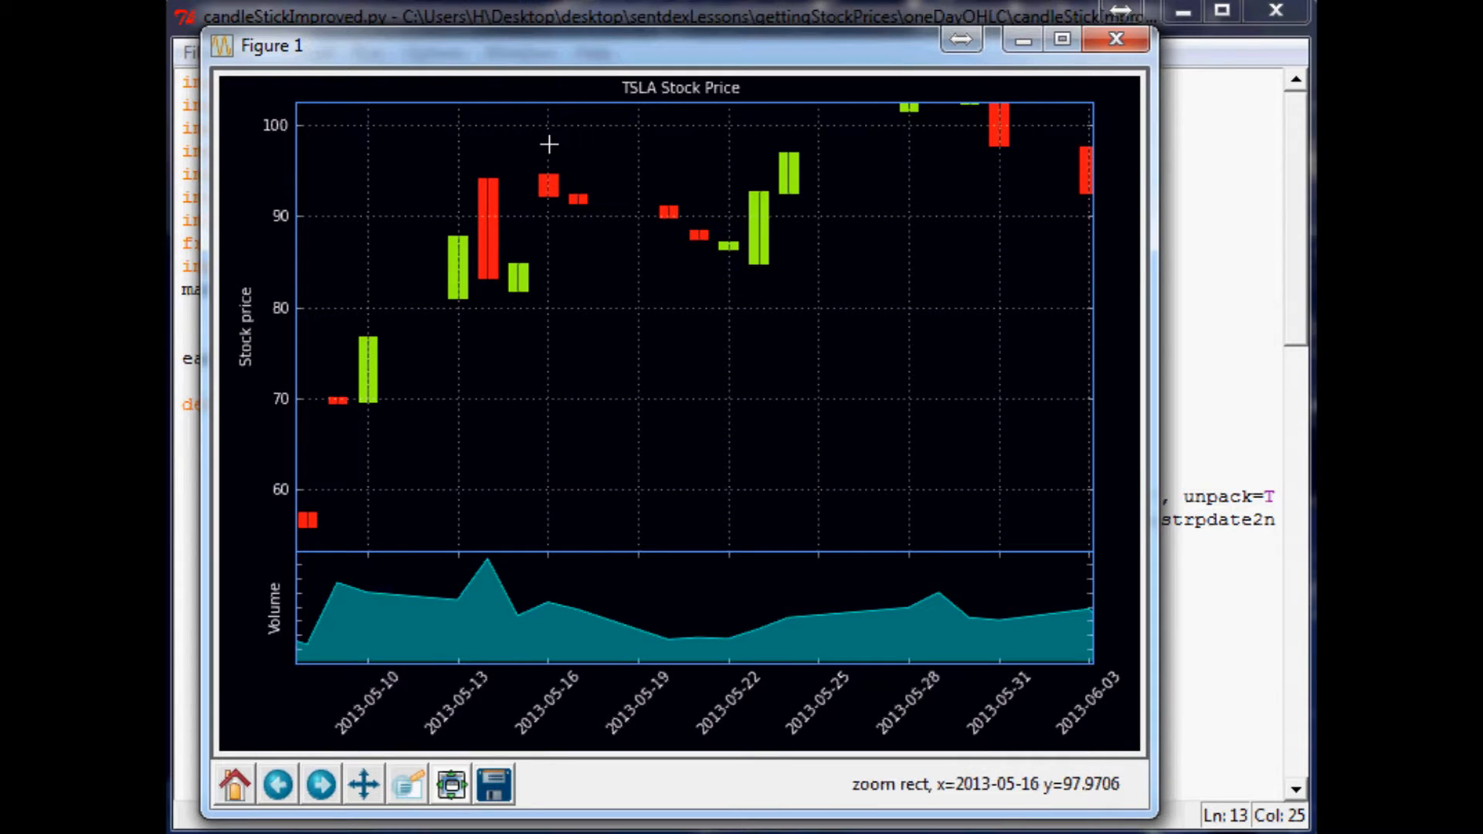
{"action": "mouse_move", "coordinate": [491, 149]}
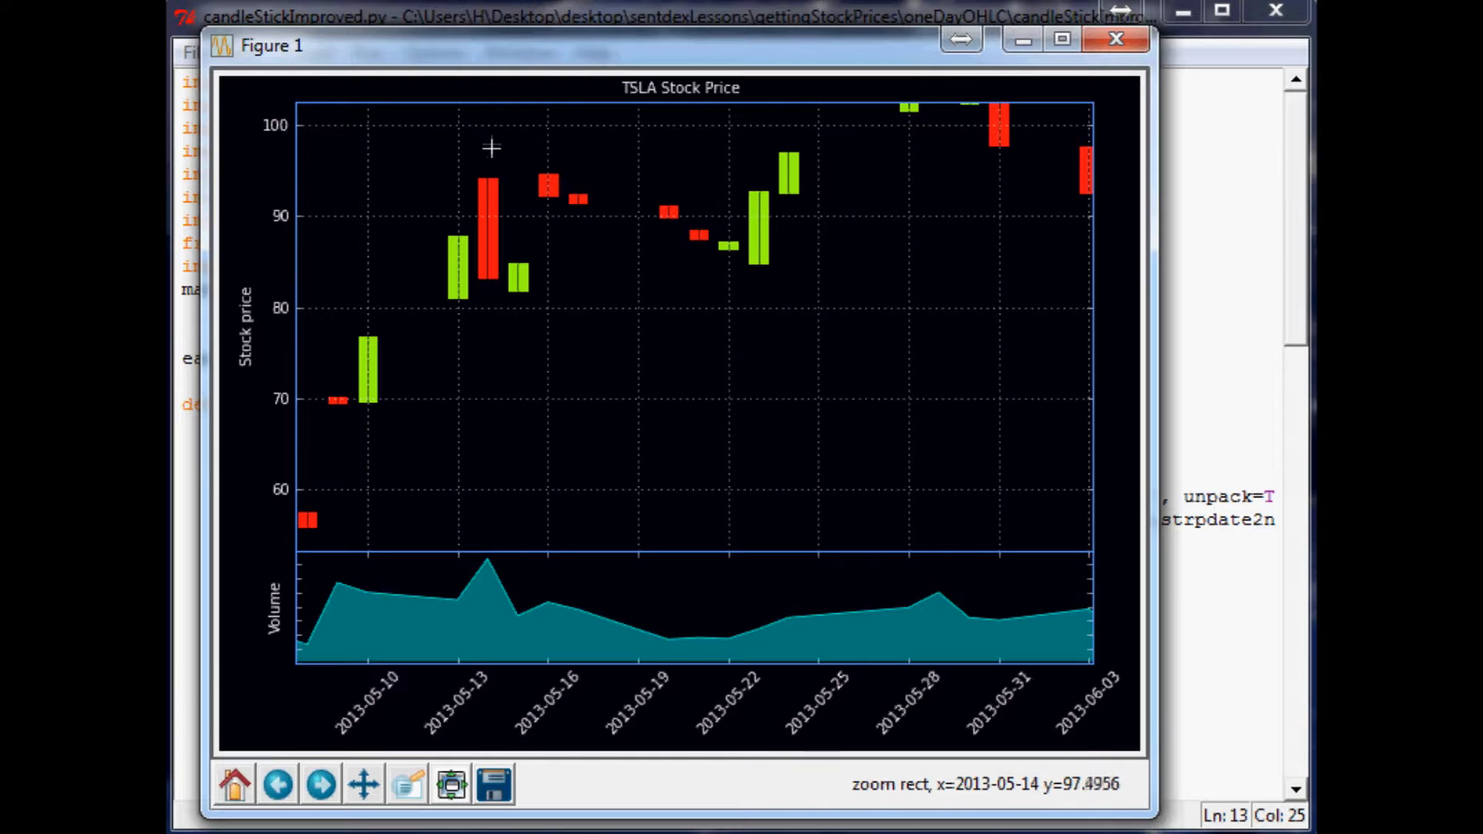
{"action": "mouse_move", "coordinate": [488, 326]}
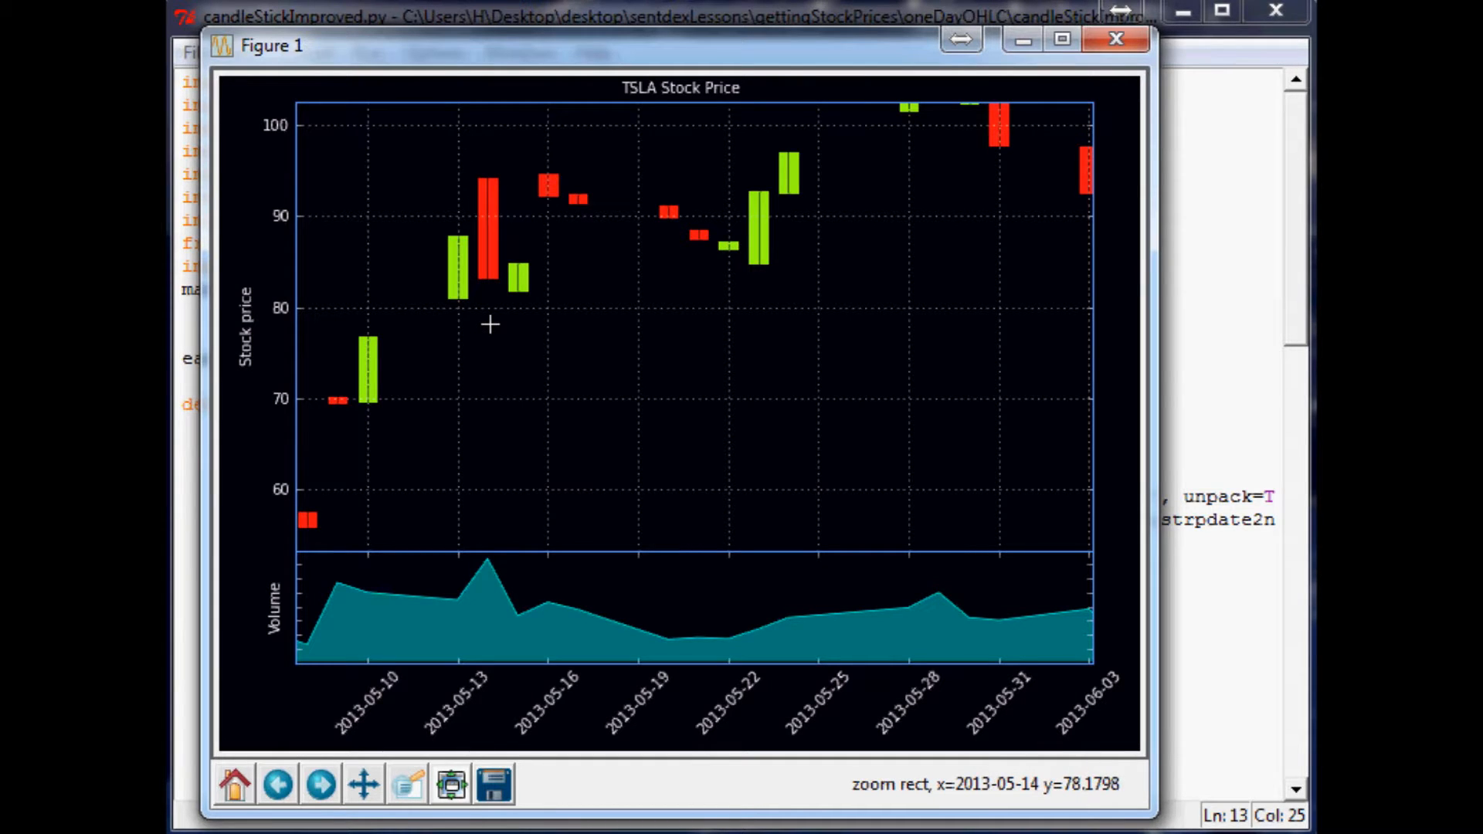
{"action": "mouse_move", "coordinate": [501, 145]}
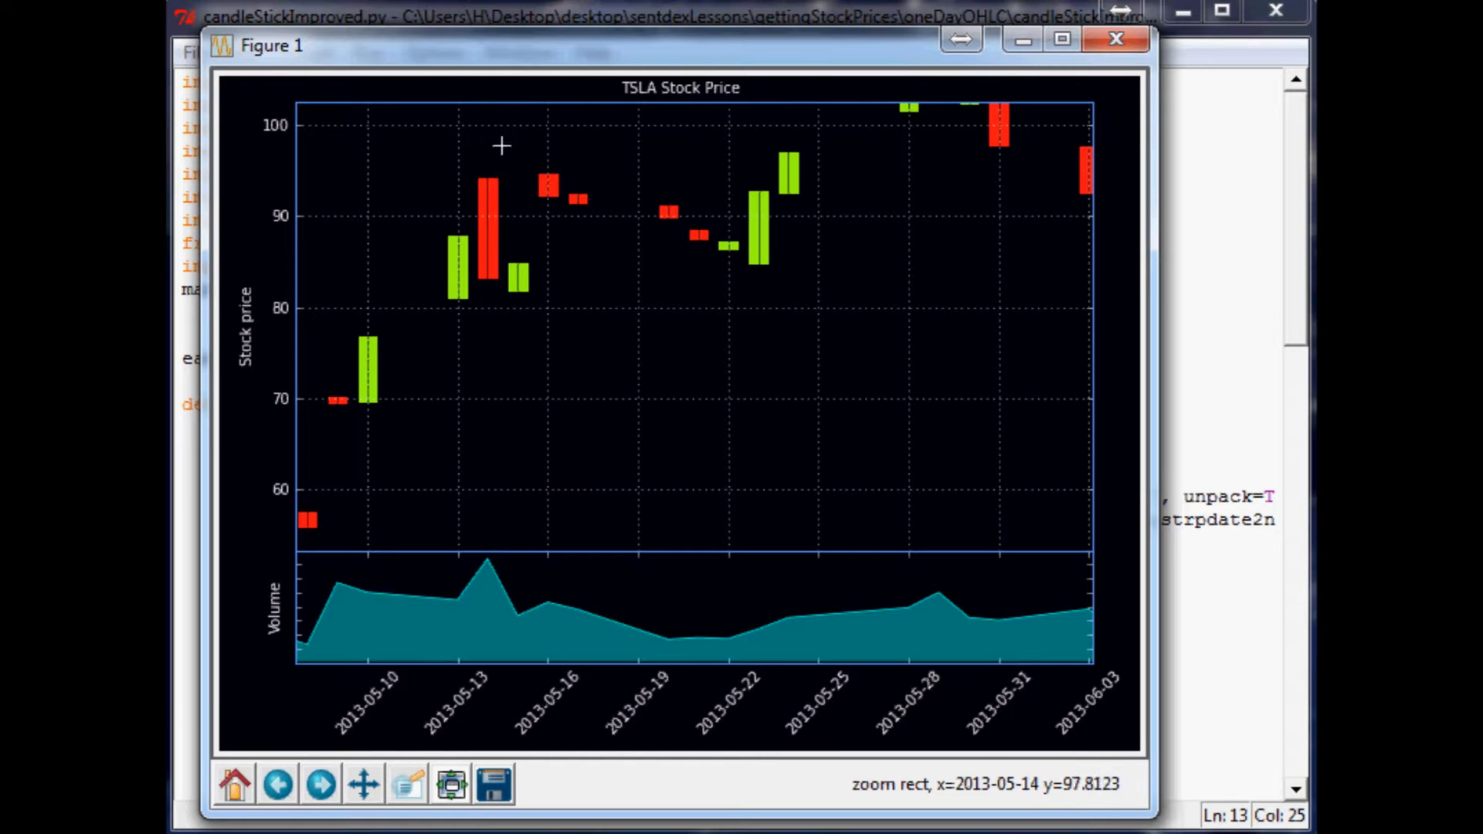
{"action": "mouse_move", "coordinate": [475, 305]}
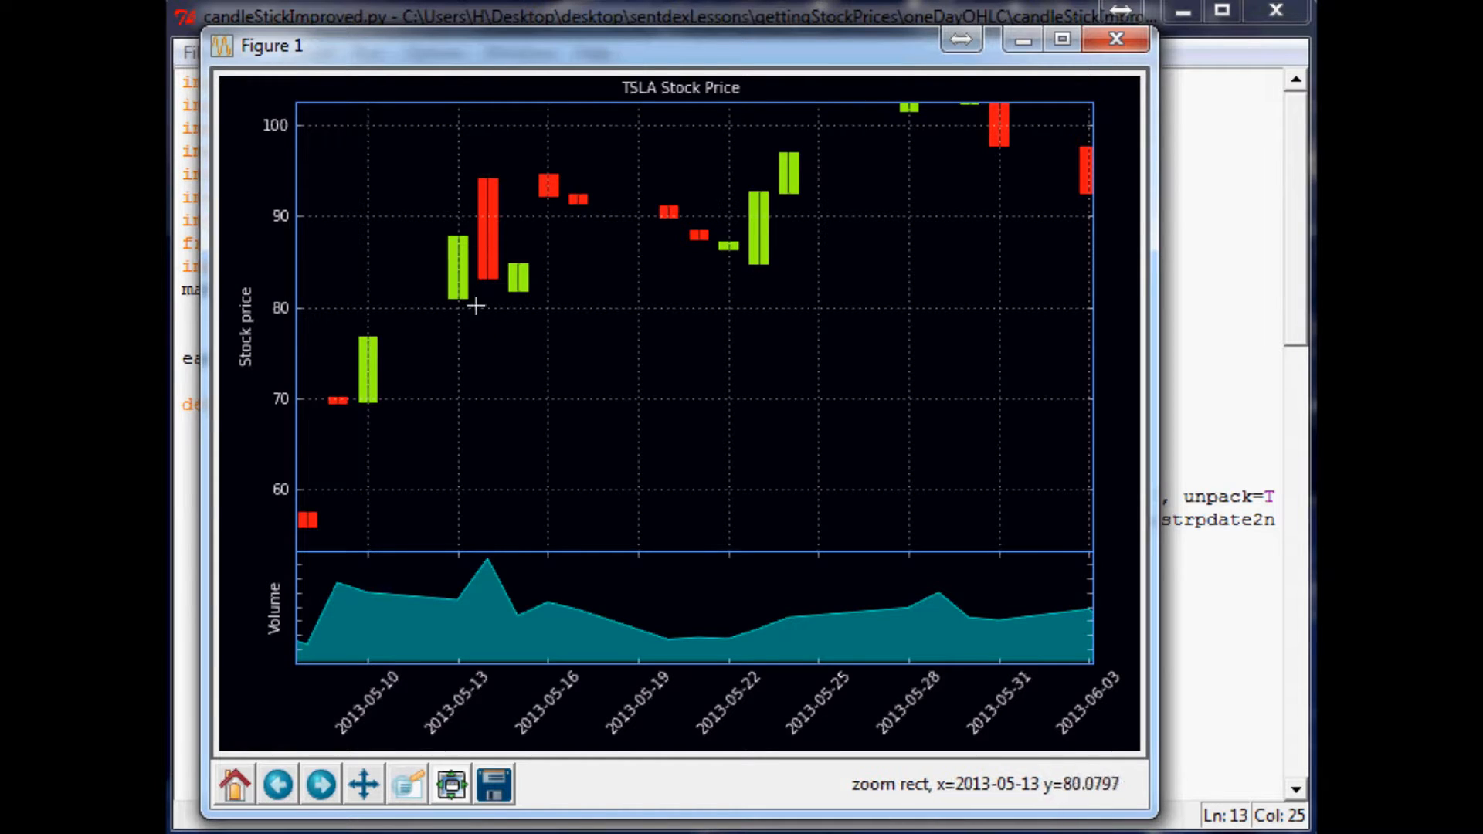
{"action": "mouse_move", "coordinate": [491, 318]}
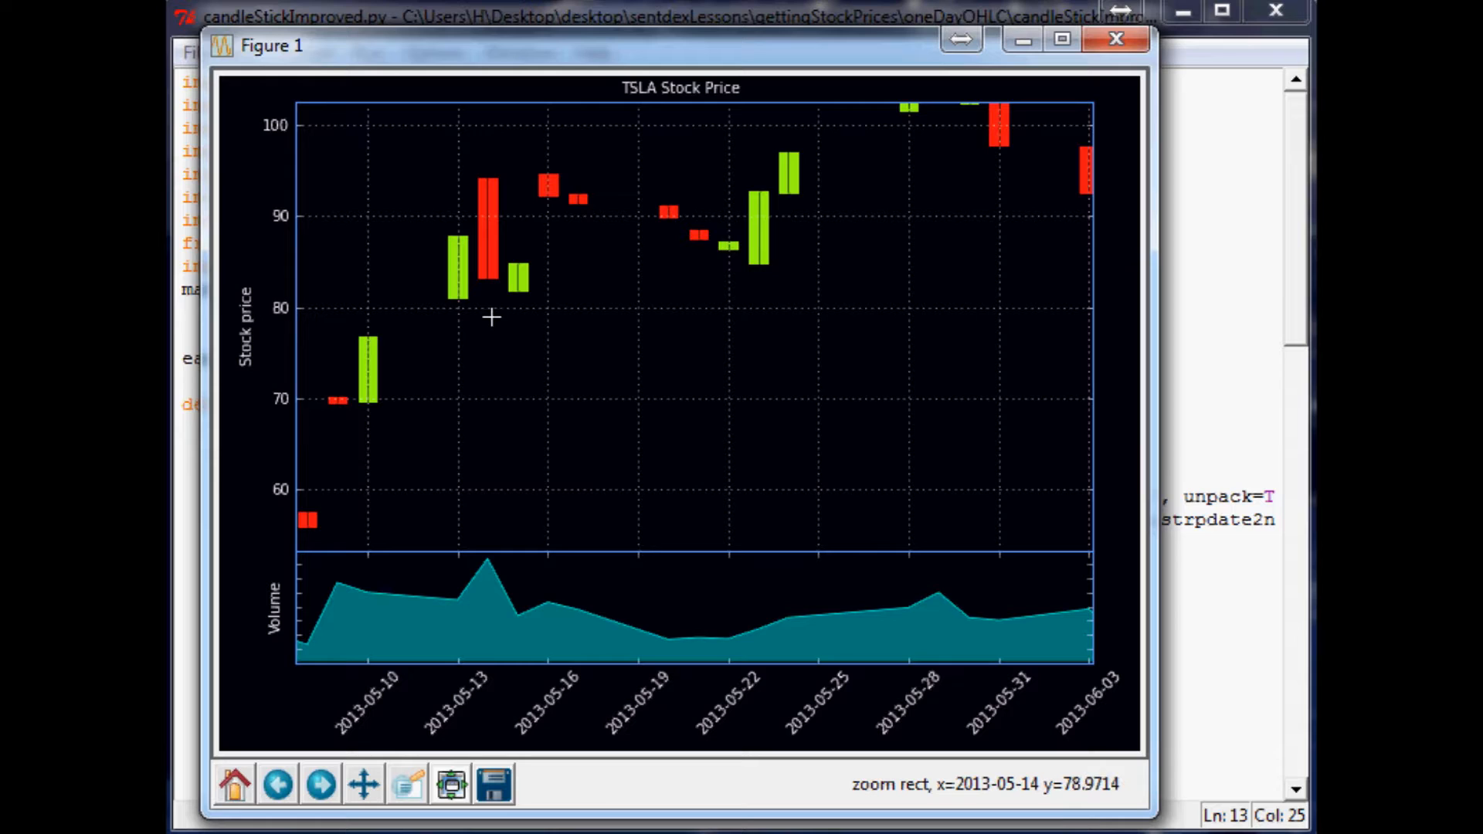
{"action": "mouse_move", "coordinate": [536, 326]}
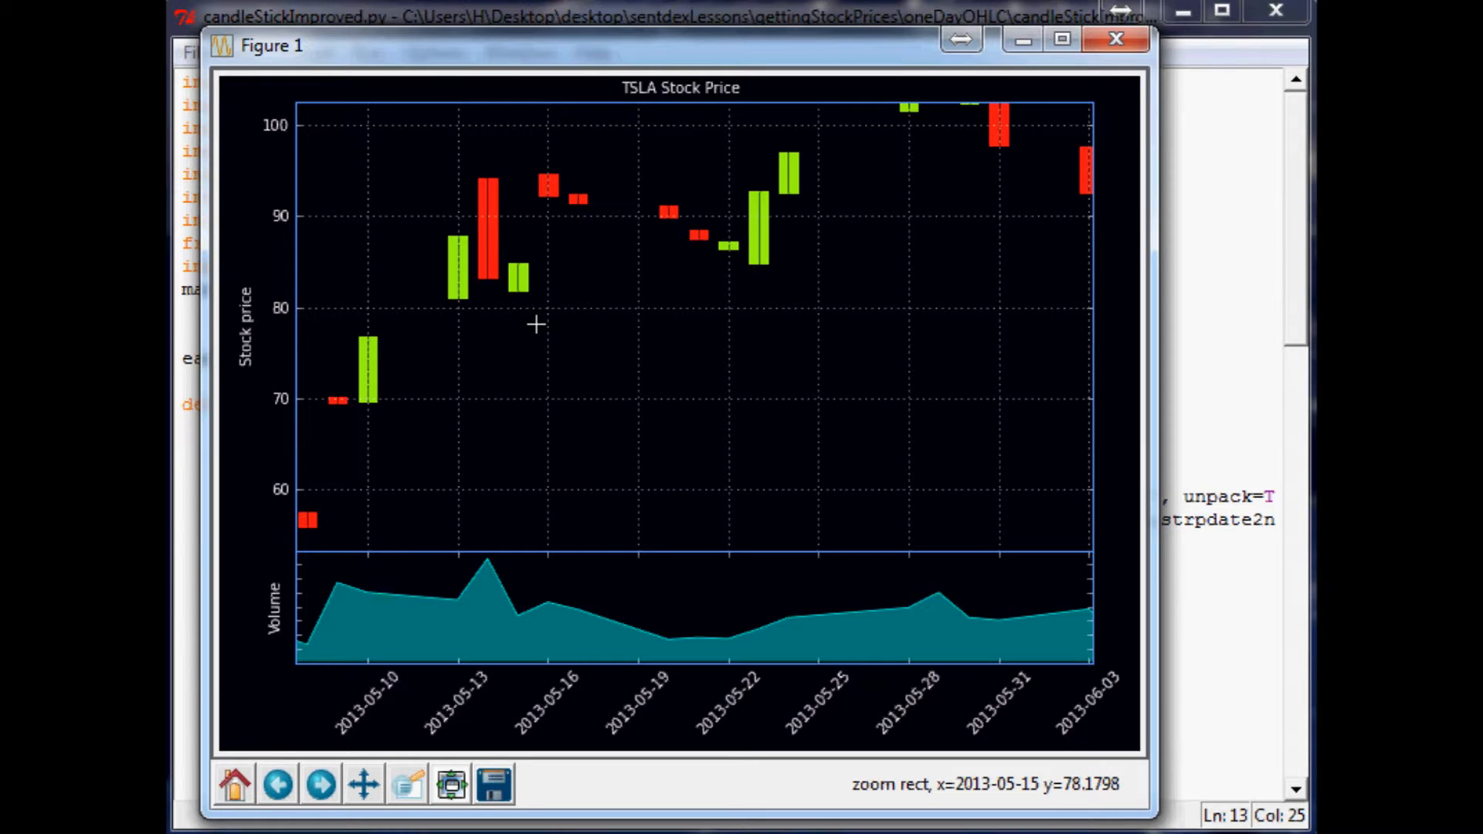
{"action": "mouse_move", "coordinate": [567, 309]}
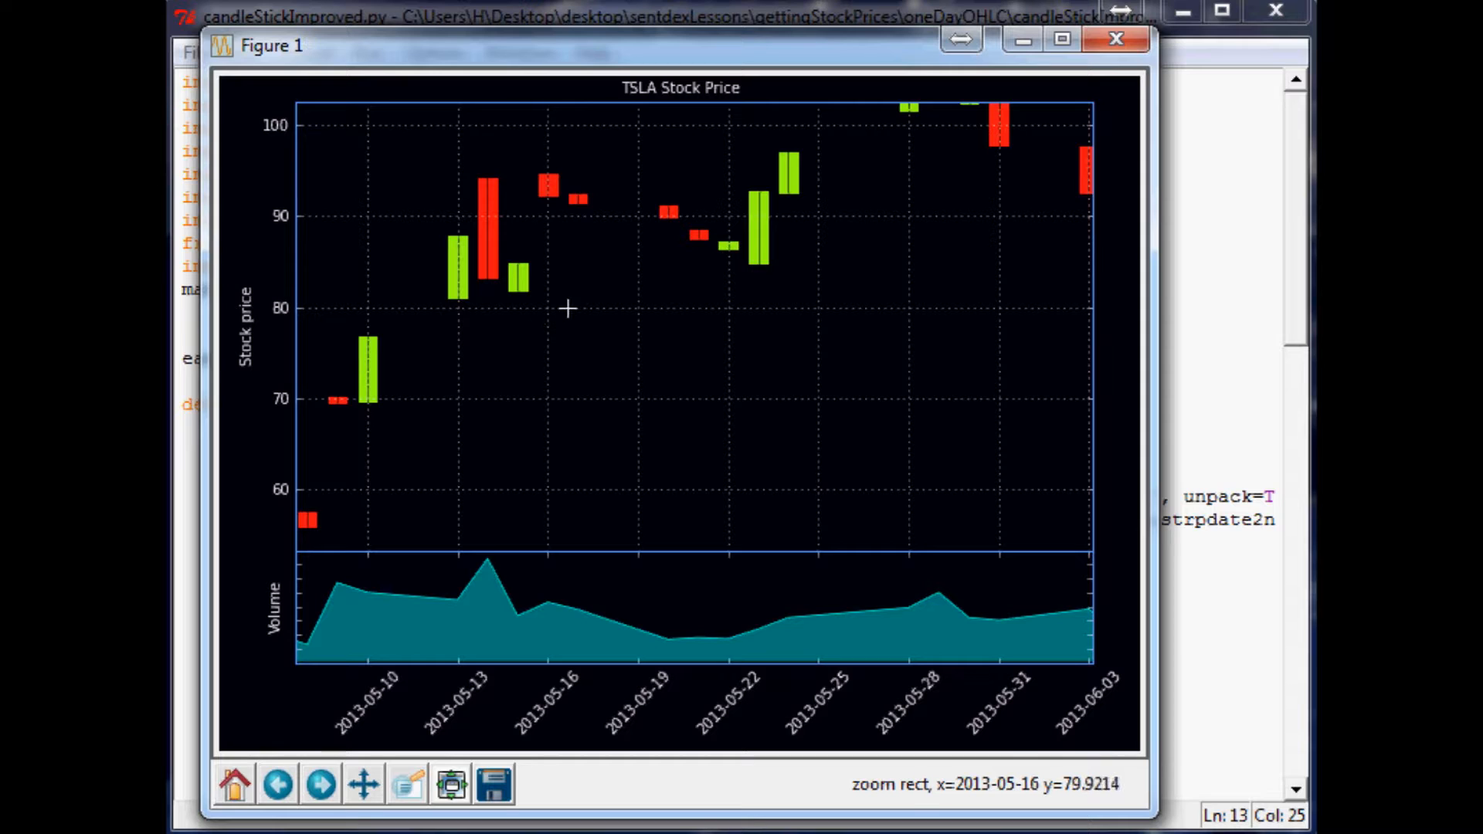
{"action": "mouse_move", "coordinate": [899, 454]}
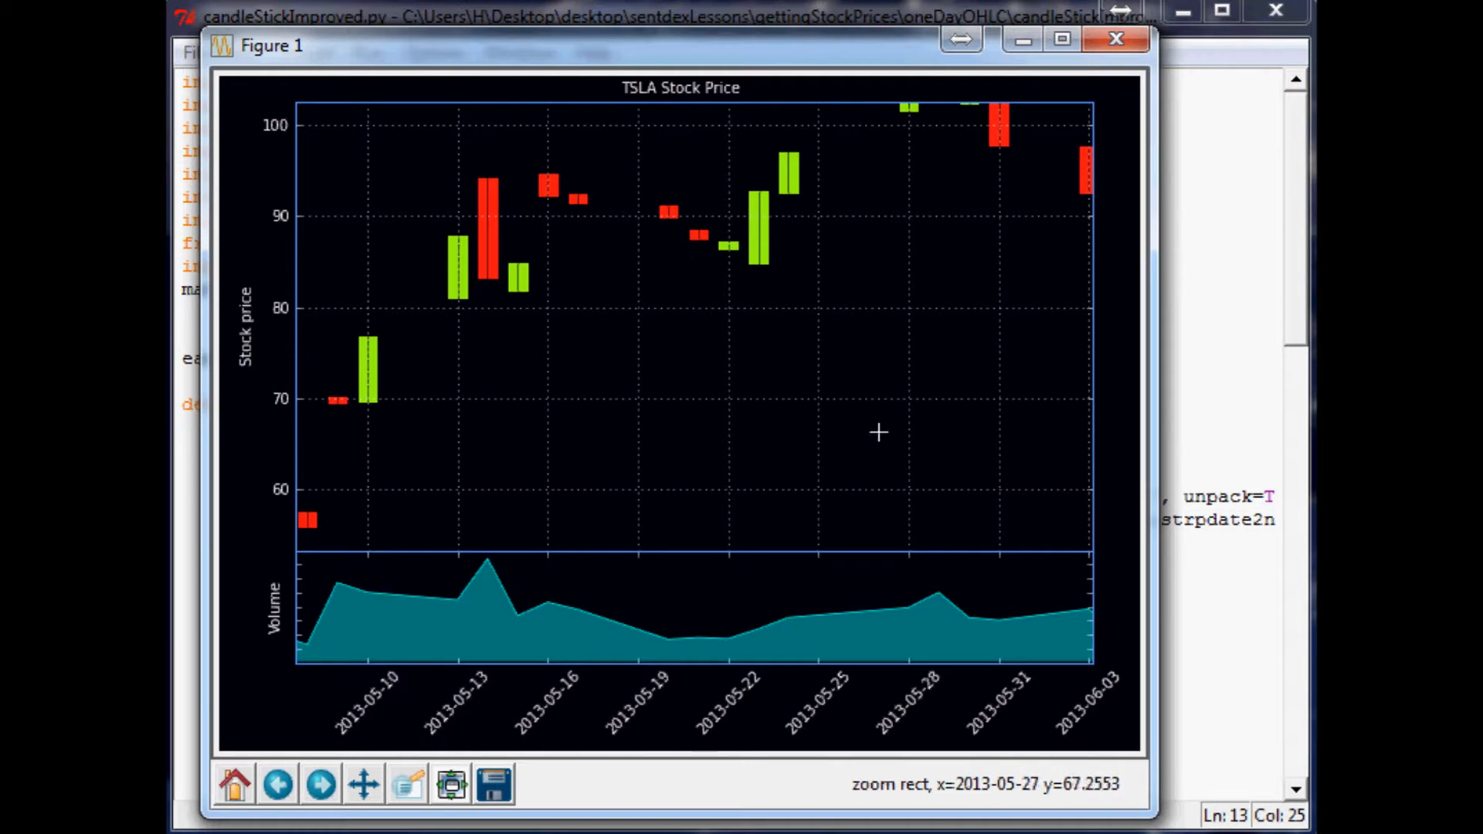
{"action": "mouse_move", "coordinate": [362, 384]}
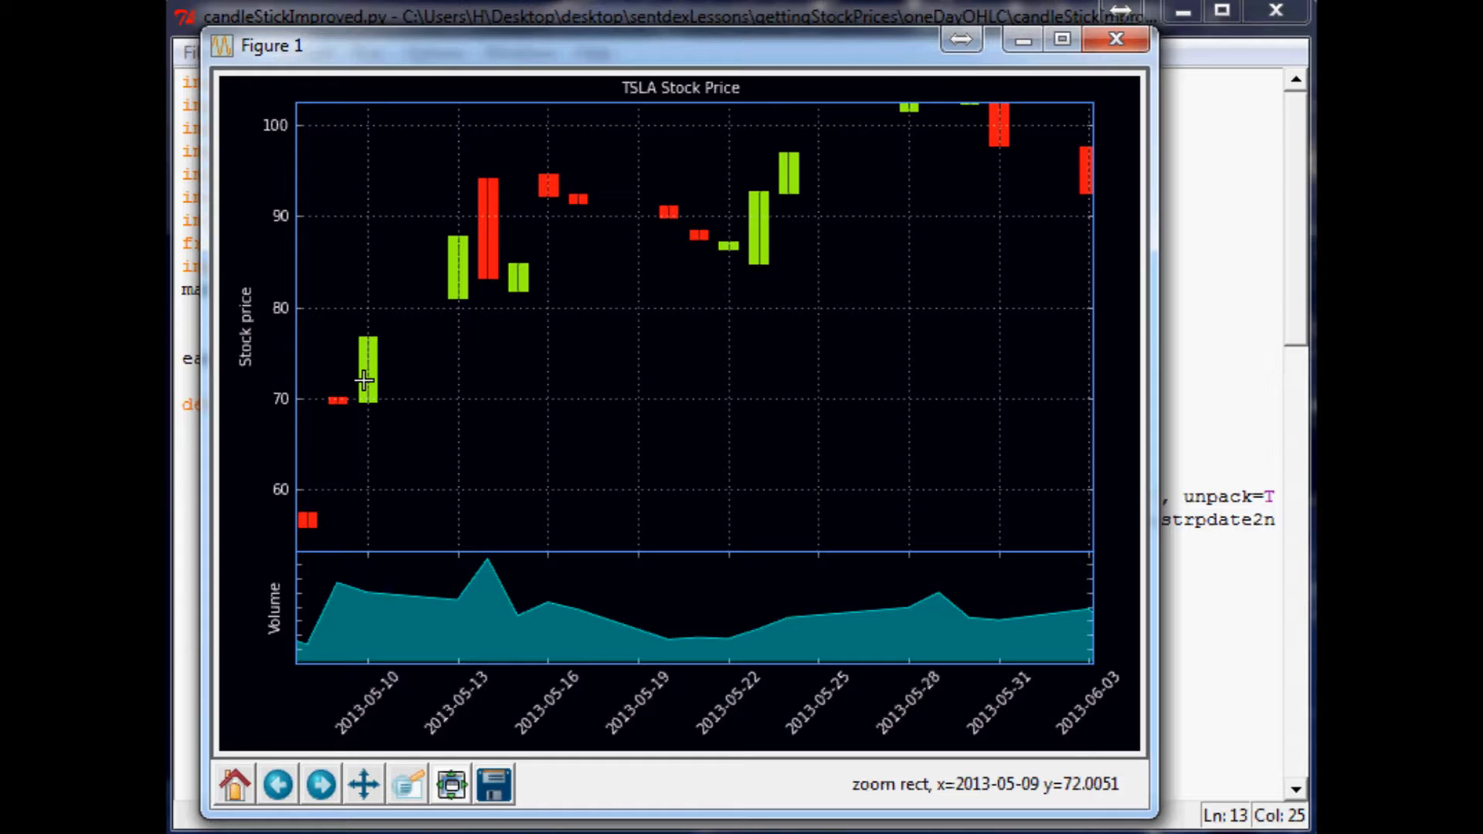
{"action": "mouse_move", "coordinate": [675, 408]}
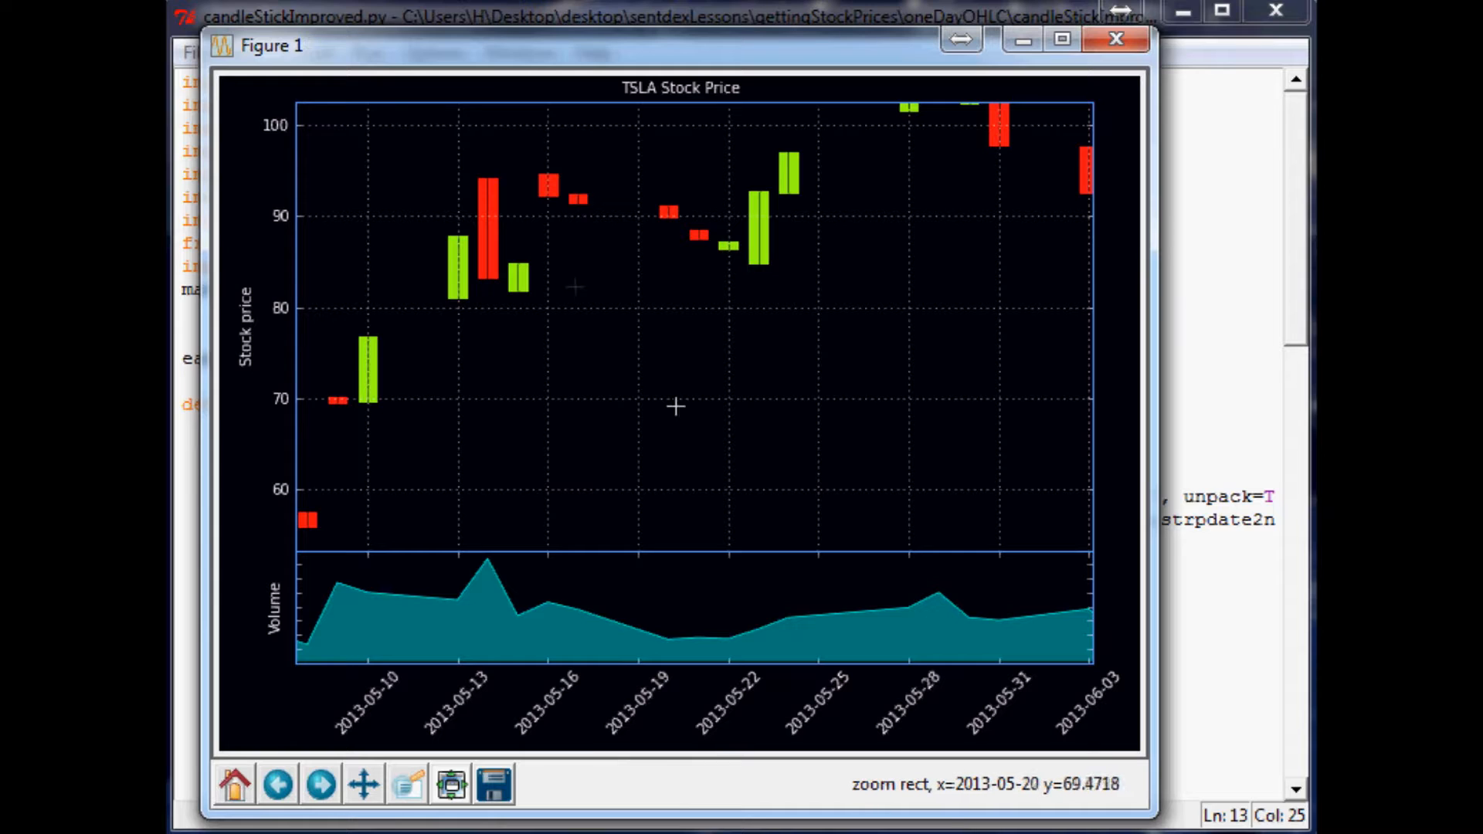
{"action": "mouse_move", "coordinate": [735, 261]}
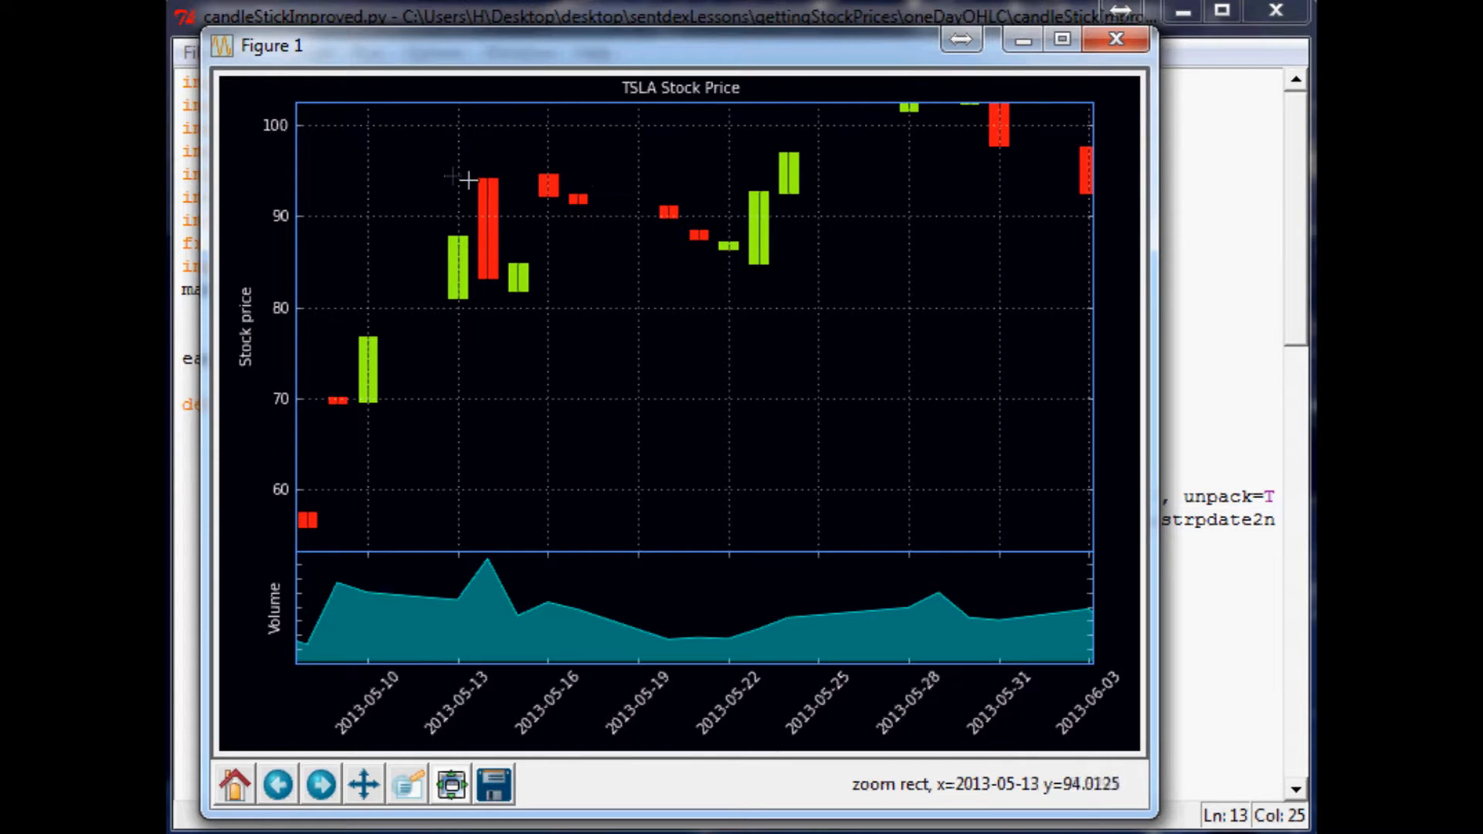
{"action": "mouse_move", "coordinate": [474, 203]}
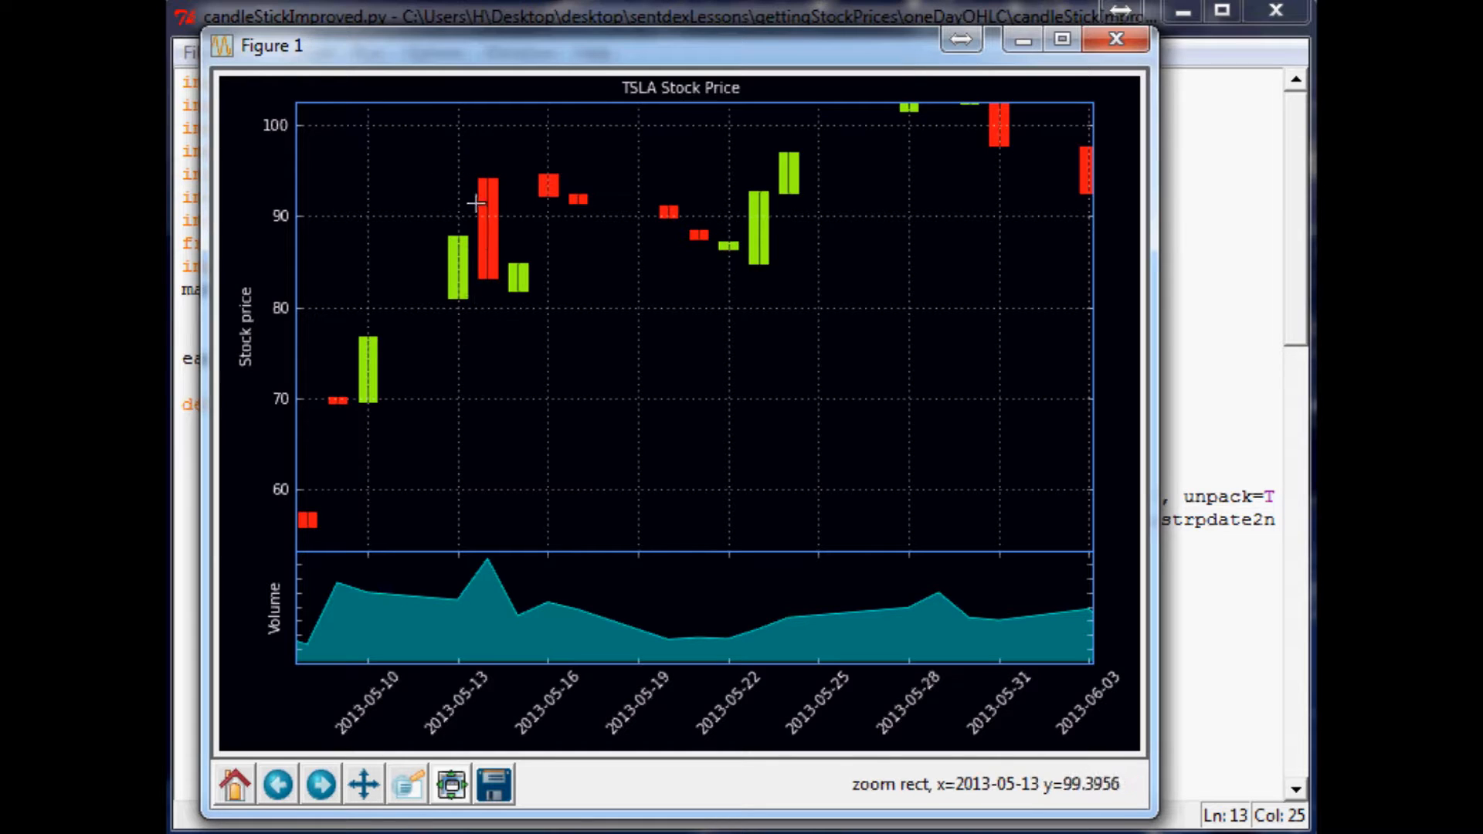
{"action": "mouse_move", "coordinate": [462, 732]}
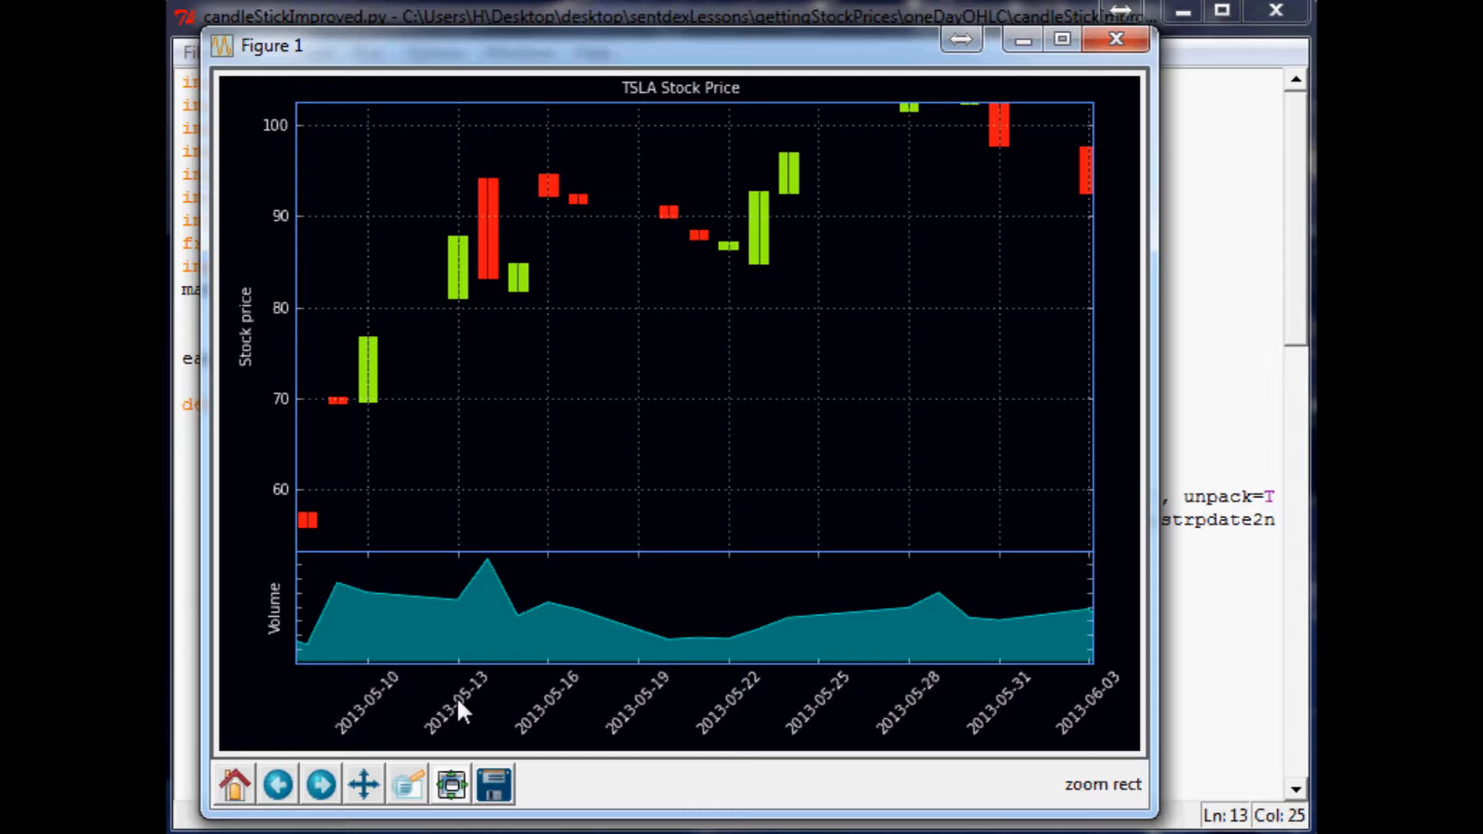
{"action": "mouse_move", "coordinate": [530, 451]}
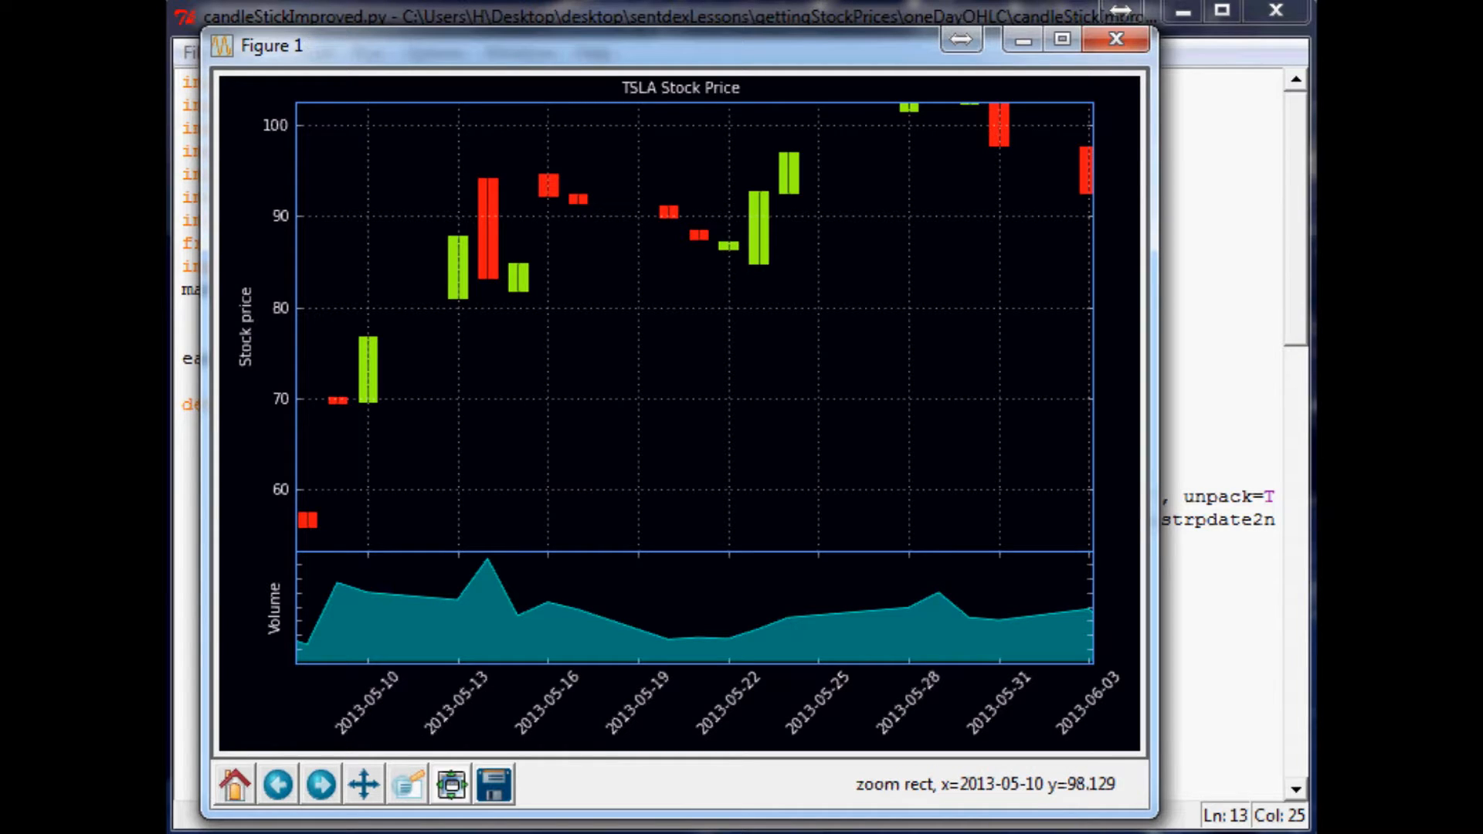
{"action": "mouse_move", "coordinate": [729, 275]}
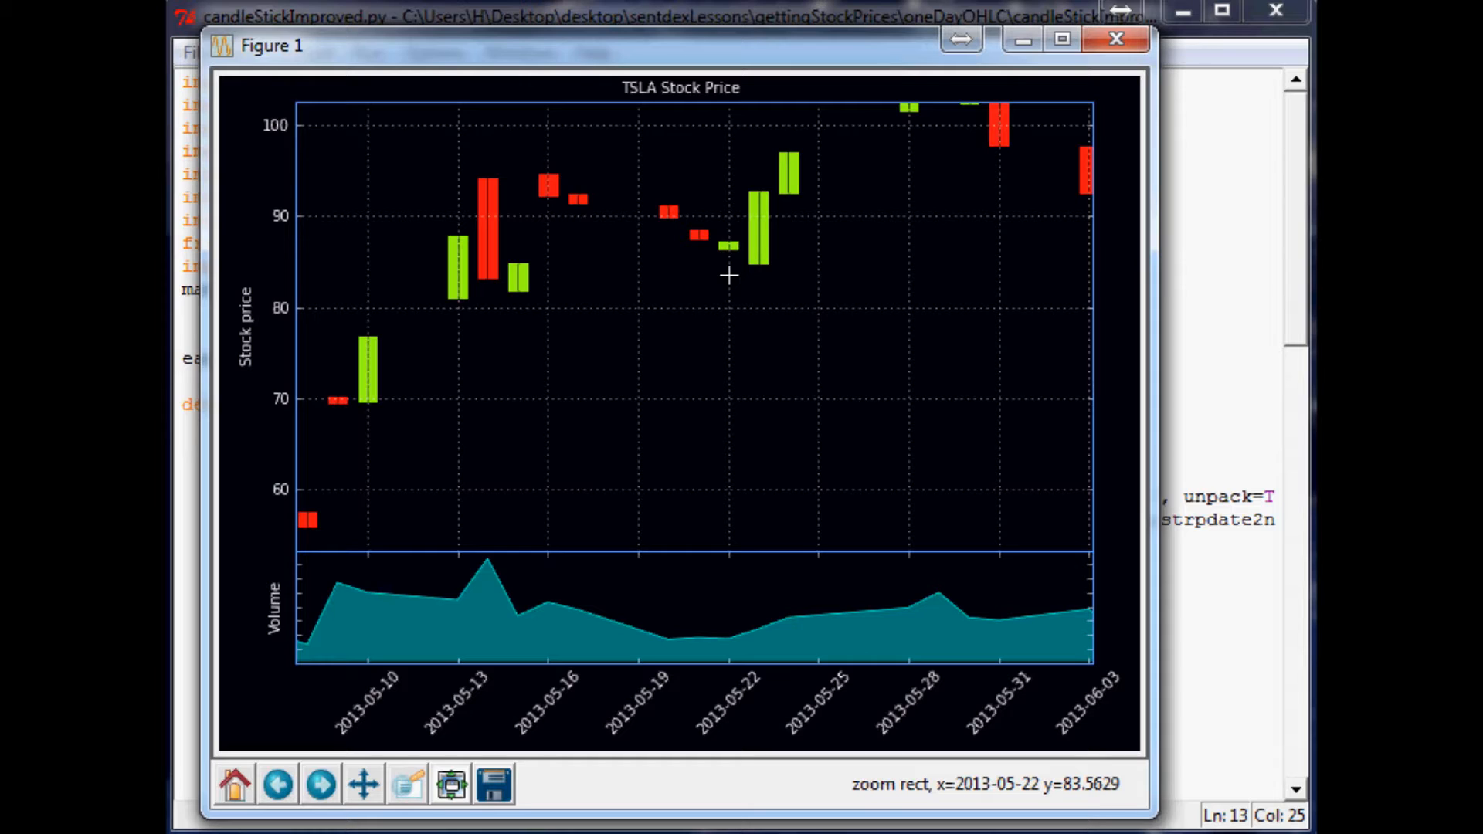
{"action": "mouse_move", "coordinate": [556, 193]}
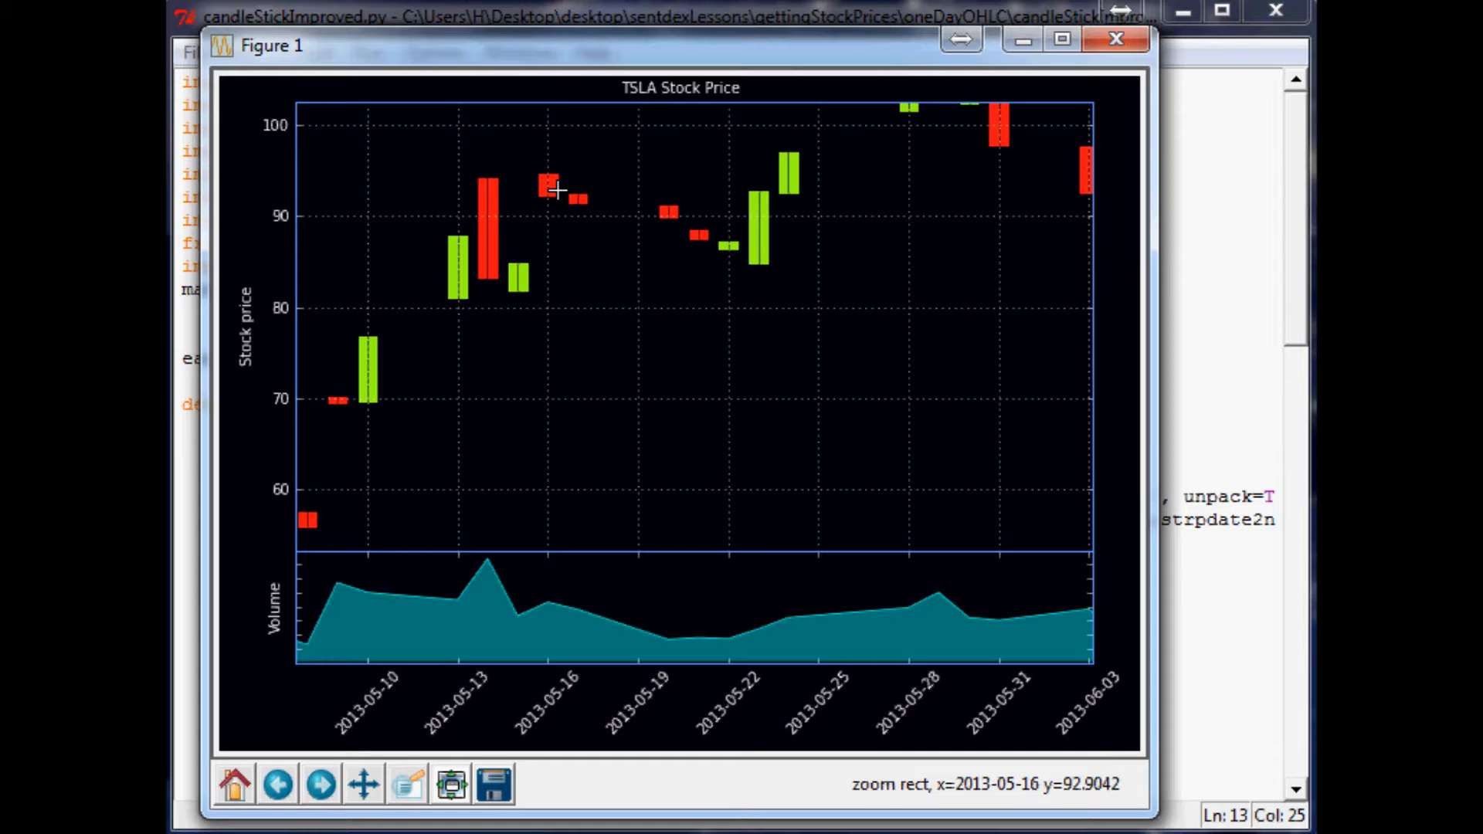
{"action": "mouse_move", "coordinate": [479, 159]}
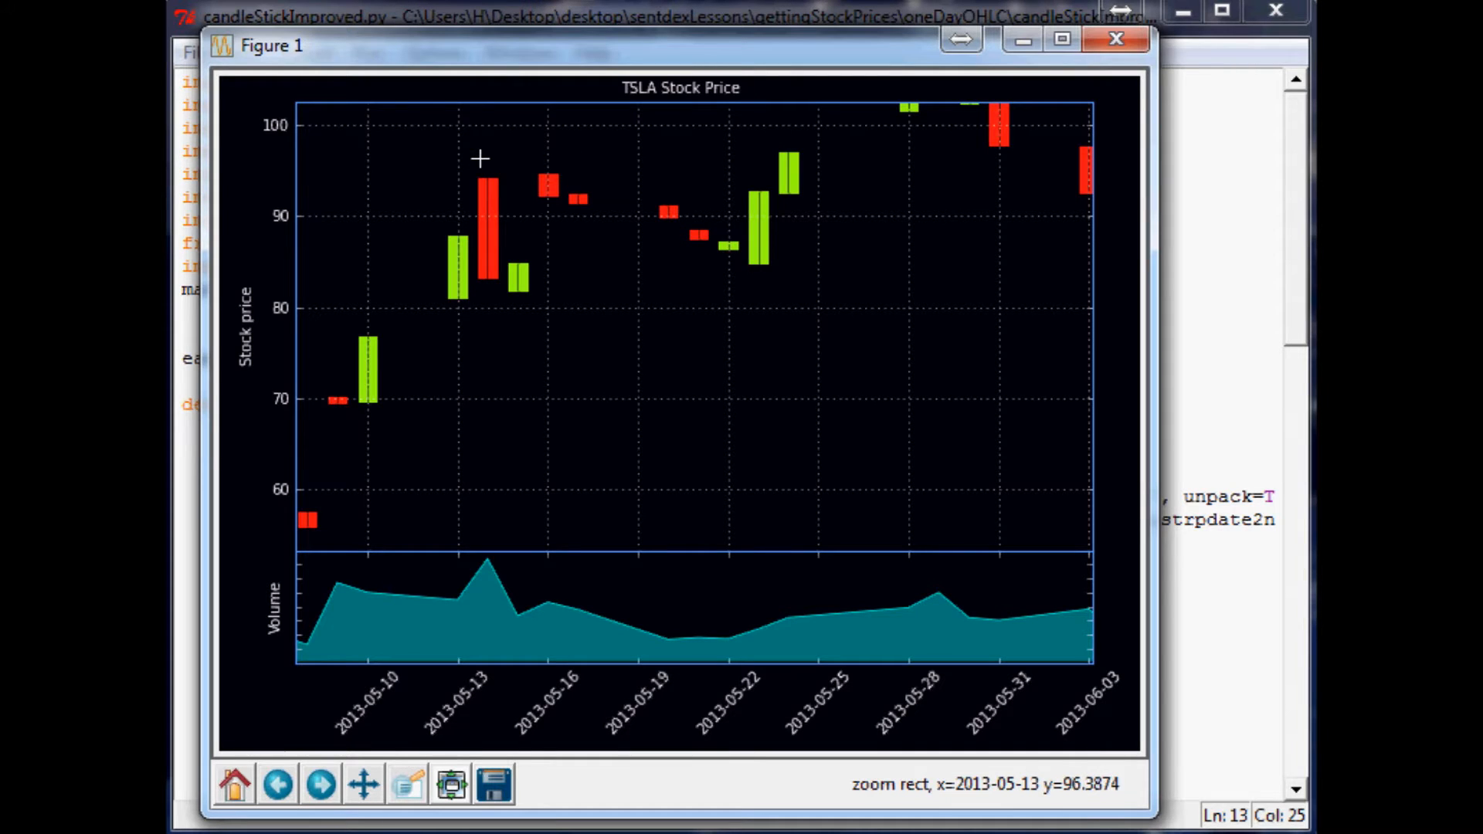
{"action": "mouse_move", "coordinate": [487, 162]}
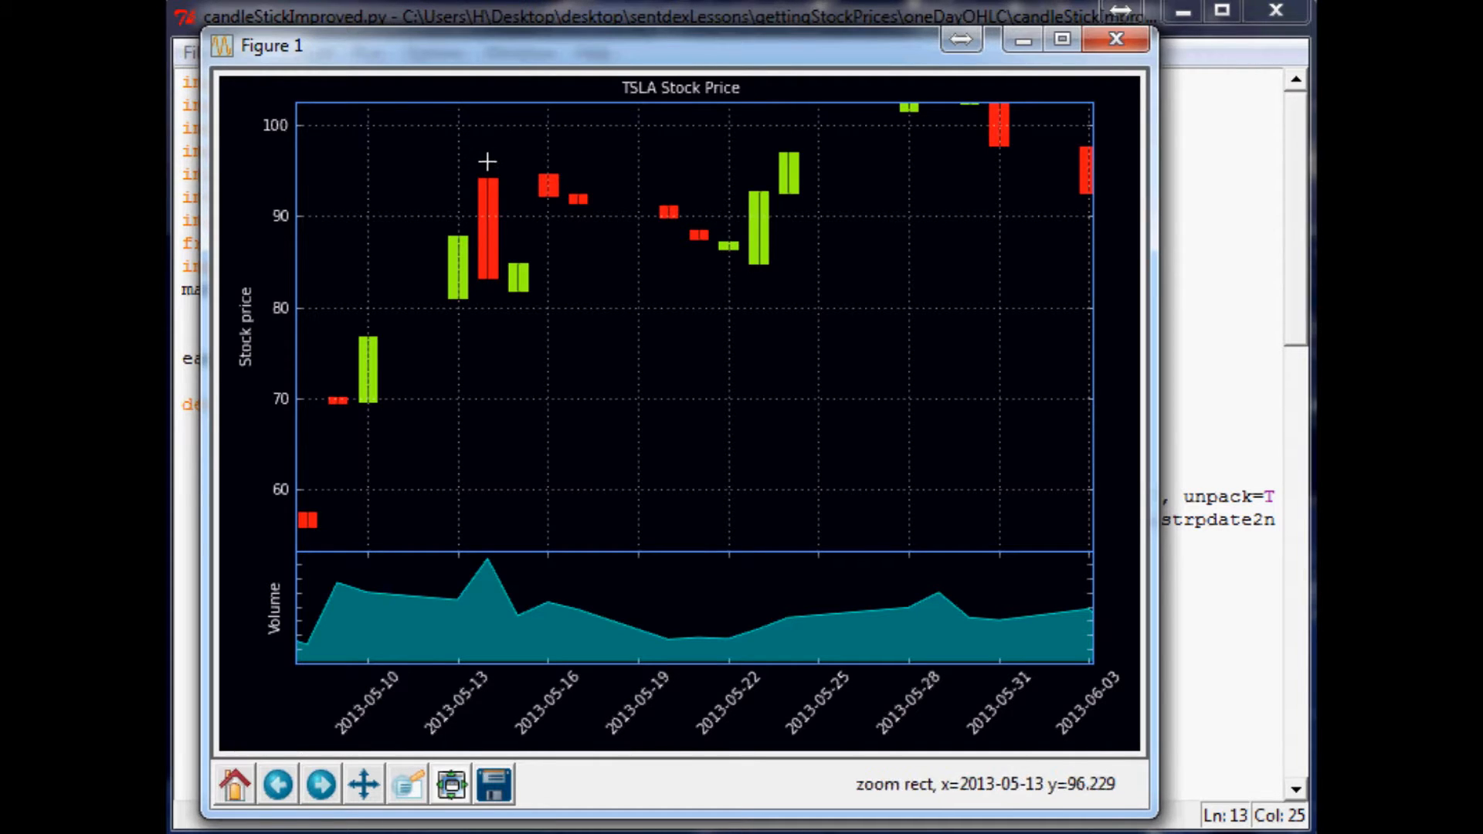
{"action": "mouse_move", "coordinate": [509, 335]}
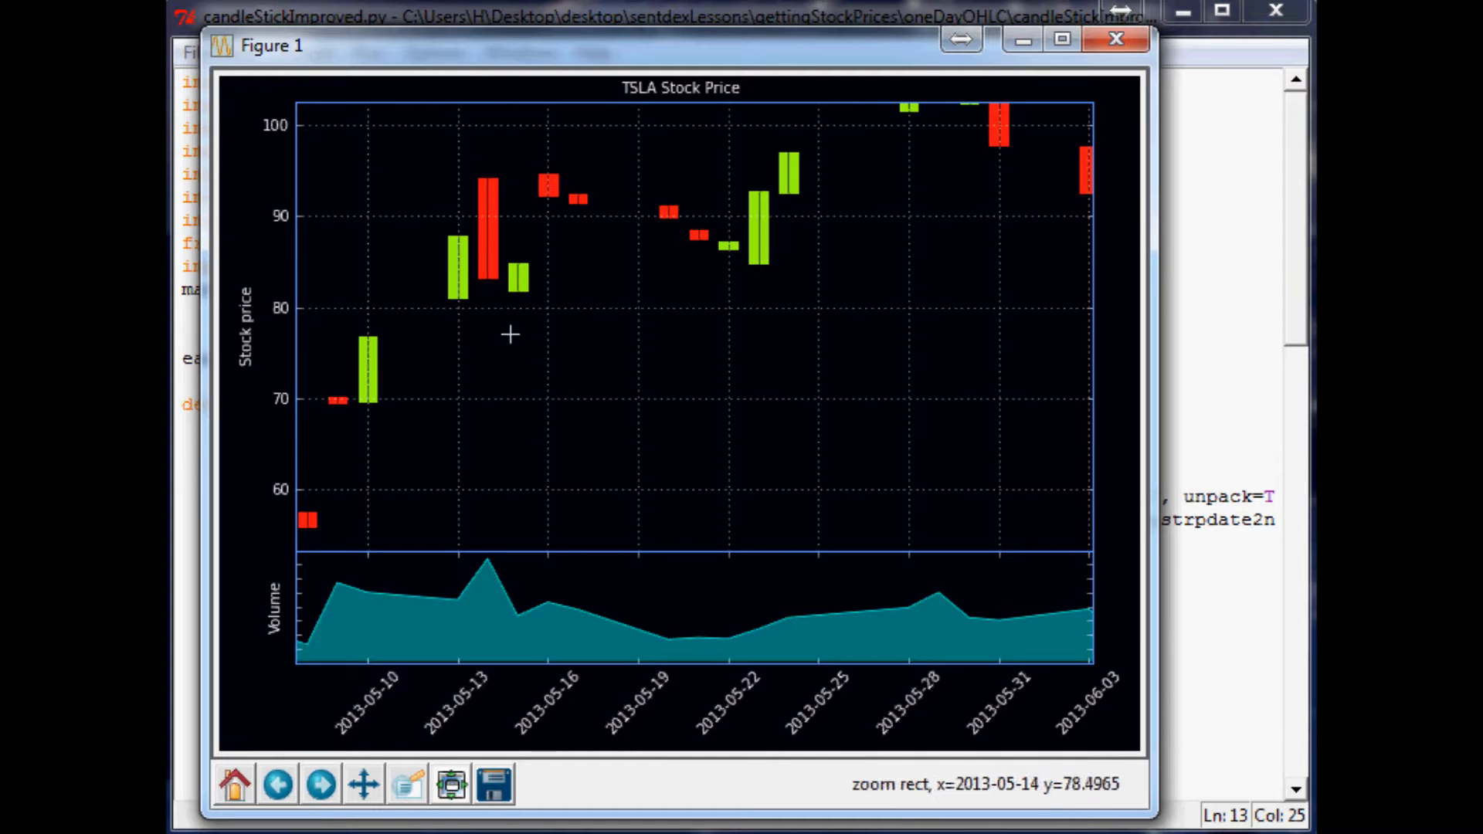
{"action": "mouse_move", "coordinate": [514, 355]}
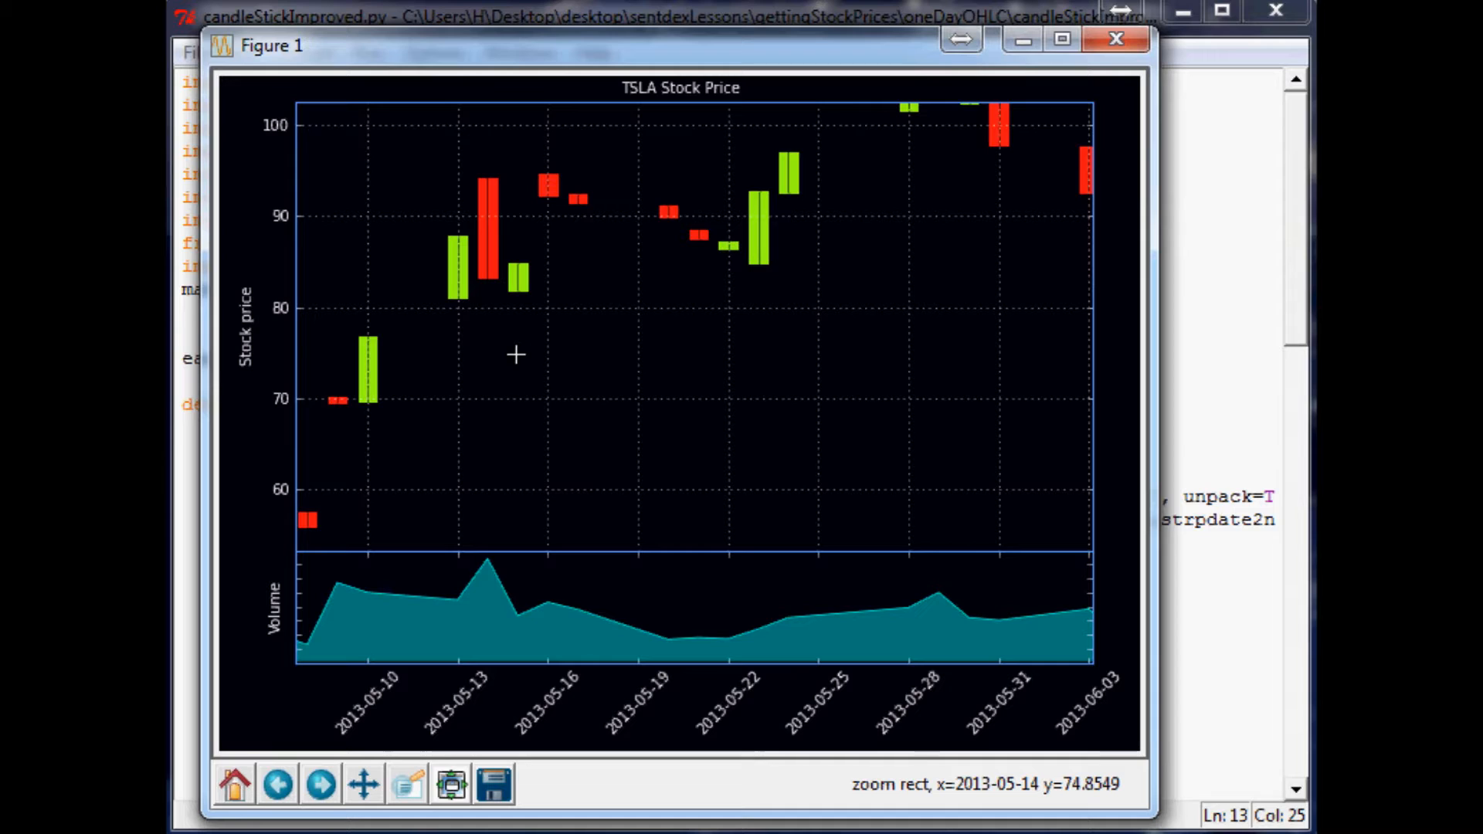
{"action": "mouse_move", "coordinate": [484, 285]}
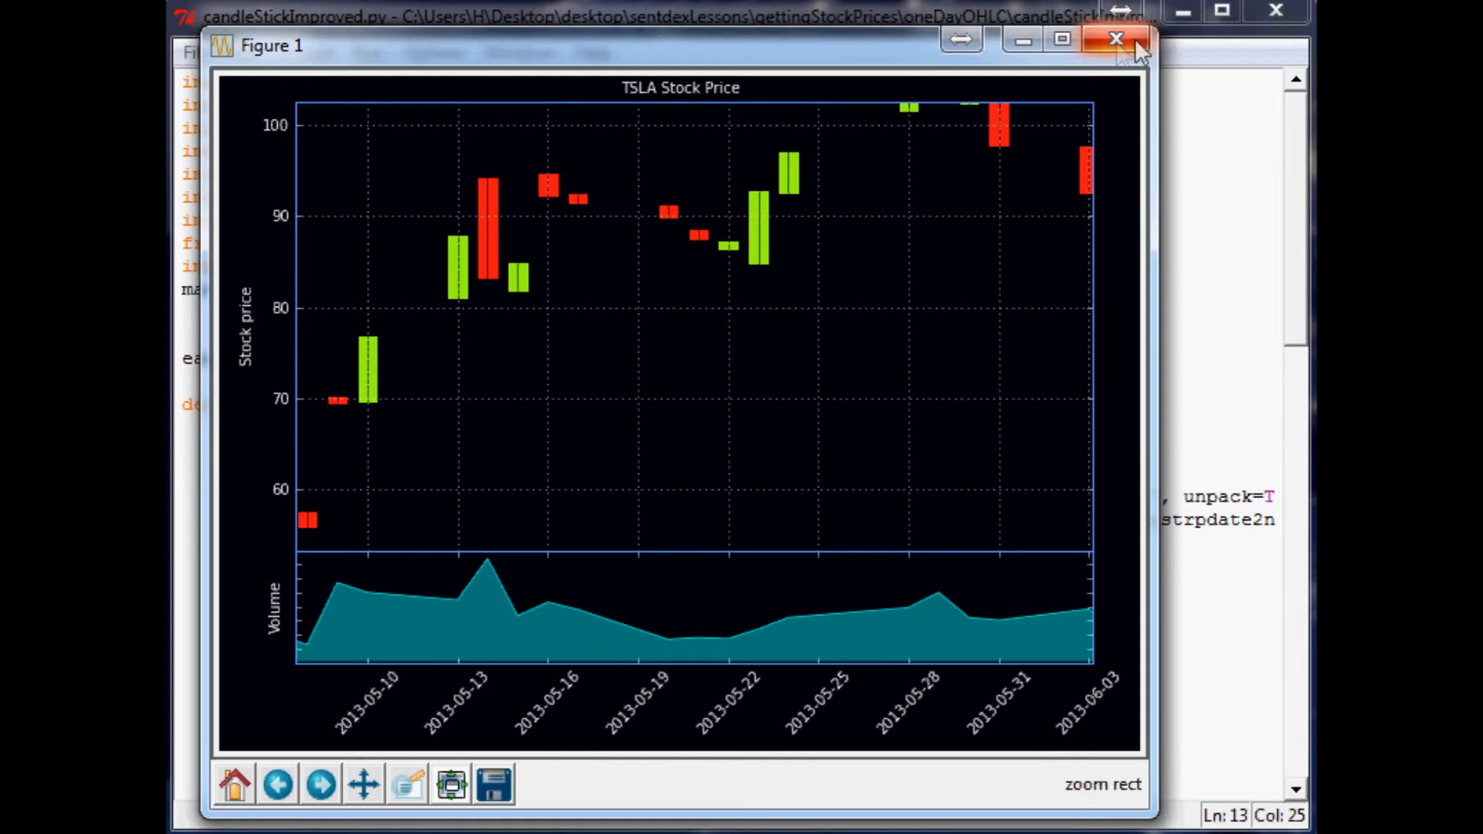
- Close the chart window and browse into Local Disk (C:) in Windows Explorer
{"action": "left_click", "coordinate": [1112, 39]}
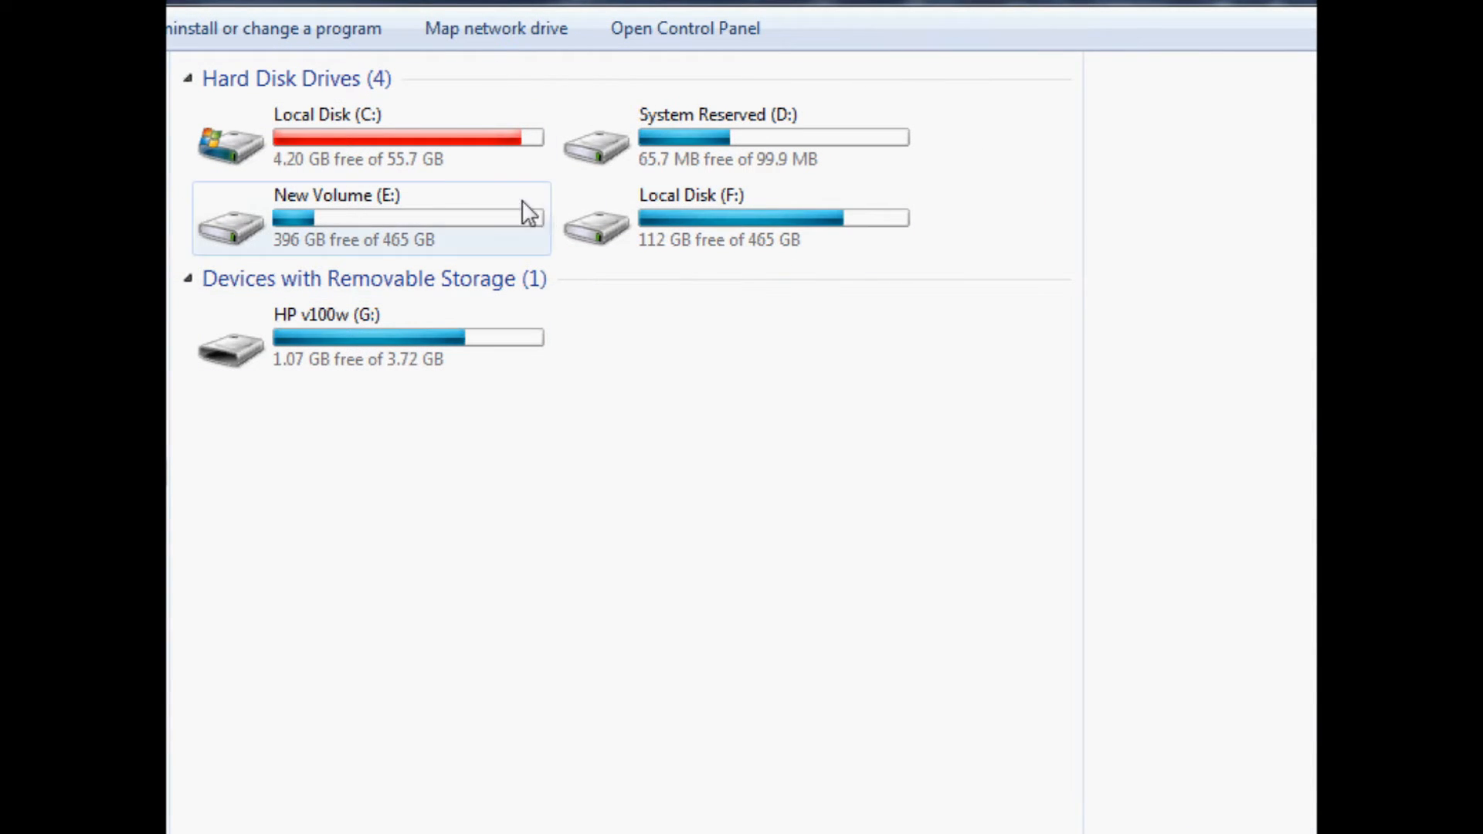
{"action": "mouse_move", "coordinate": [417, 210]}
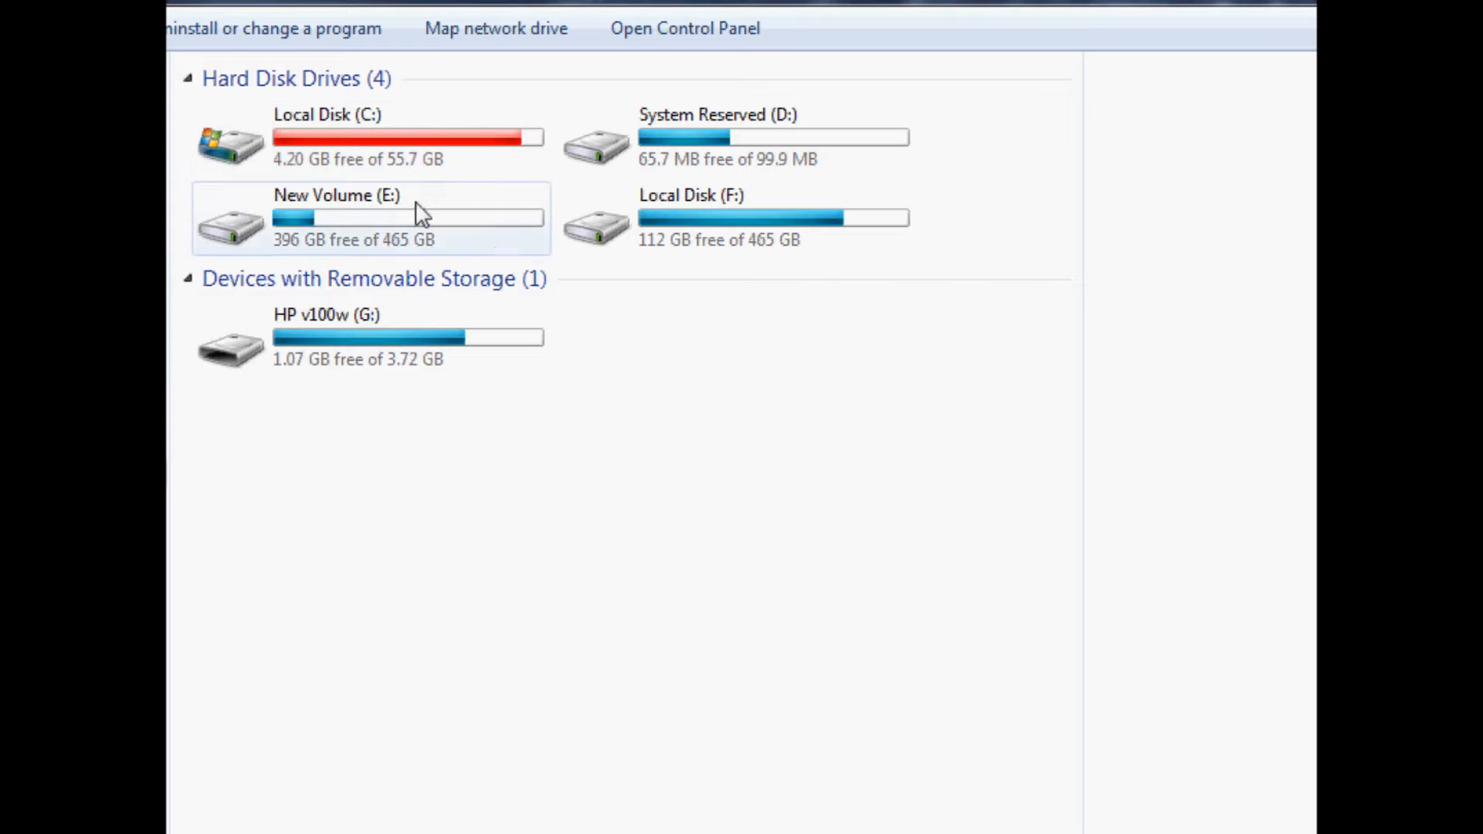
{"action": "mouse_move", "coordinate": [388, 246]}
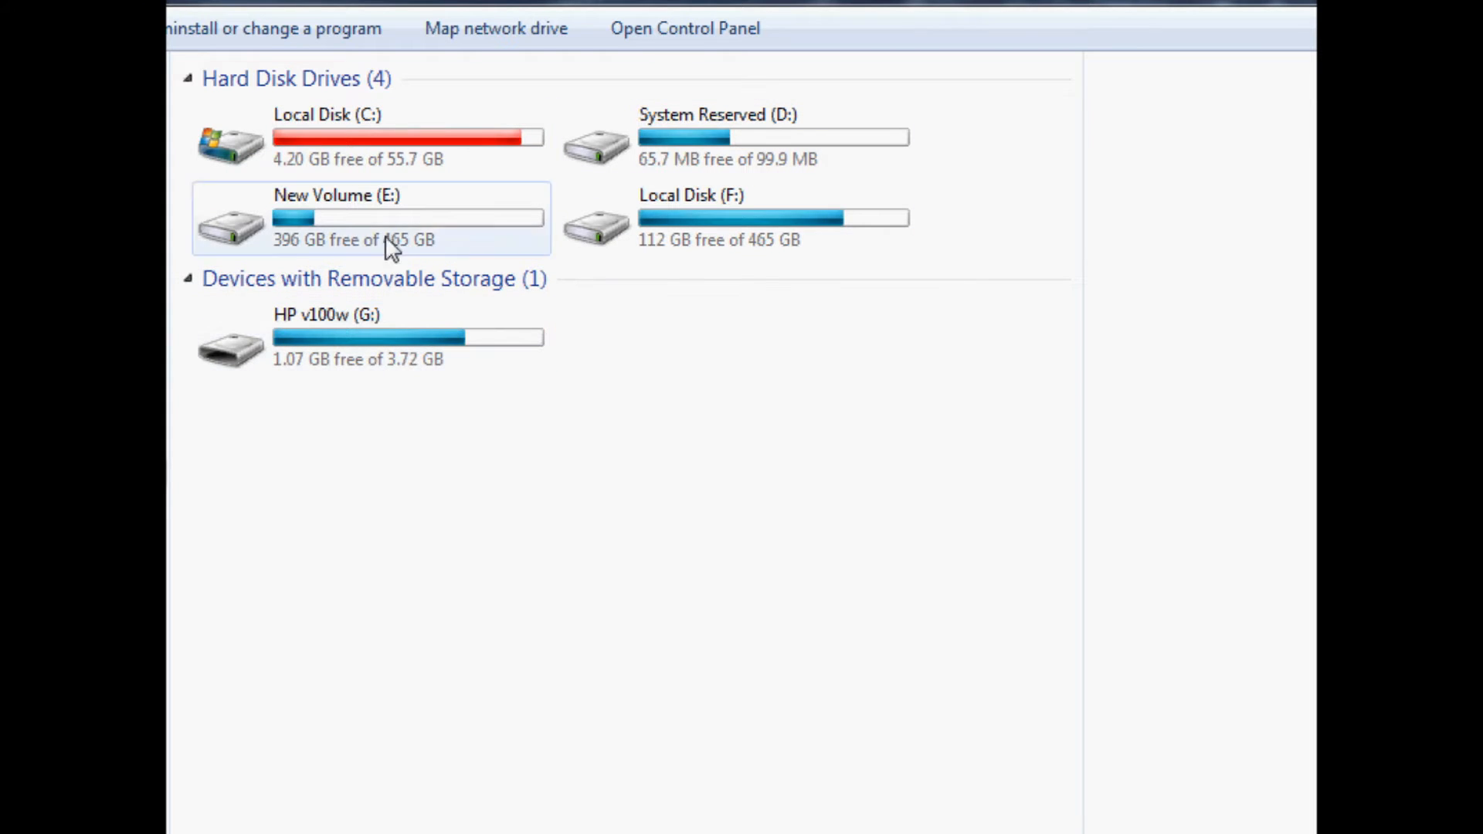
{"action": "left_click", "coordinate": [368, 143]}
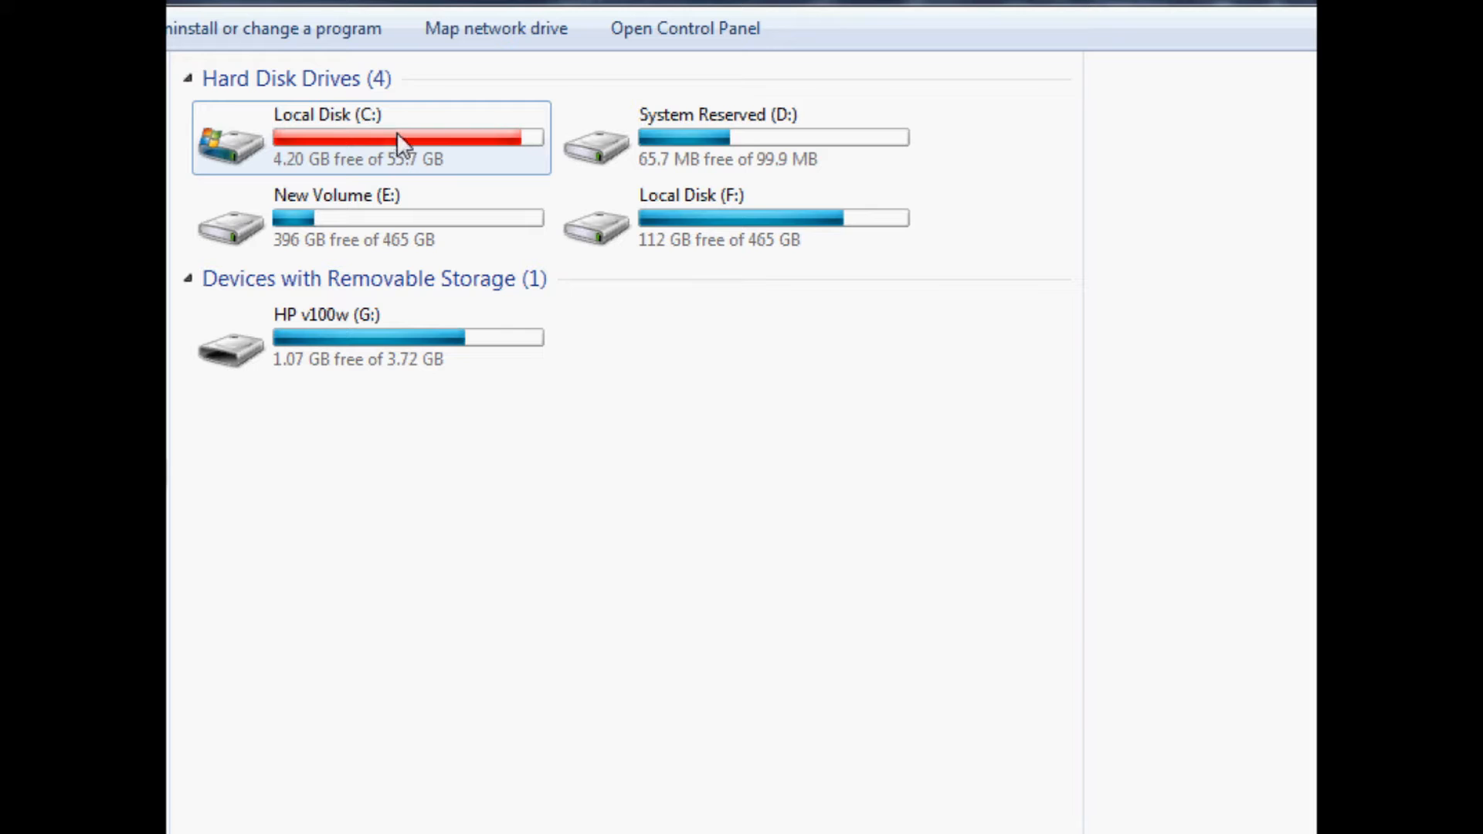
{"action": "mouse_move", "coordinate": [326, 142]}
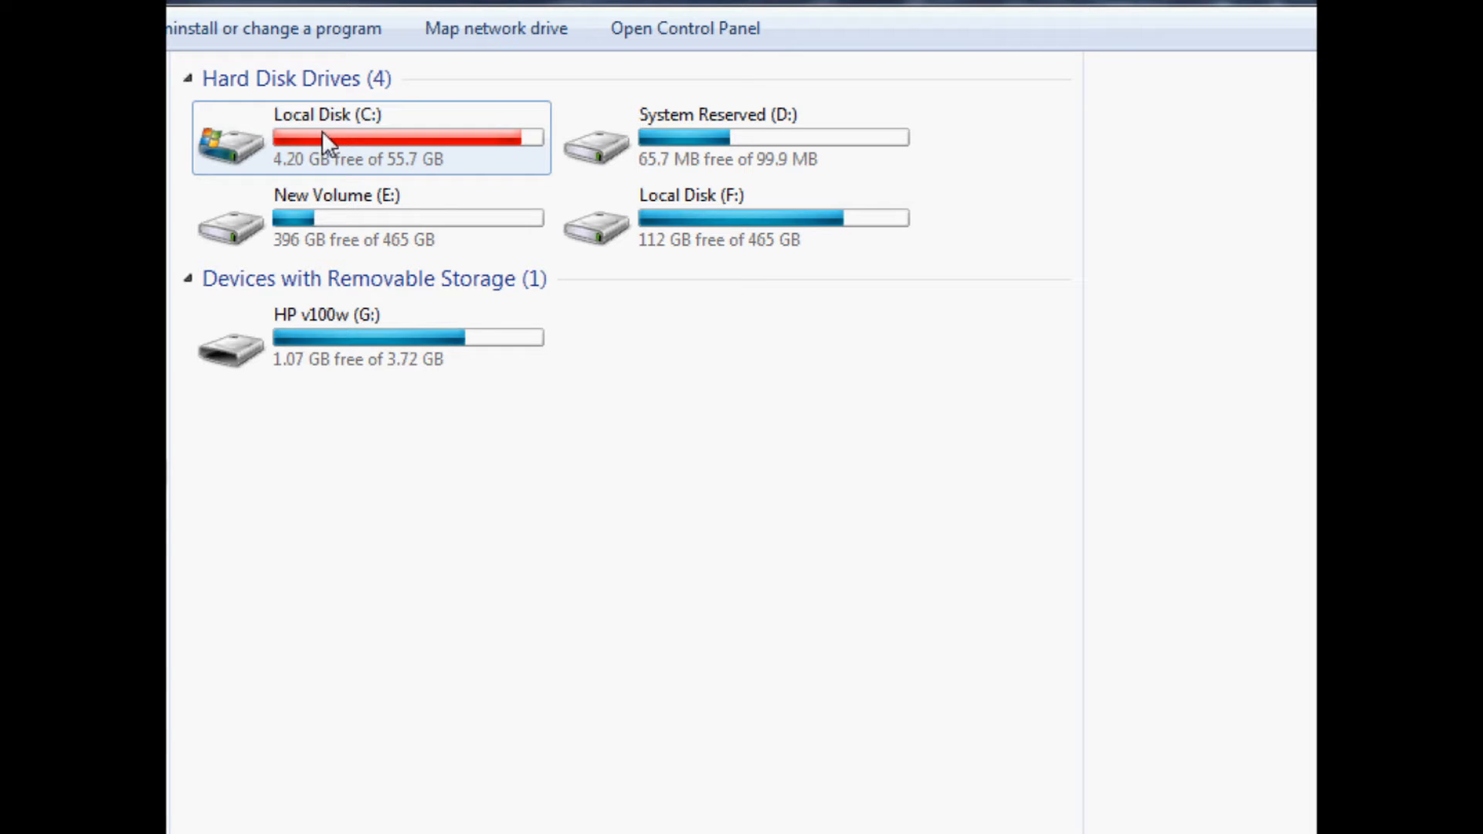
{"action": "double_click", "coordinate": [330, 114]}
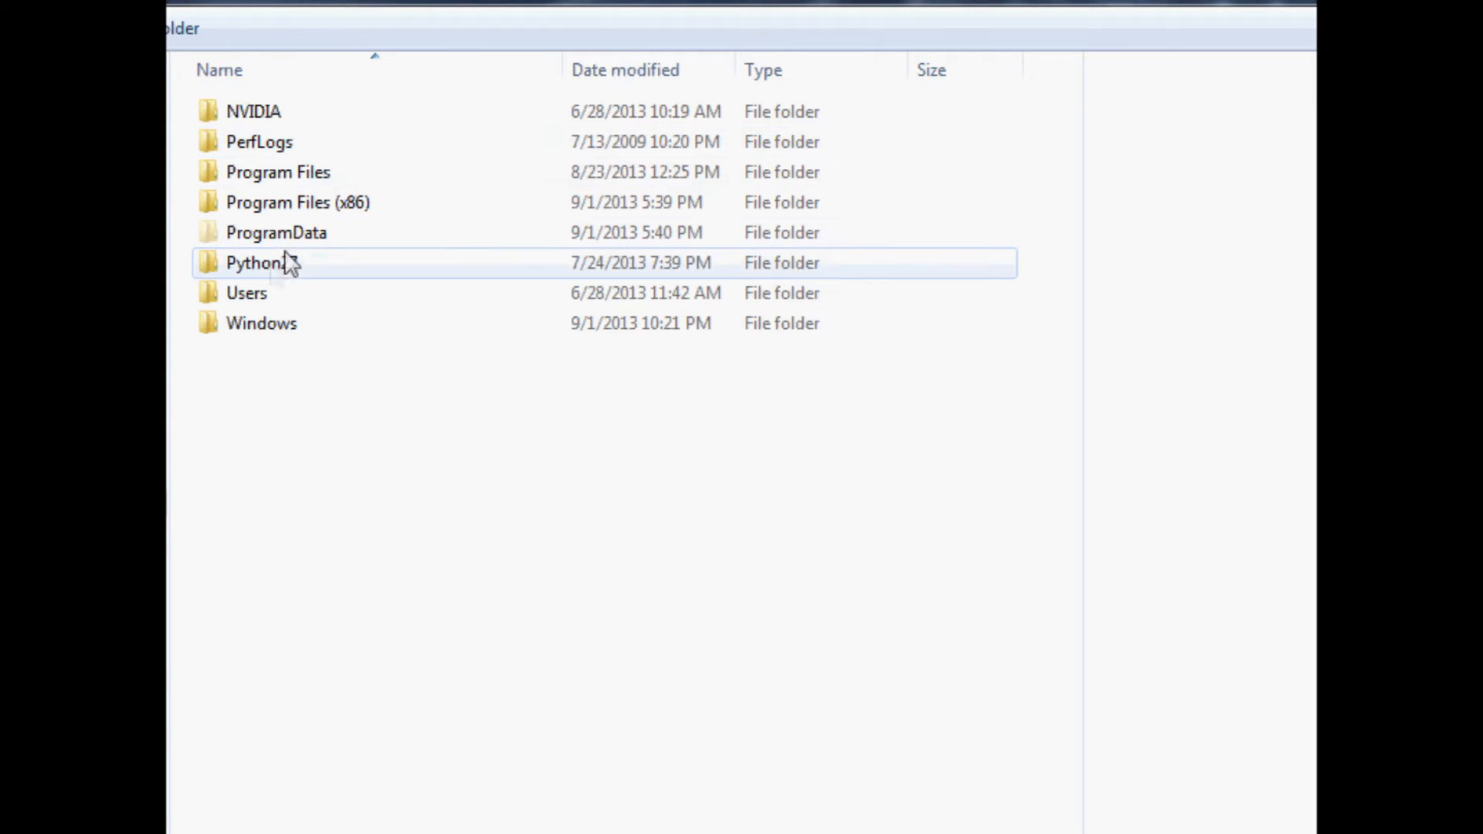
- Navigate through Python27, Lib and site-packages into the matplotlib package folder
{"action": "double_click", "coordinate": [255, 262]}
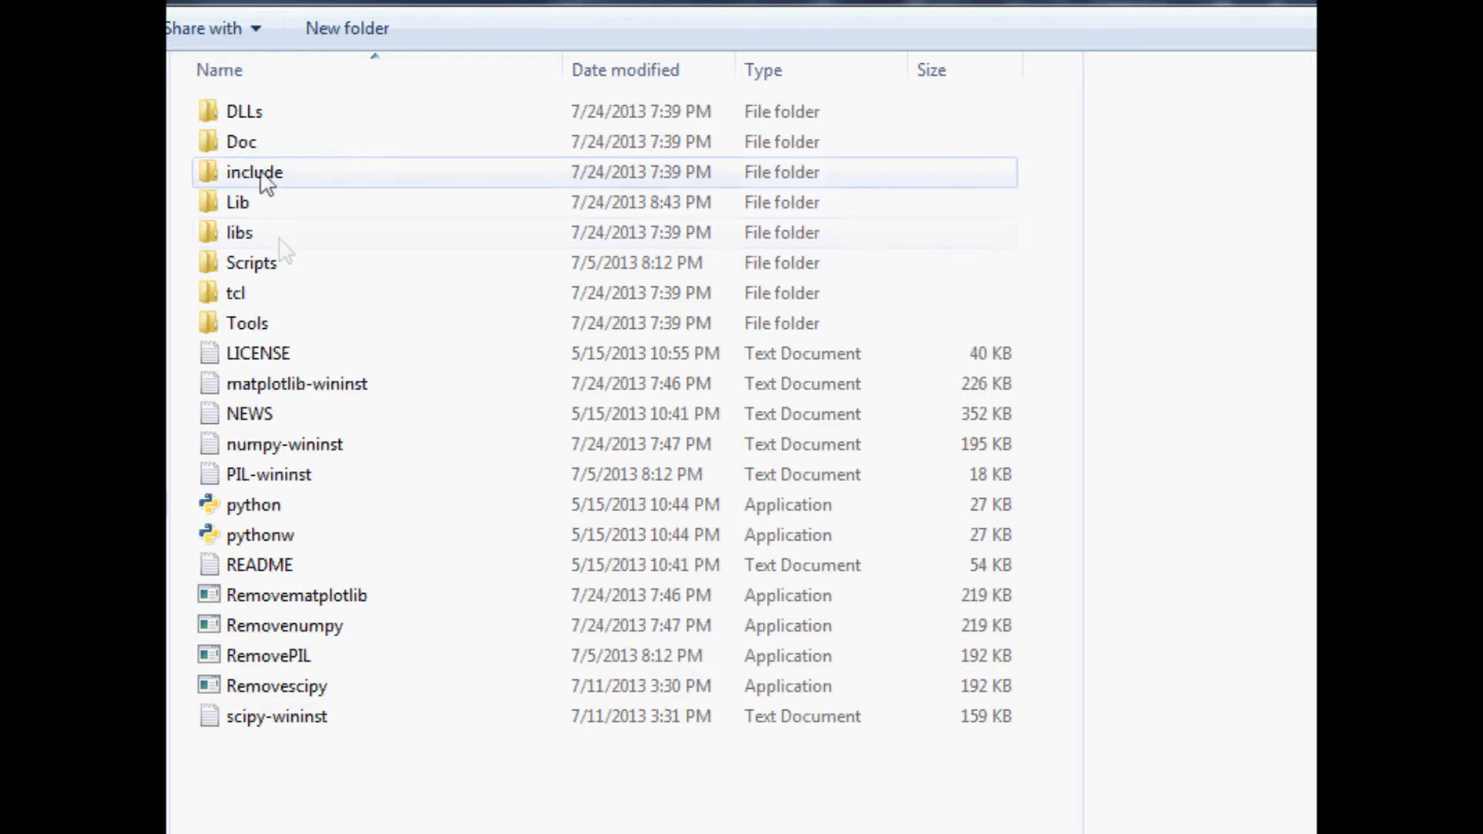
{"action": "left_click", "coordinate": [238, 202]}
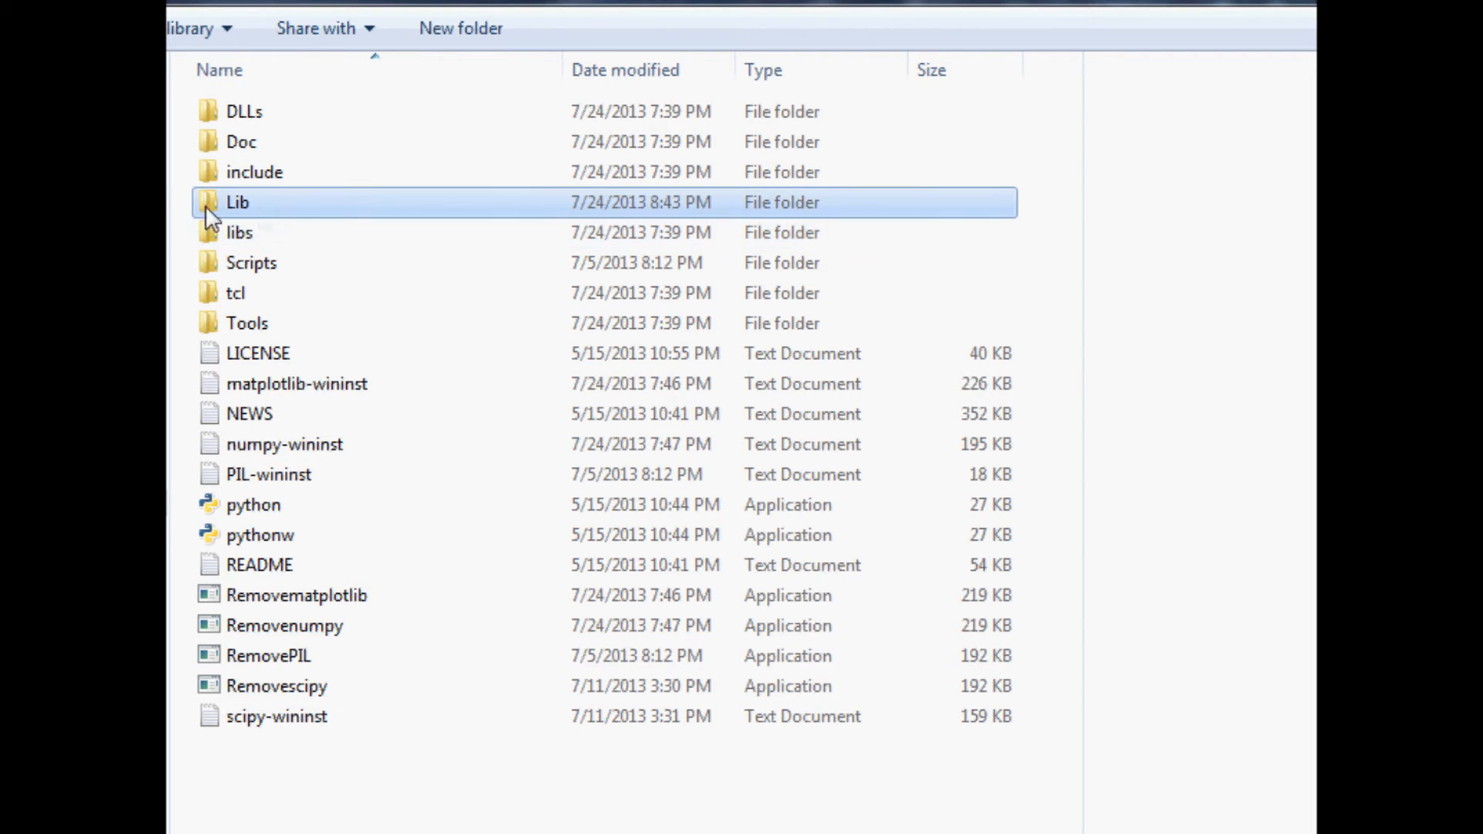
{"action": "double_click", "coordinate": [238, 201]}
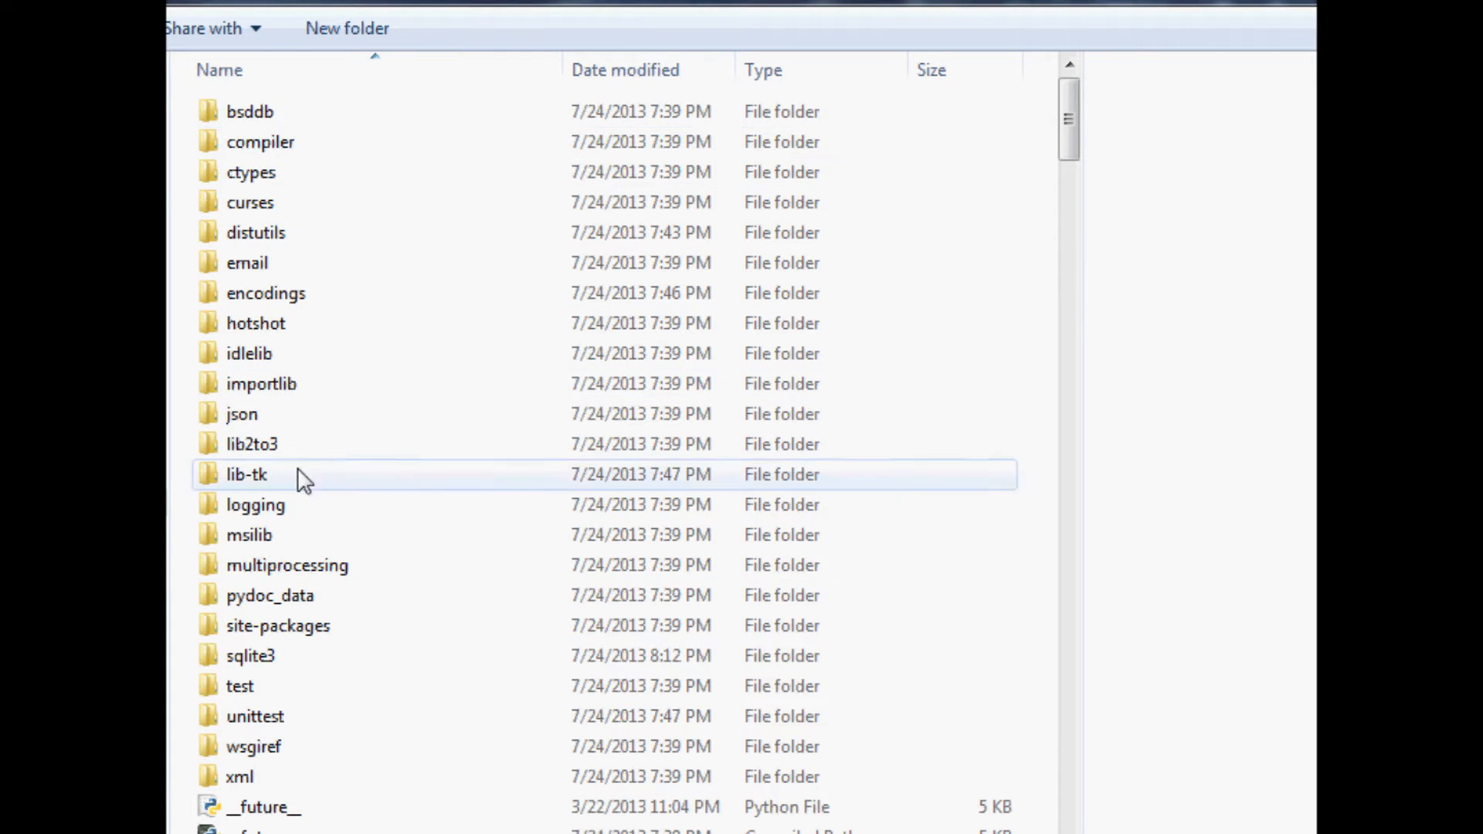
{"action": "mouse_move", "coordinate": [365, 533]}
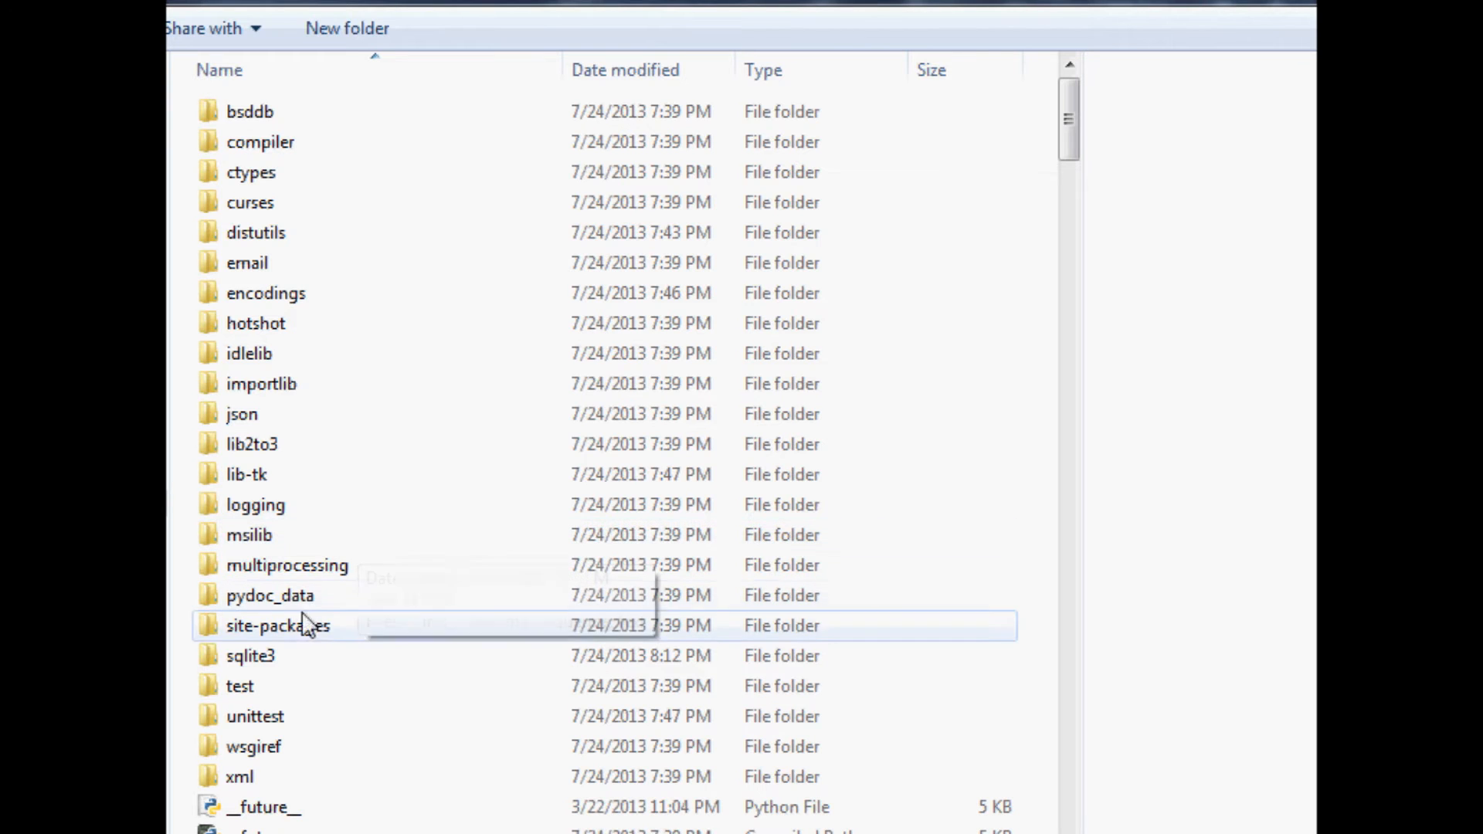
{"action": "left_click", "coordinate": [277, 626]}
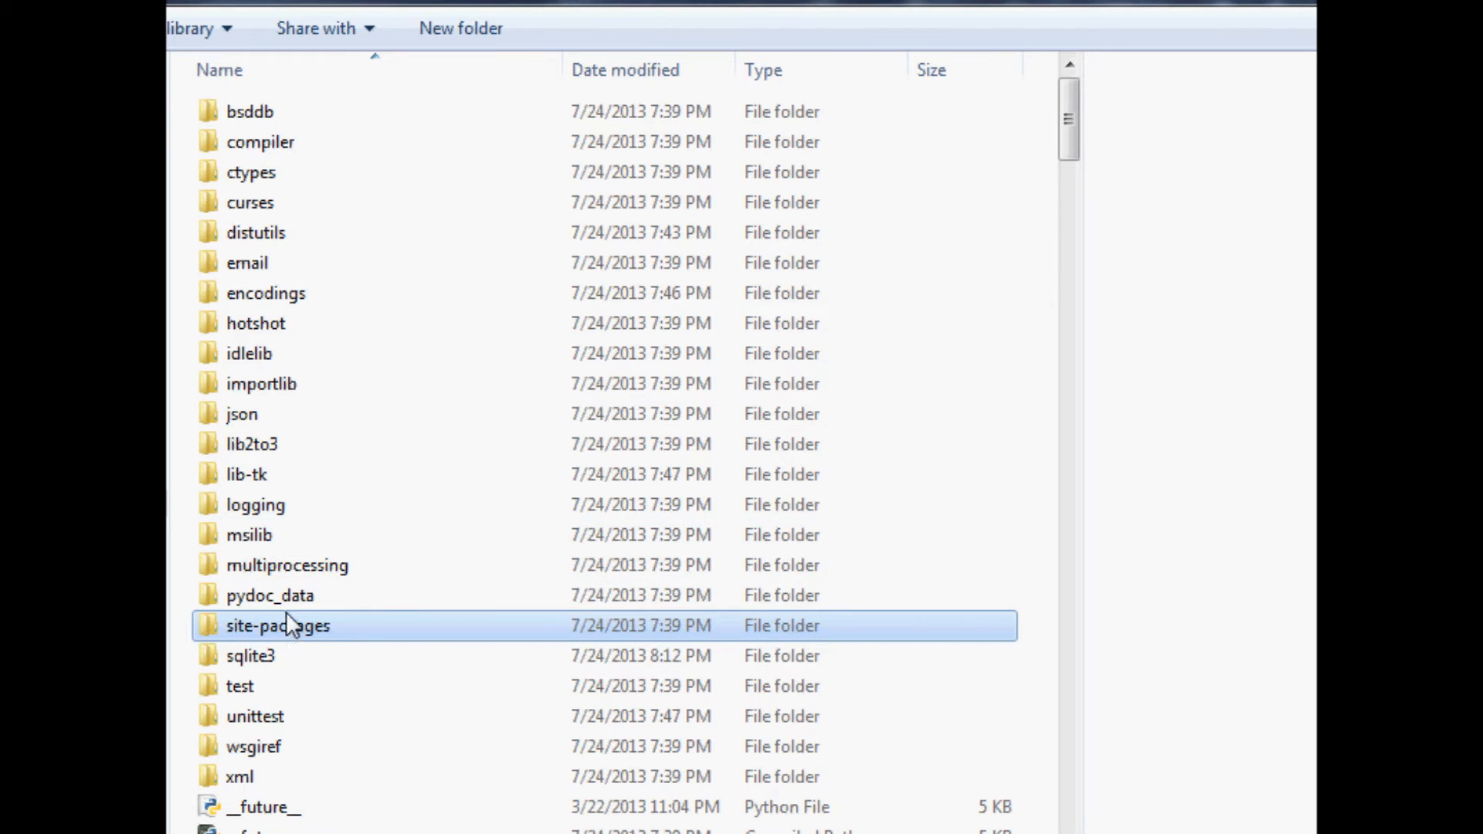
{"action": "double_click", "coordinate": [278, 627]}
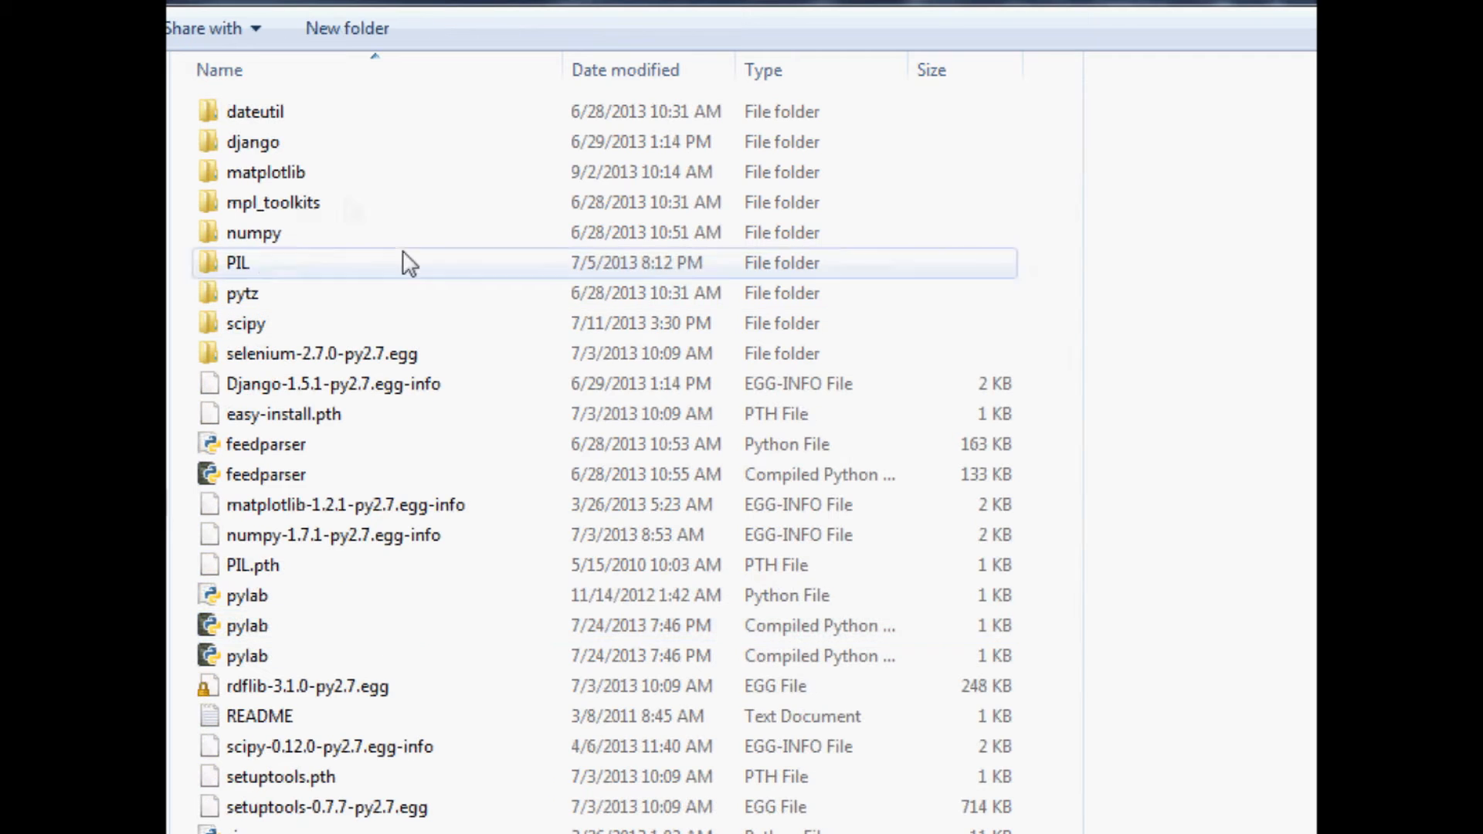
{"action": "double_click", "coordinate": [264, 172]}
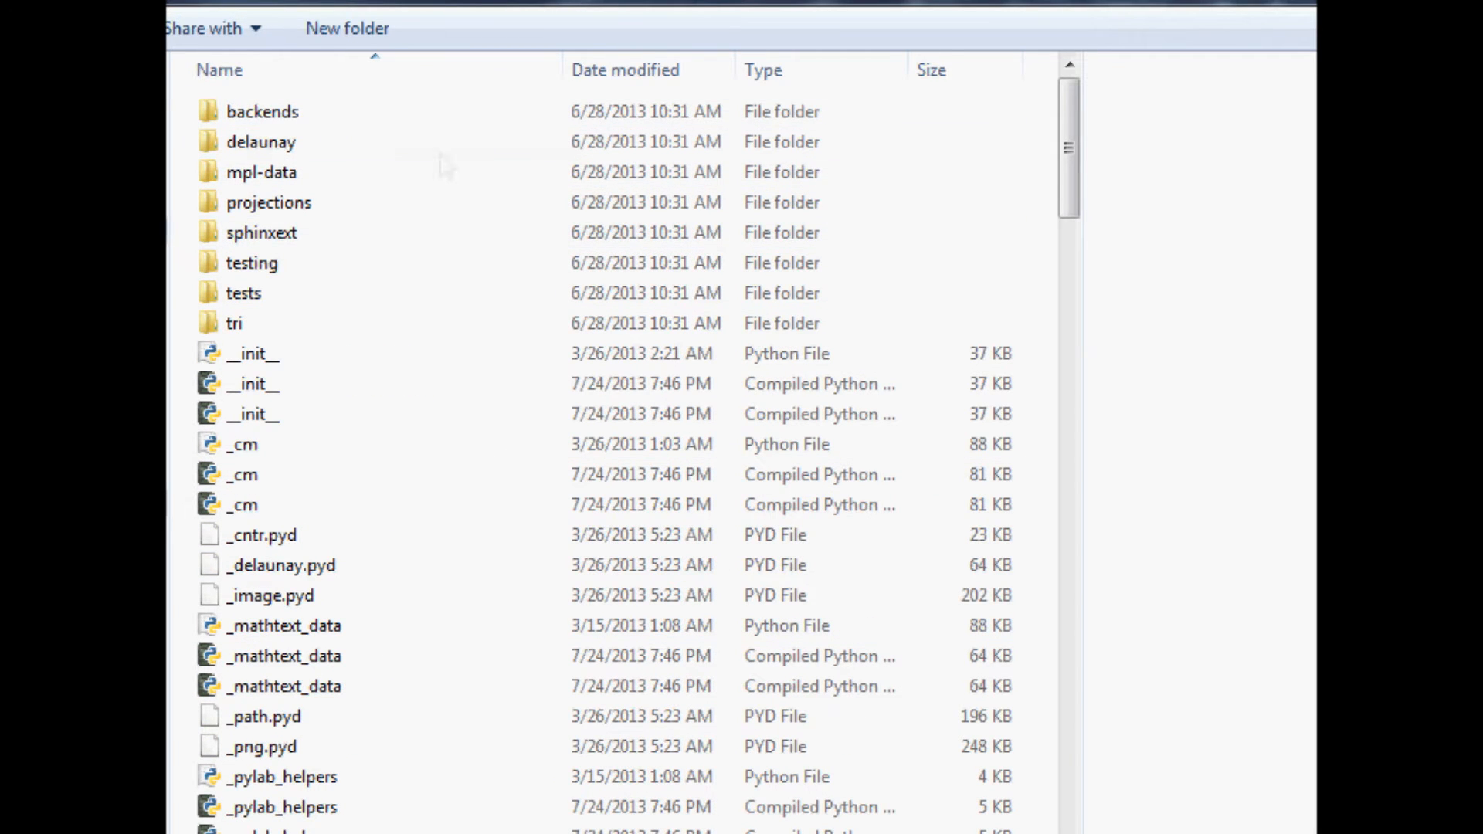
- Locate and select the finance.py source file among the matplotlib modules
{"action": "scroll", "scroll_direction": "down", "scroll_amount": 3}
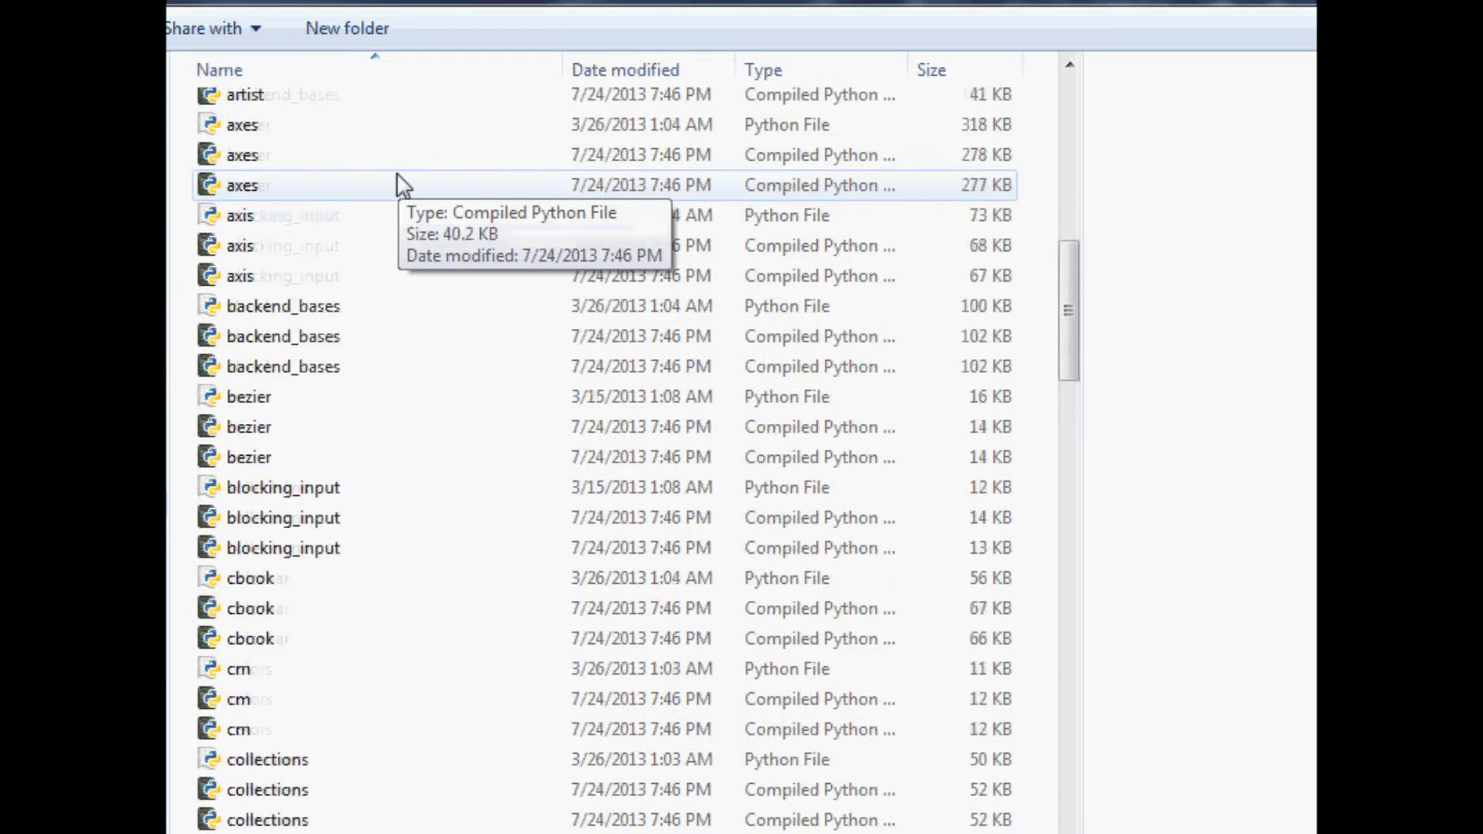
{"action": "scroll", "scroll_direction": "down", "scroll_amount": 3}
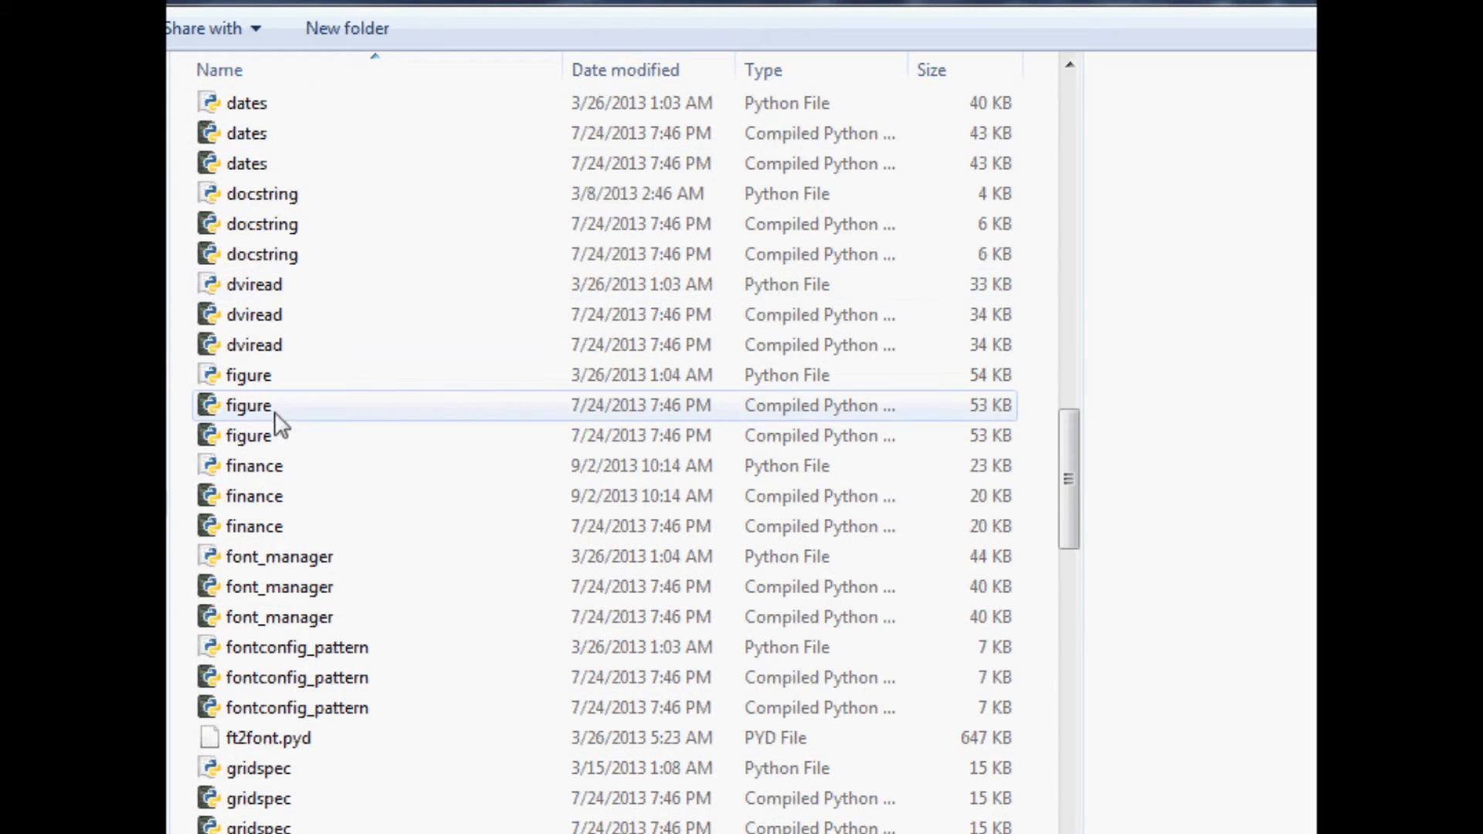
{"action": "left_click", "coordinate": [253, 496]}
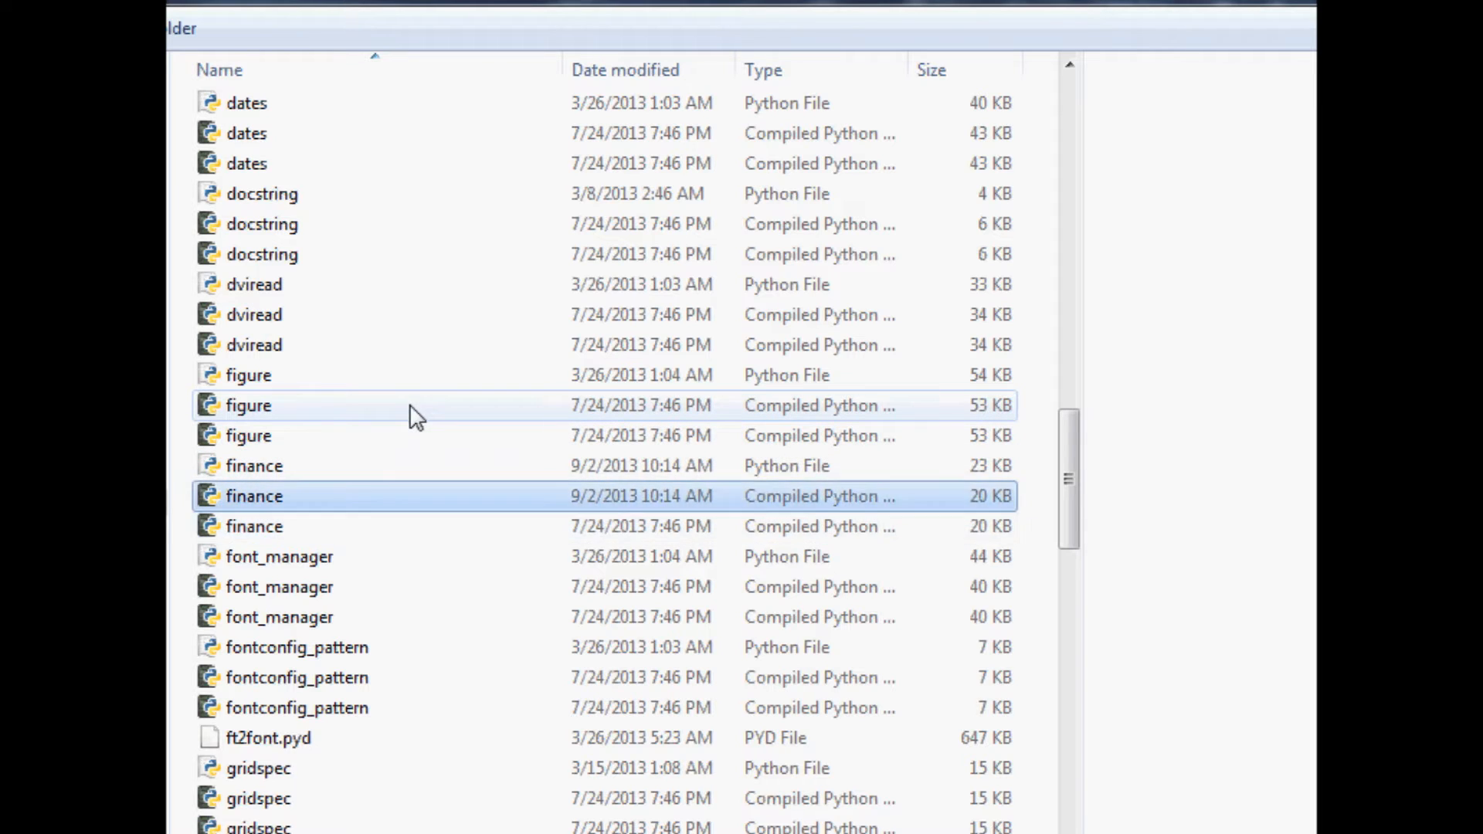
{"action": "left_click", "coordinate": [254, 467]}
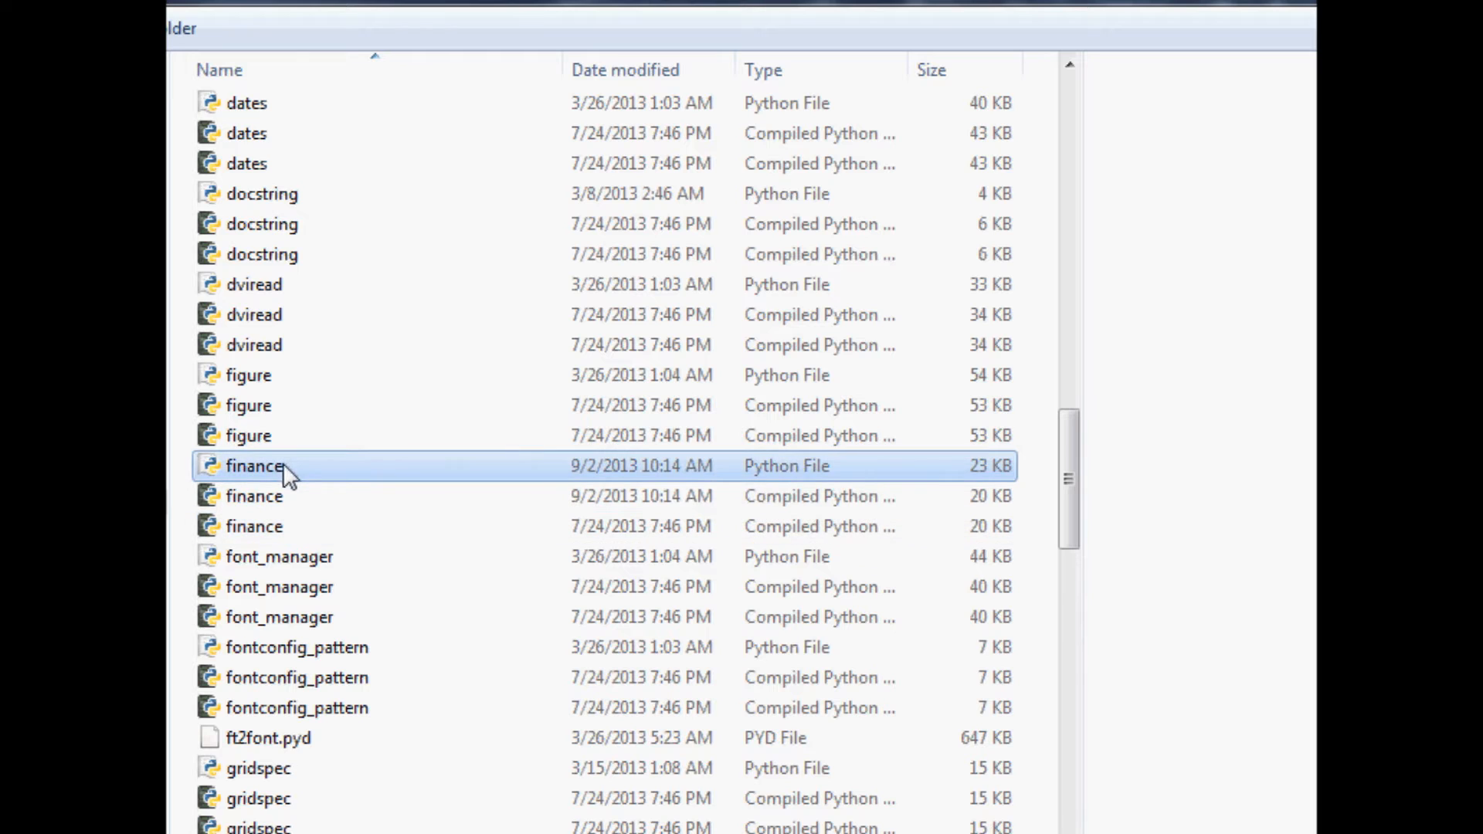
{"action": "mouse_move", "coordinate": [287, 504]}
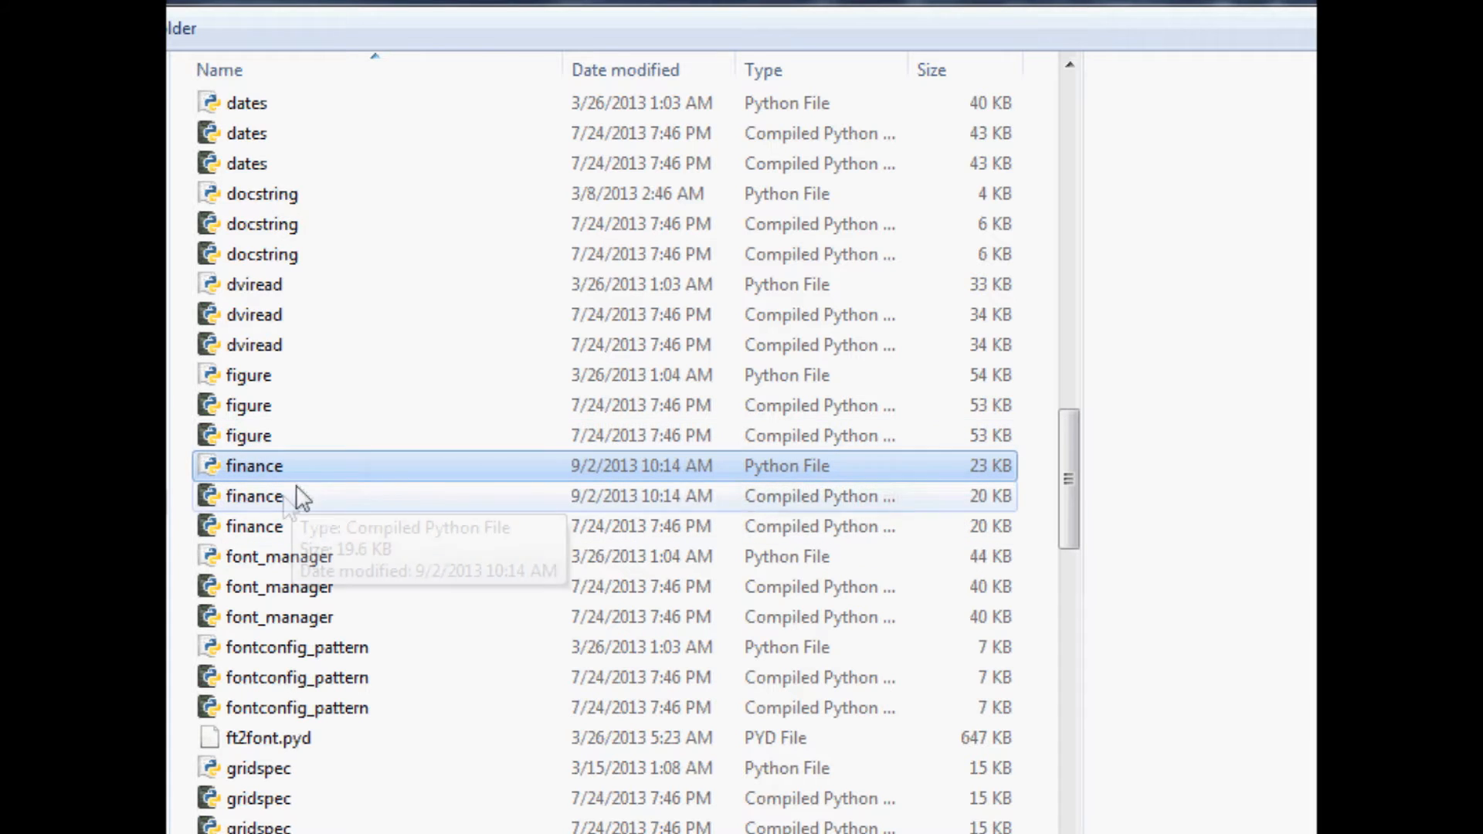
{"action": "left_click", "coordinate": [254, 496]}
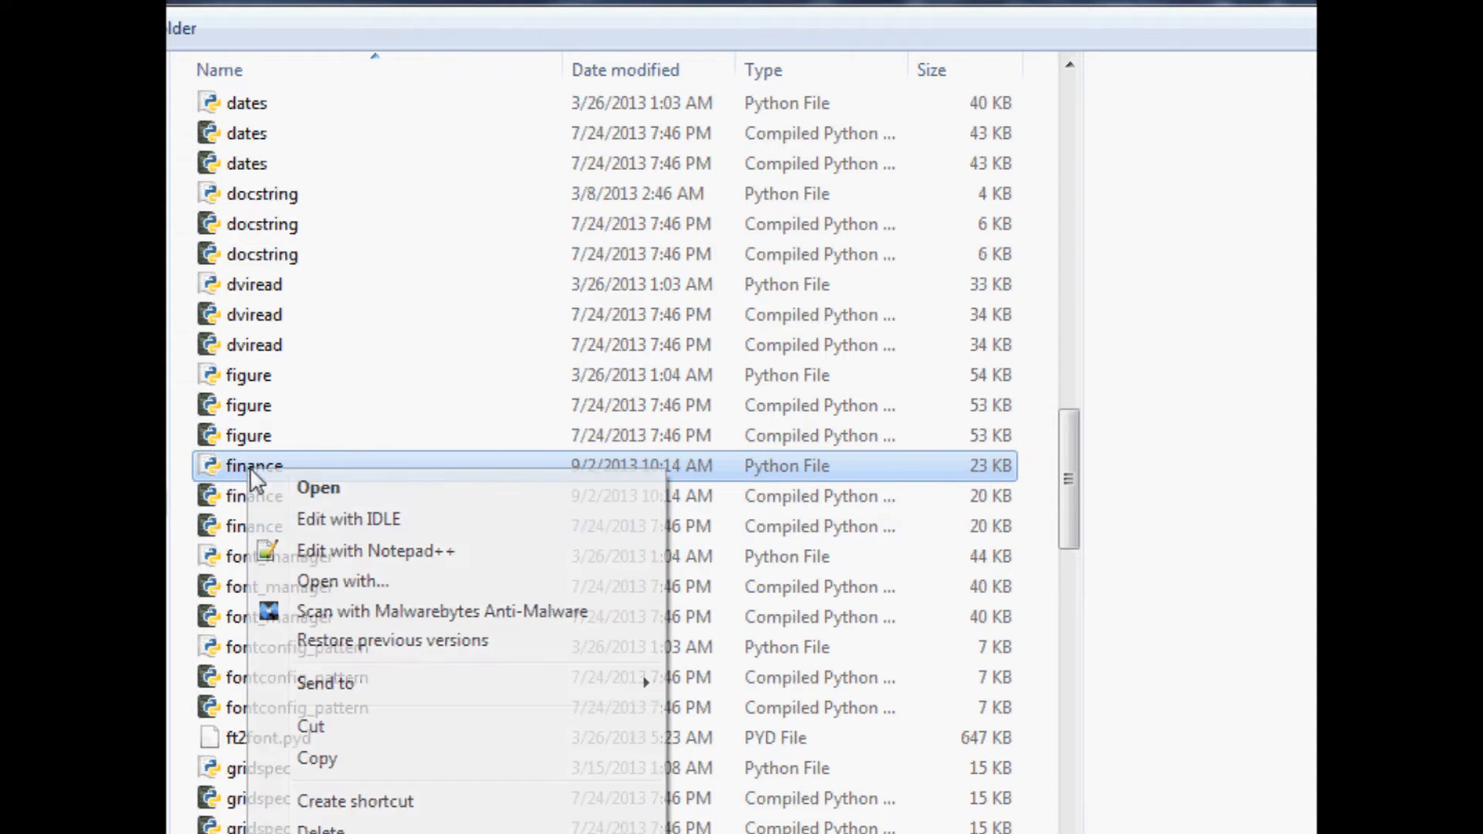
{"action": "mouse_move", "coordinate": [377, 550]}
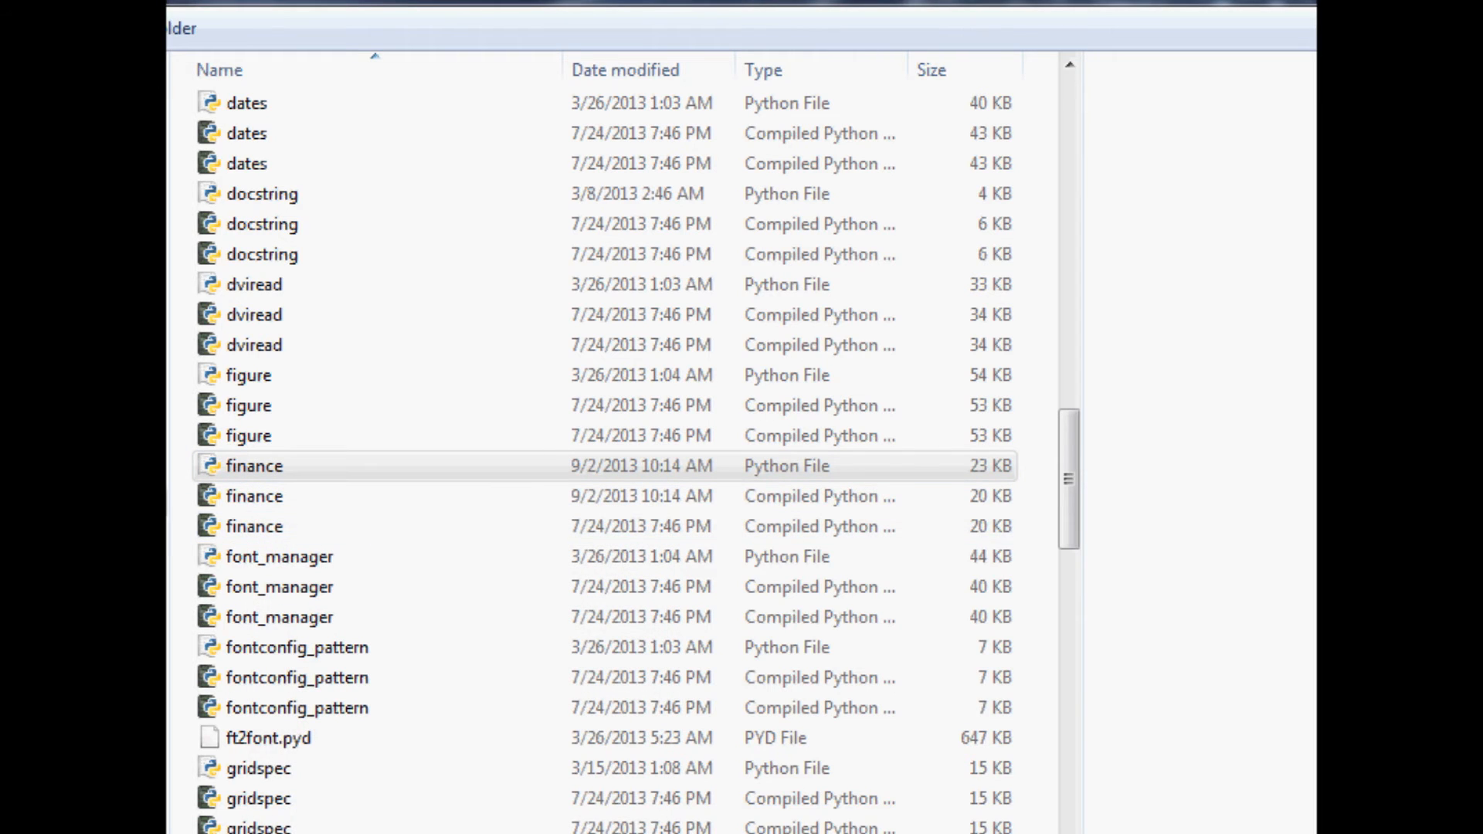
- Load finance.py in IDLE and read down past fetch_historical_yahoo toward the volume functions
{"action": "double_click", "coordinate": [253, 466]}
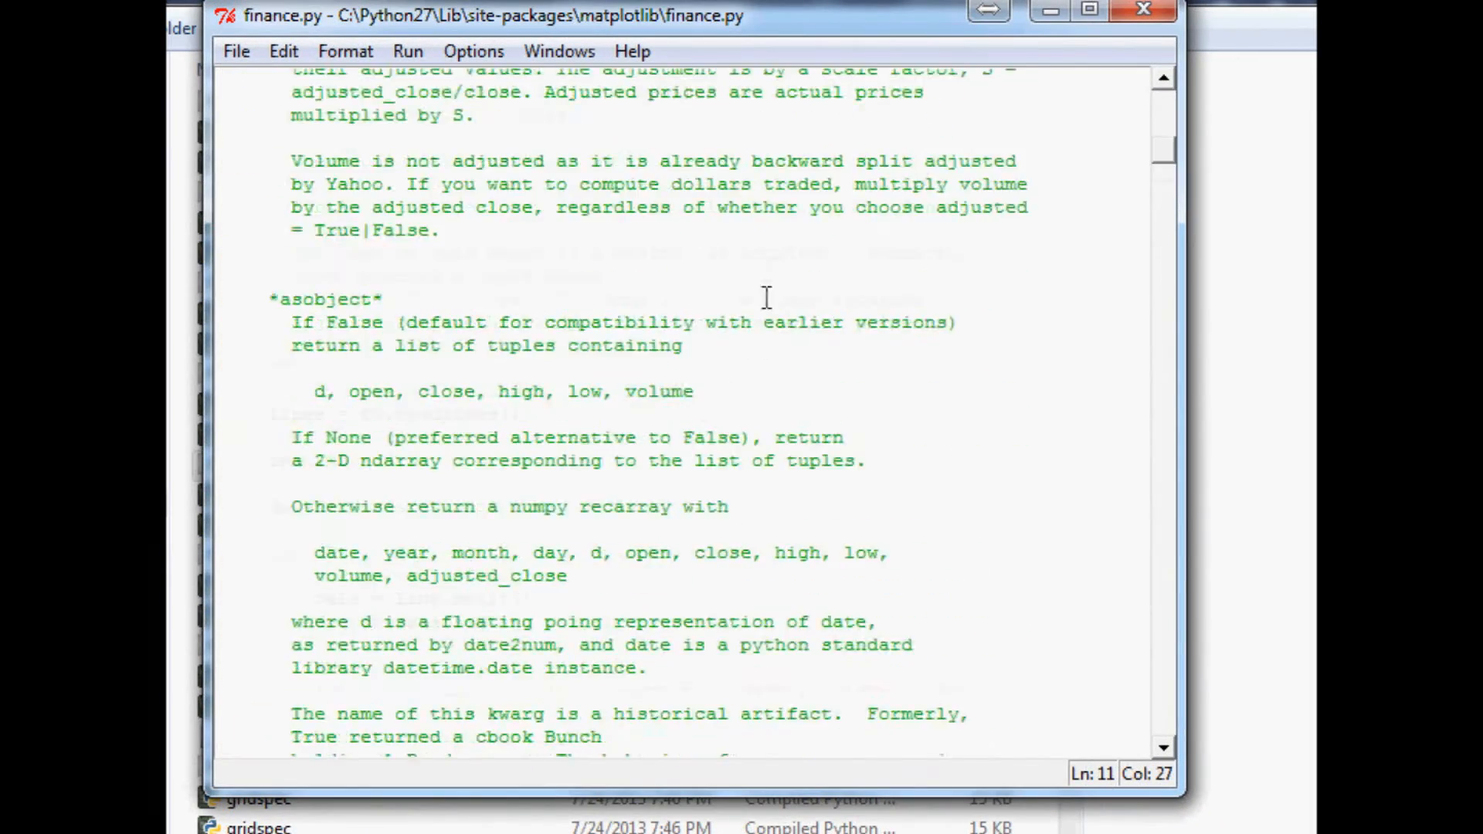
{"action": "scroll", "scroll_direction": "down", "scroll_amount": 3}
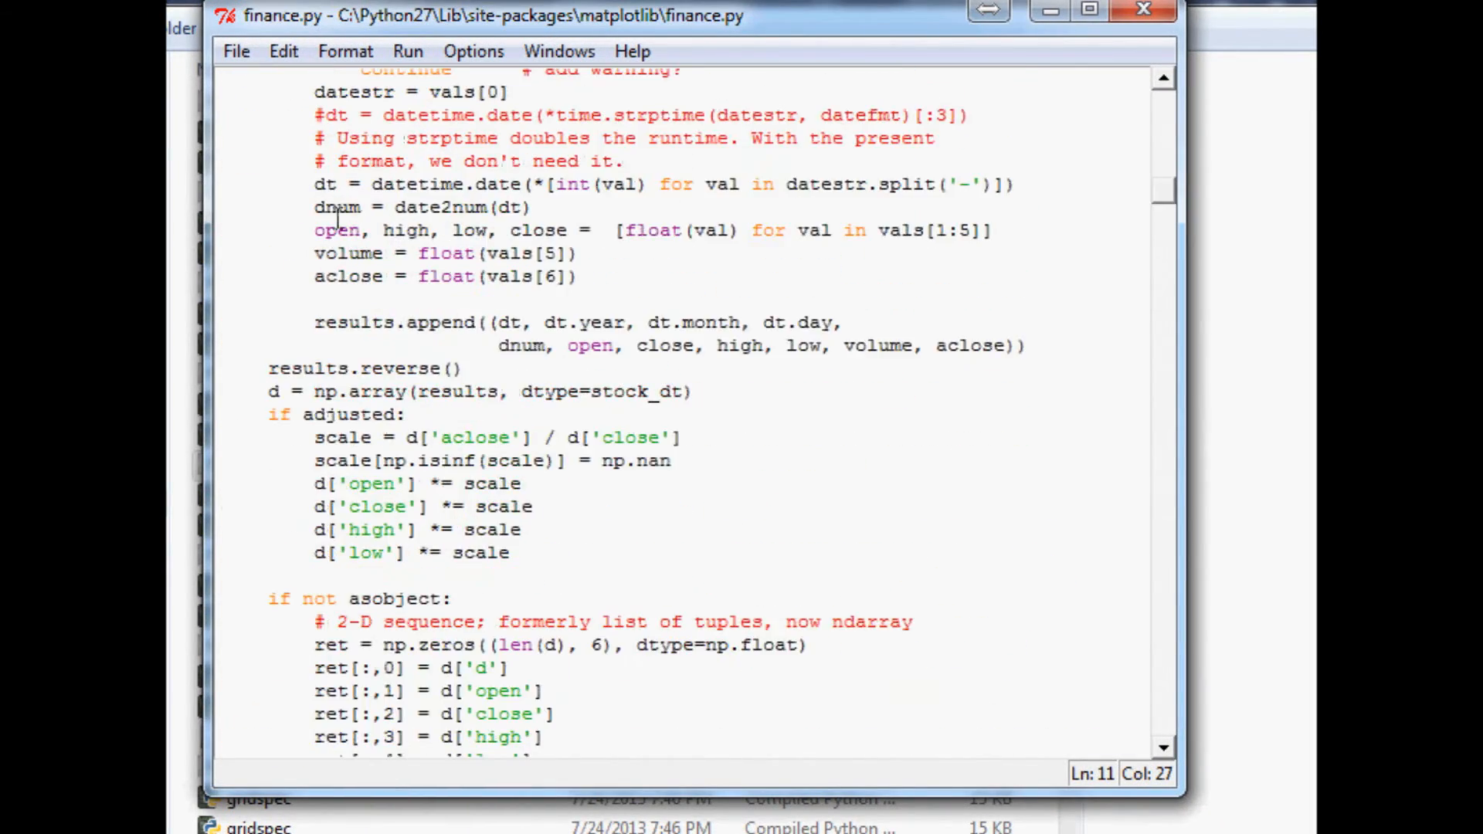
{"action": "scroll", "scroll_direction": "down", "scroll_amount": 3}
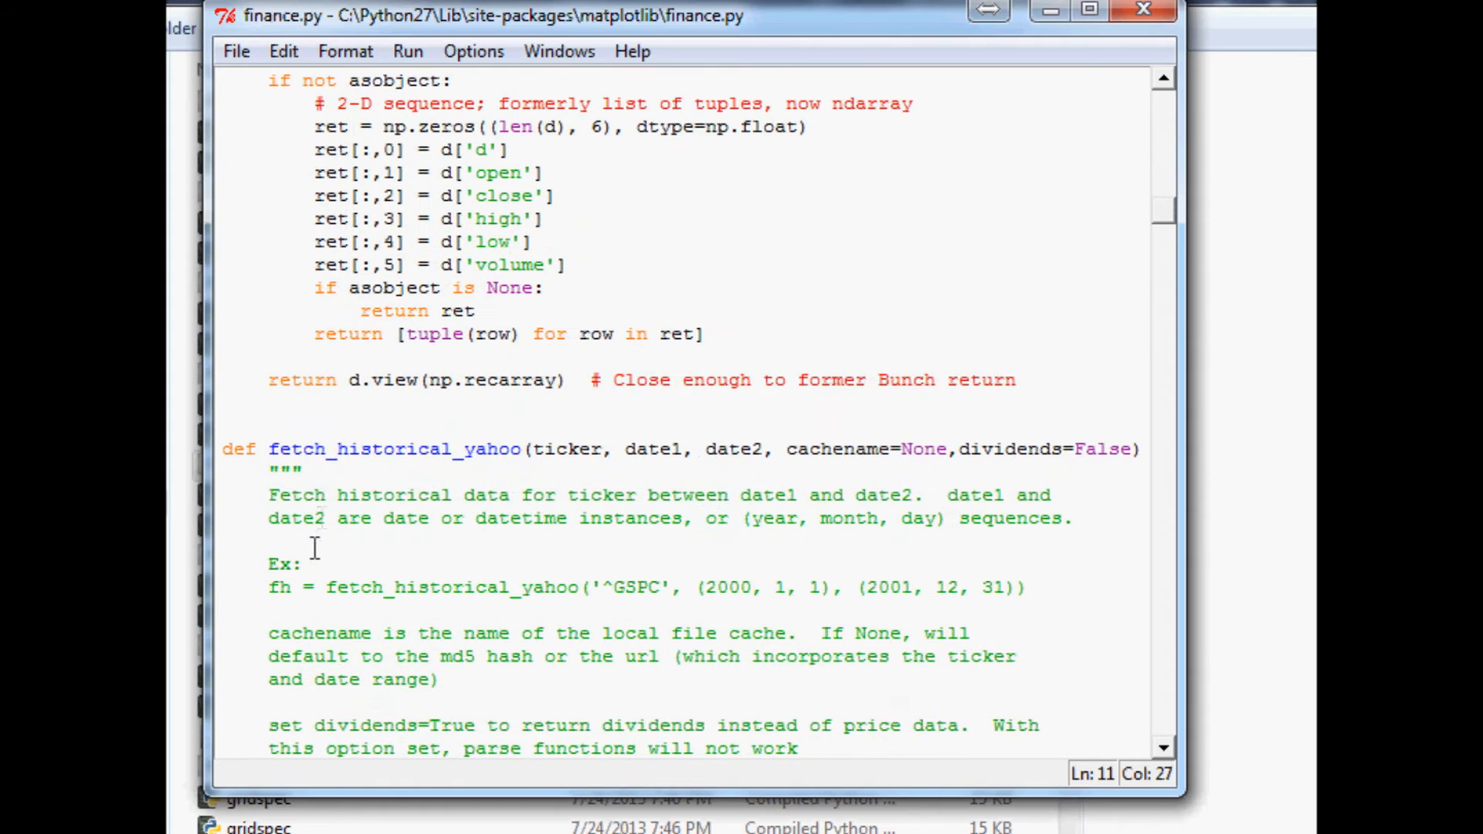
{"action": "double_click", "coordinate": [376, 448]}
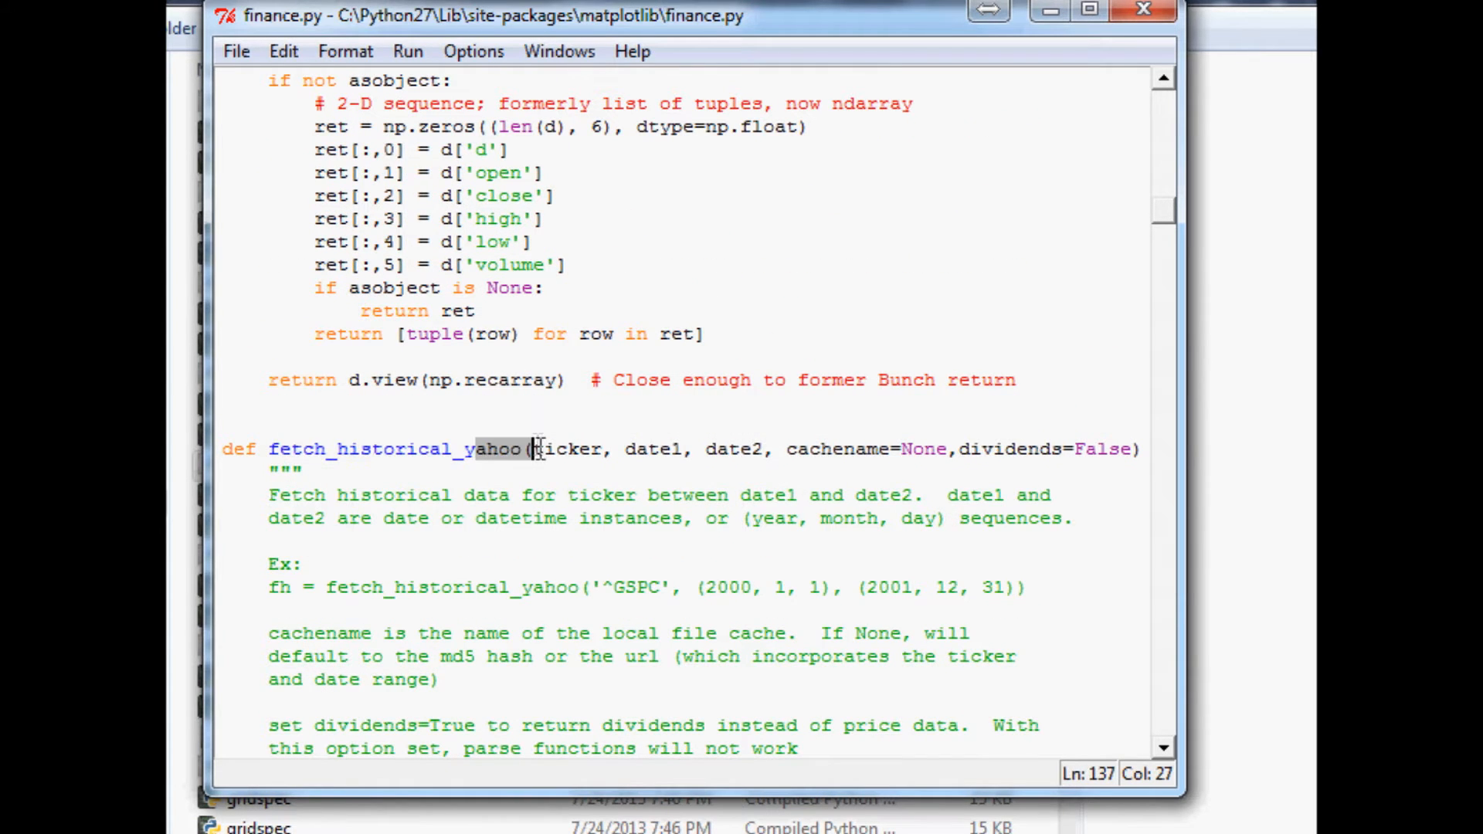
{"action": "scroll", "scroll_direction": "down", "scroll_amount": 3}
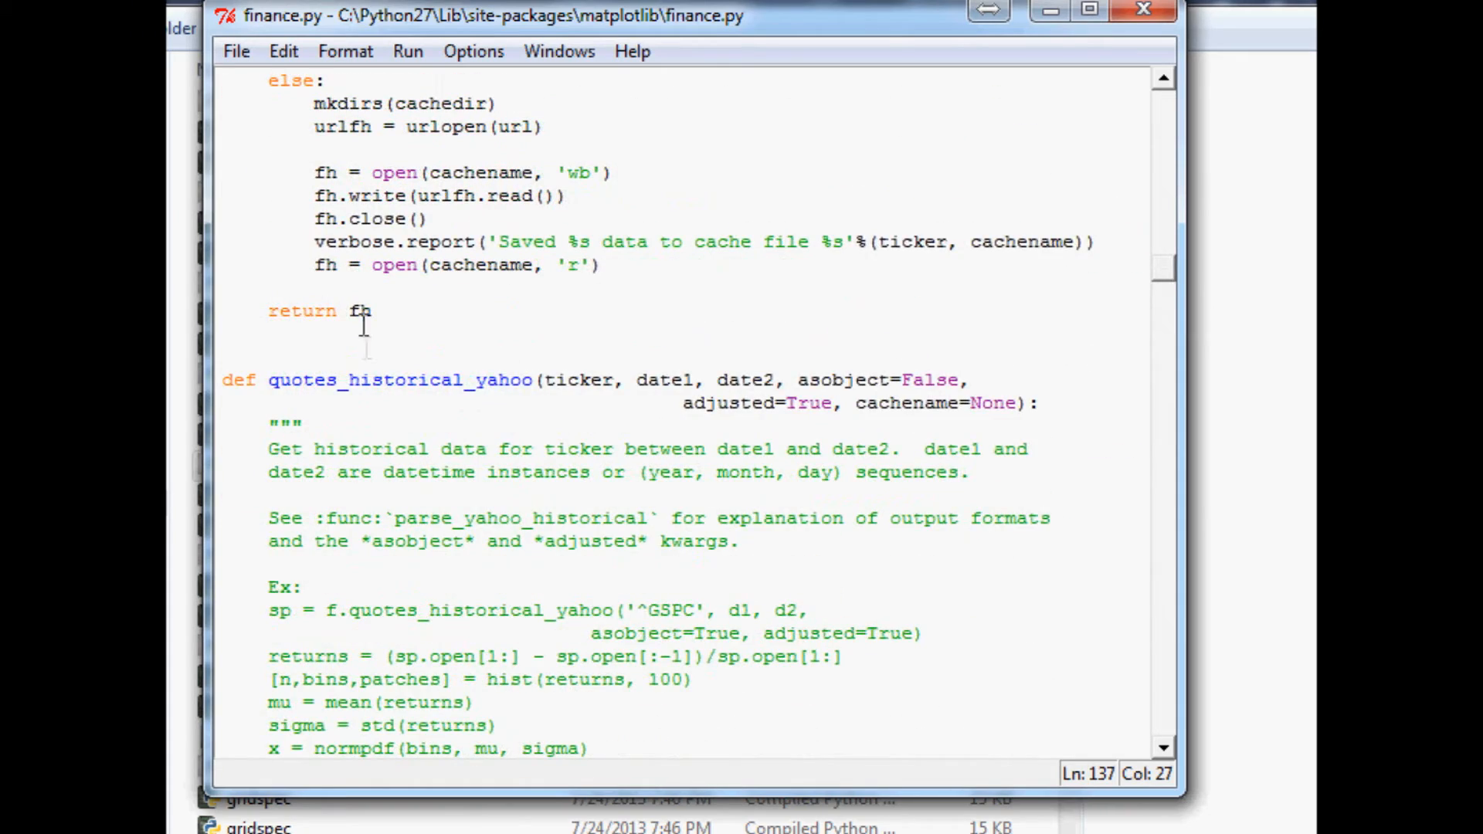
{"action": "scroll", "scroll_direction": "down", "scroll_amount": 3}
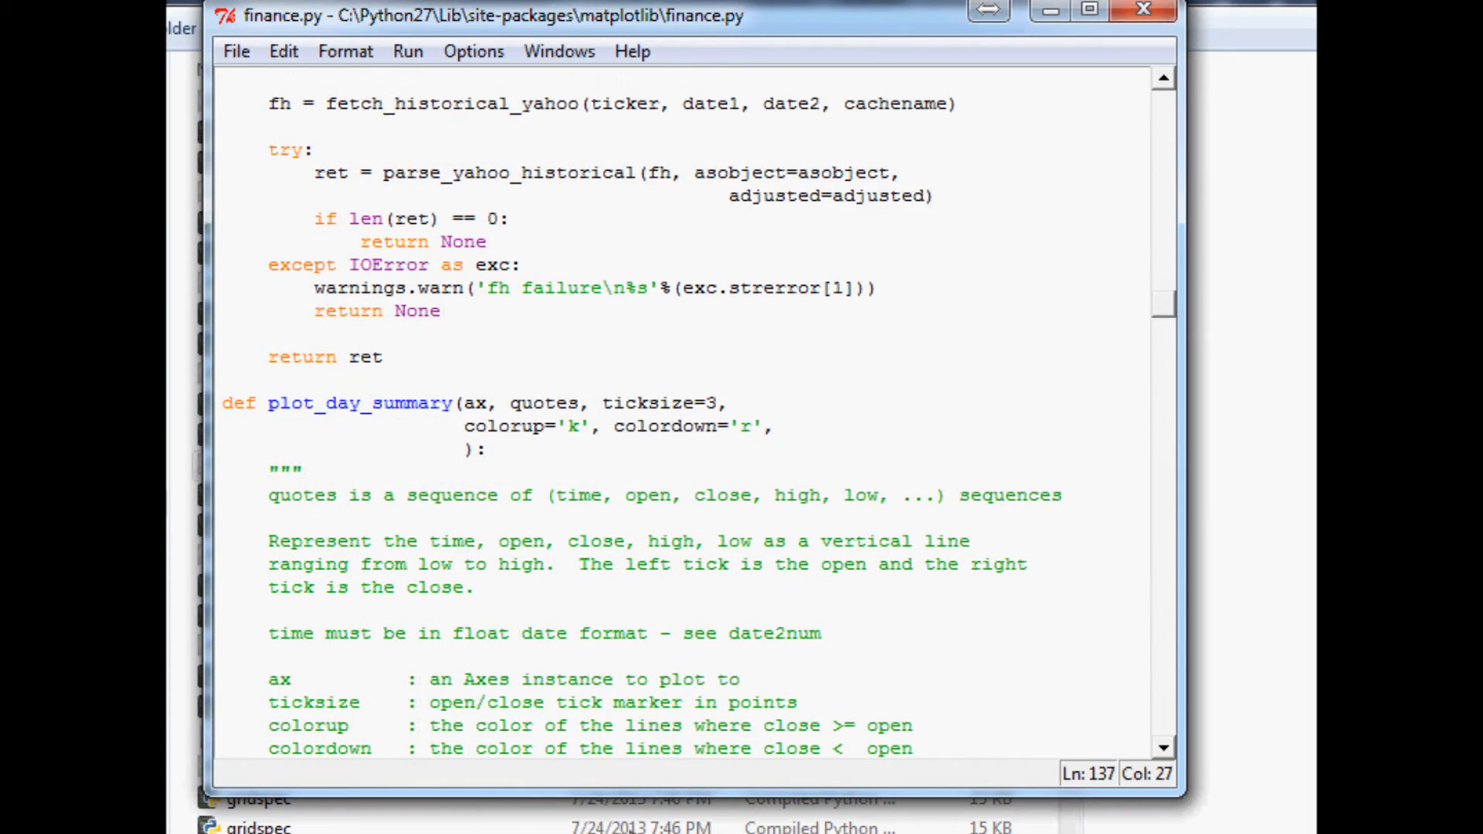
{"action": "scroll", "scroll_direction": "down", "scroll_amount": 3}
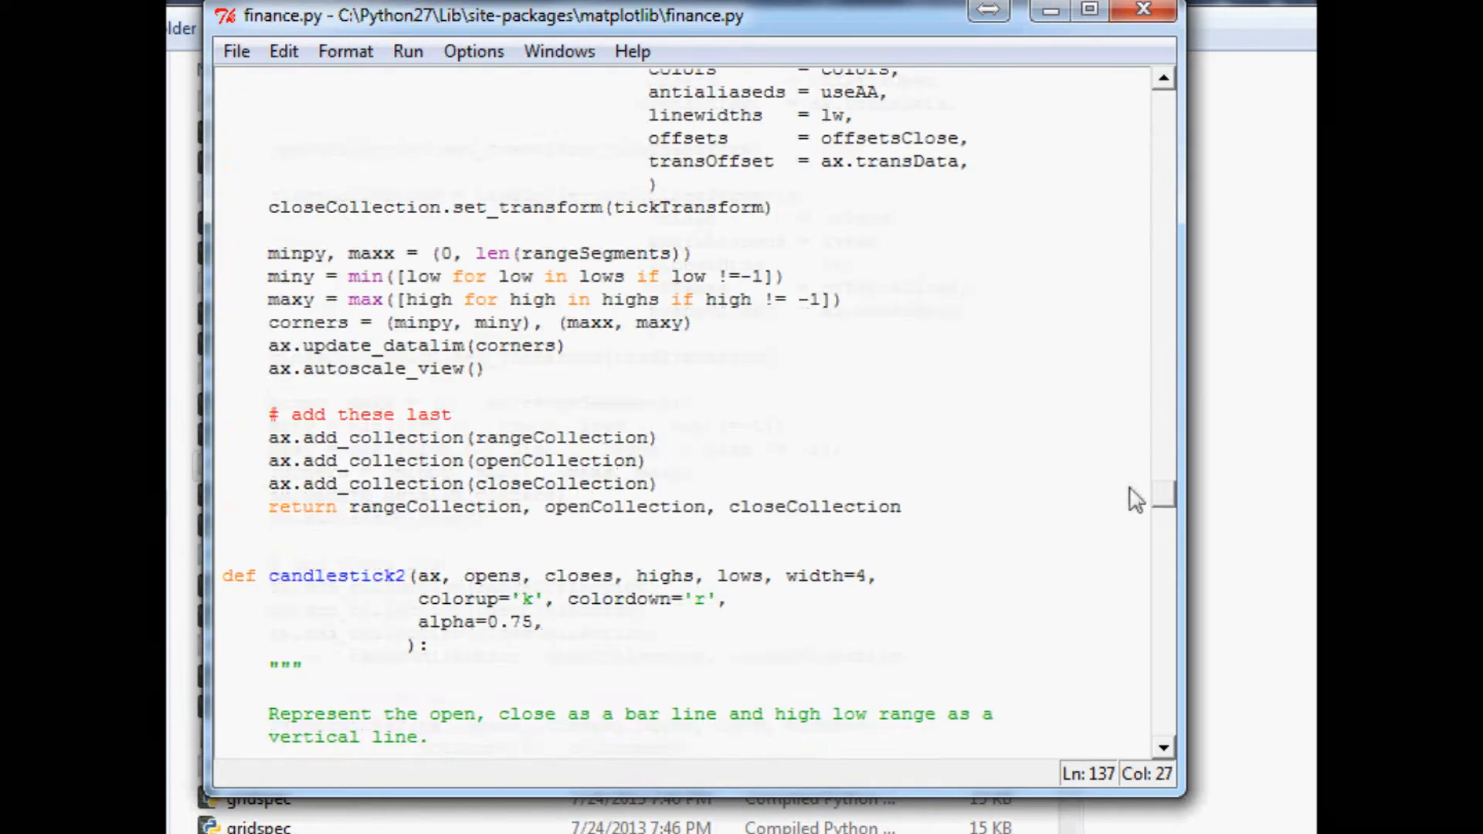
{"action": "scroll", "scroll_direction": "down", "scroll_amount": 3}
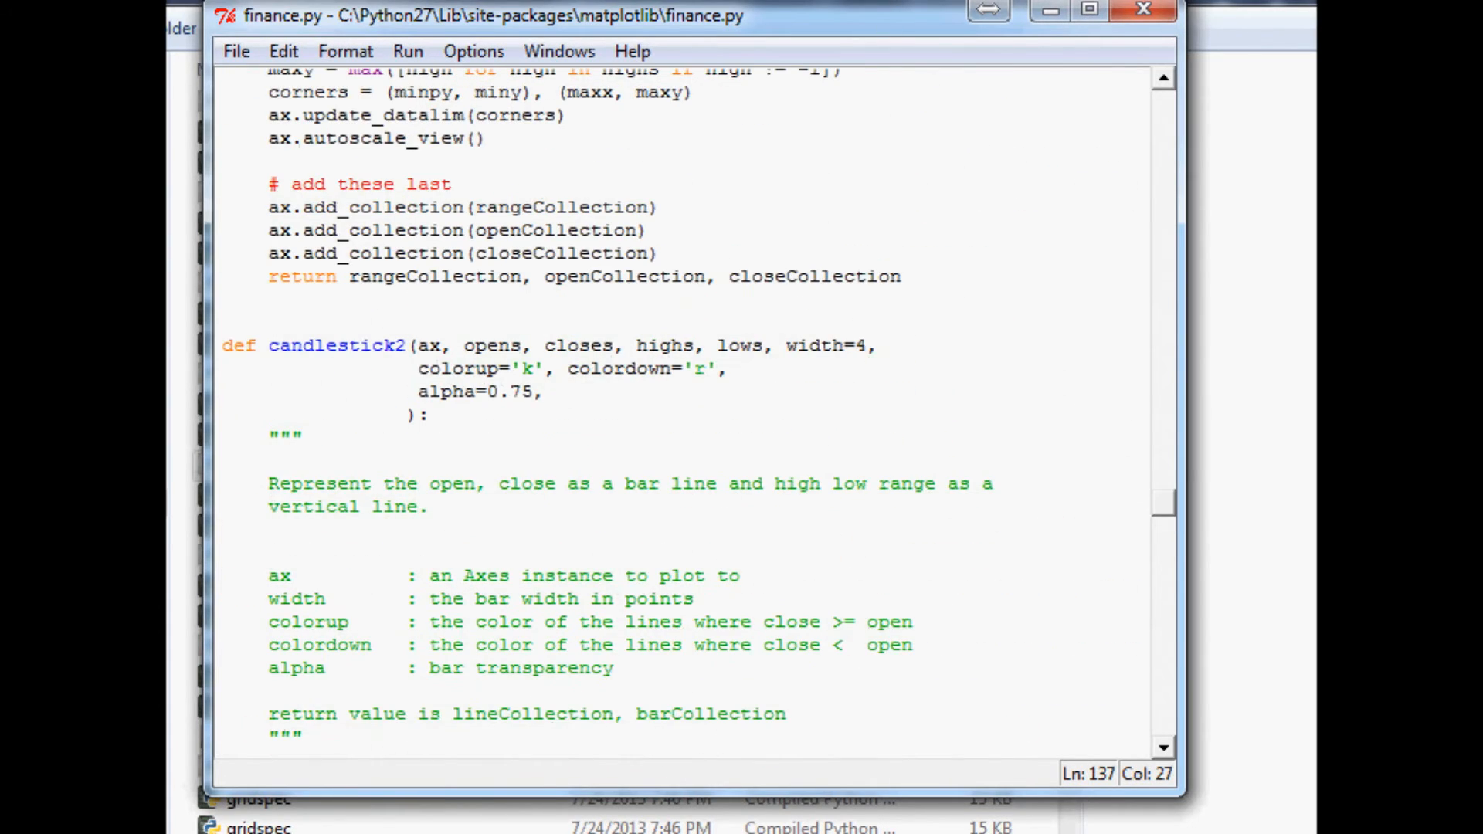
{"action": "scroll", "scroll_direction": "down", "scroll_amount": 3}
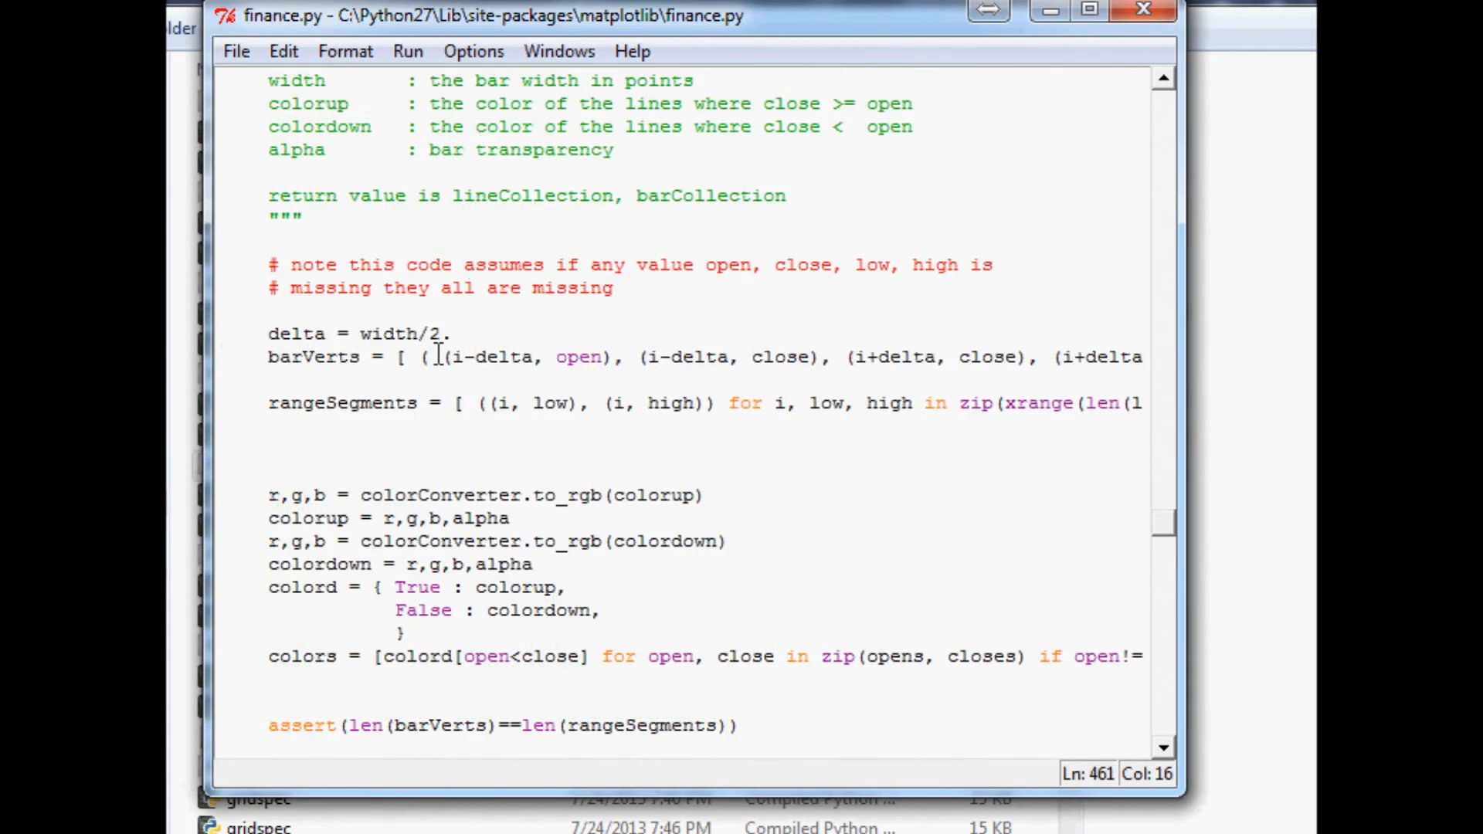
{"action": "scroll", "scroll_direction": "down", "scroll_amount": 3}
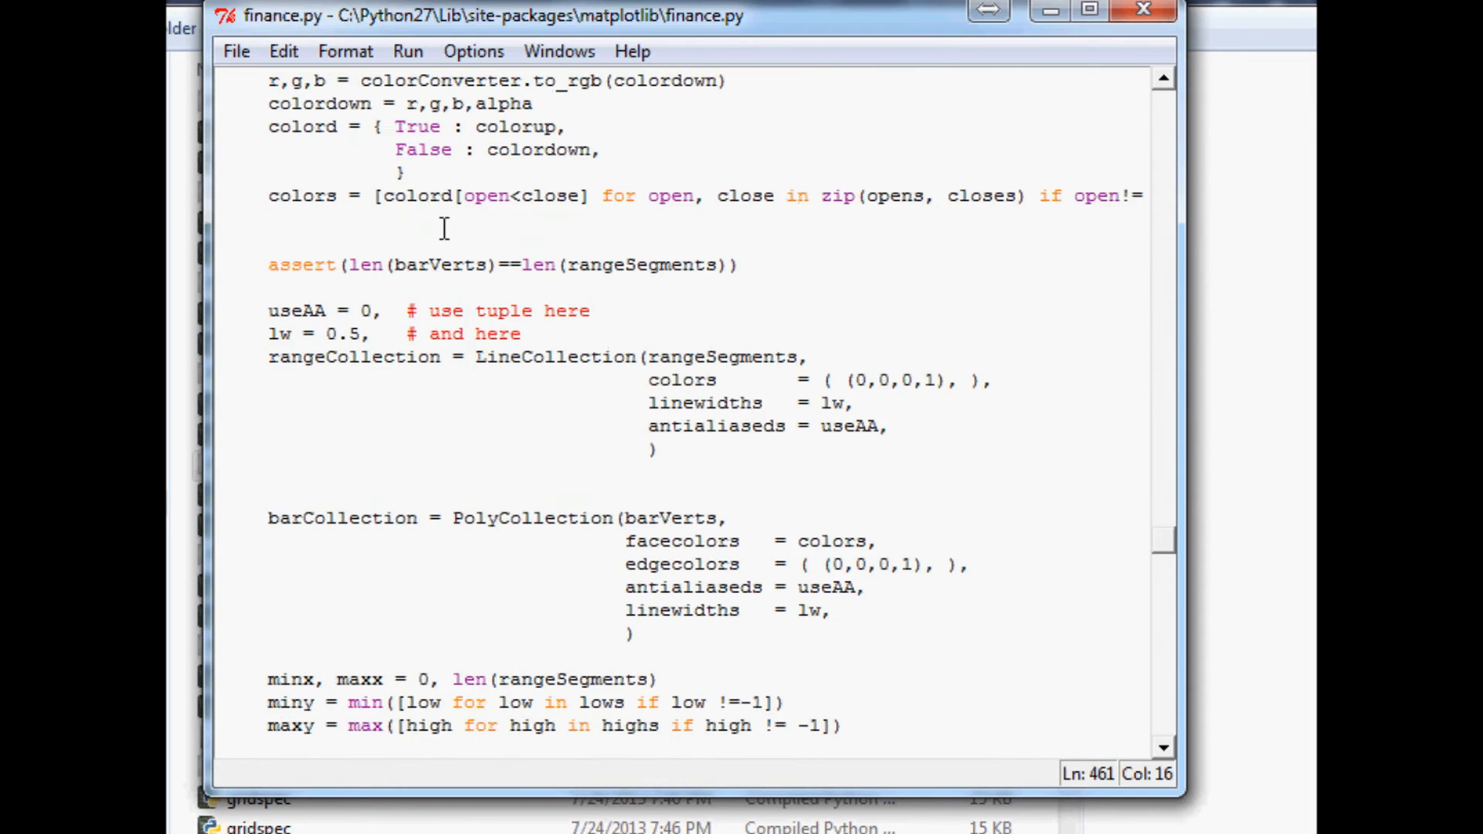
{"action": "scroll", "scroll_direction": "down", "scroll_amount": 3}
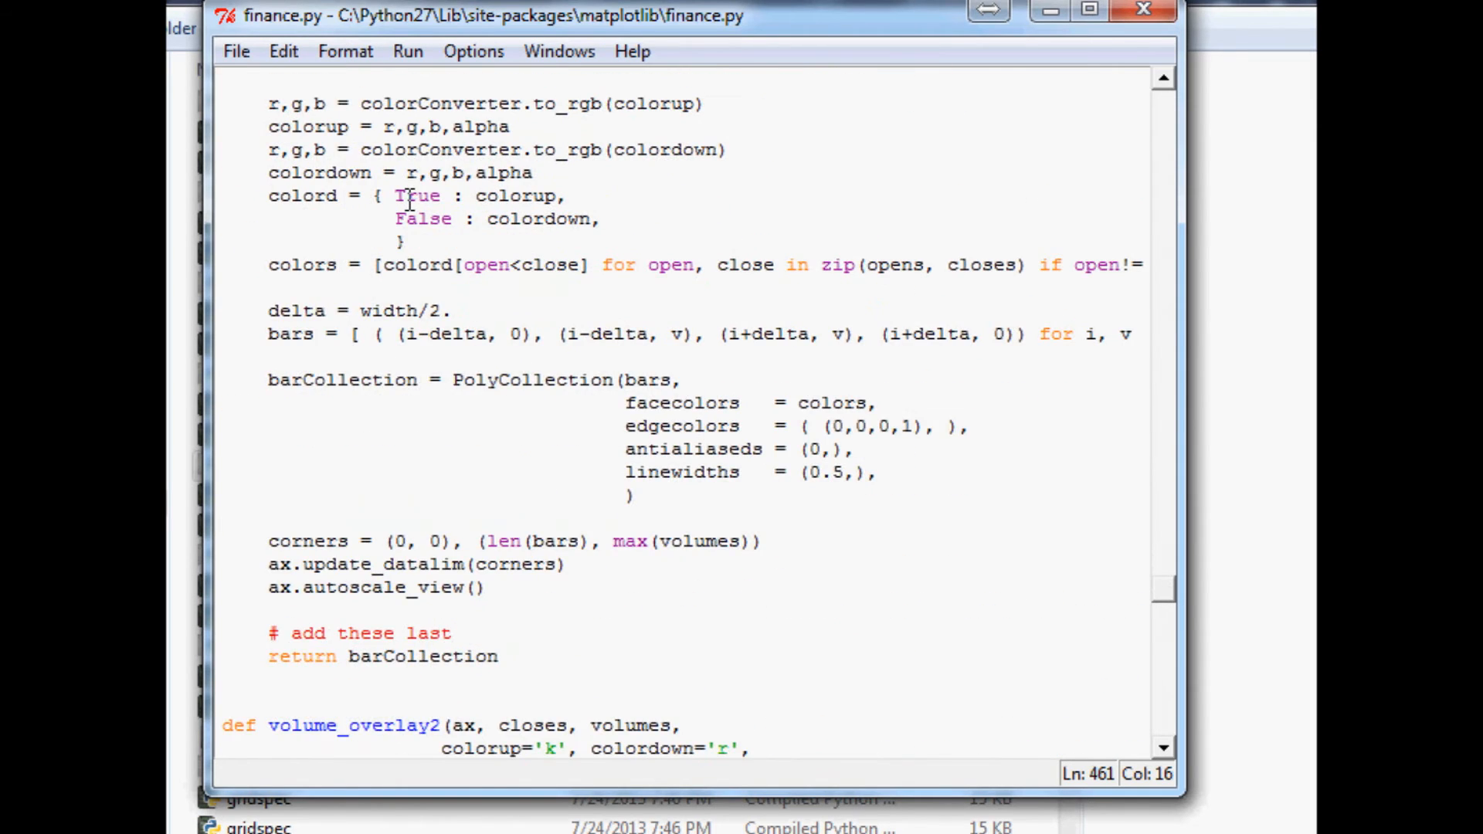
- Examine the volume_overlay2 parameter list and continue through the volume overlay code
{"action": "scroll", "scroll_direction": "down", "scroll_amount": 3}
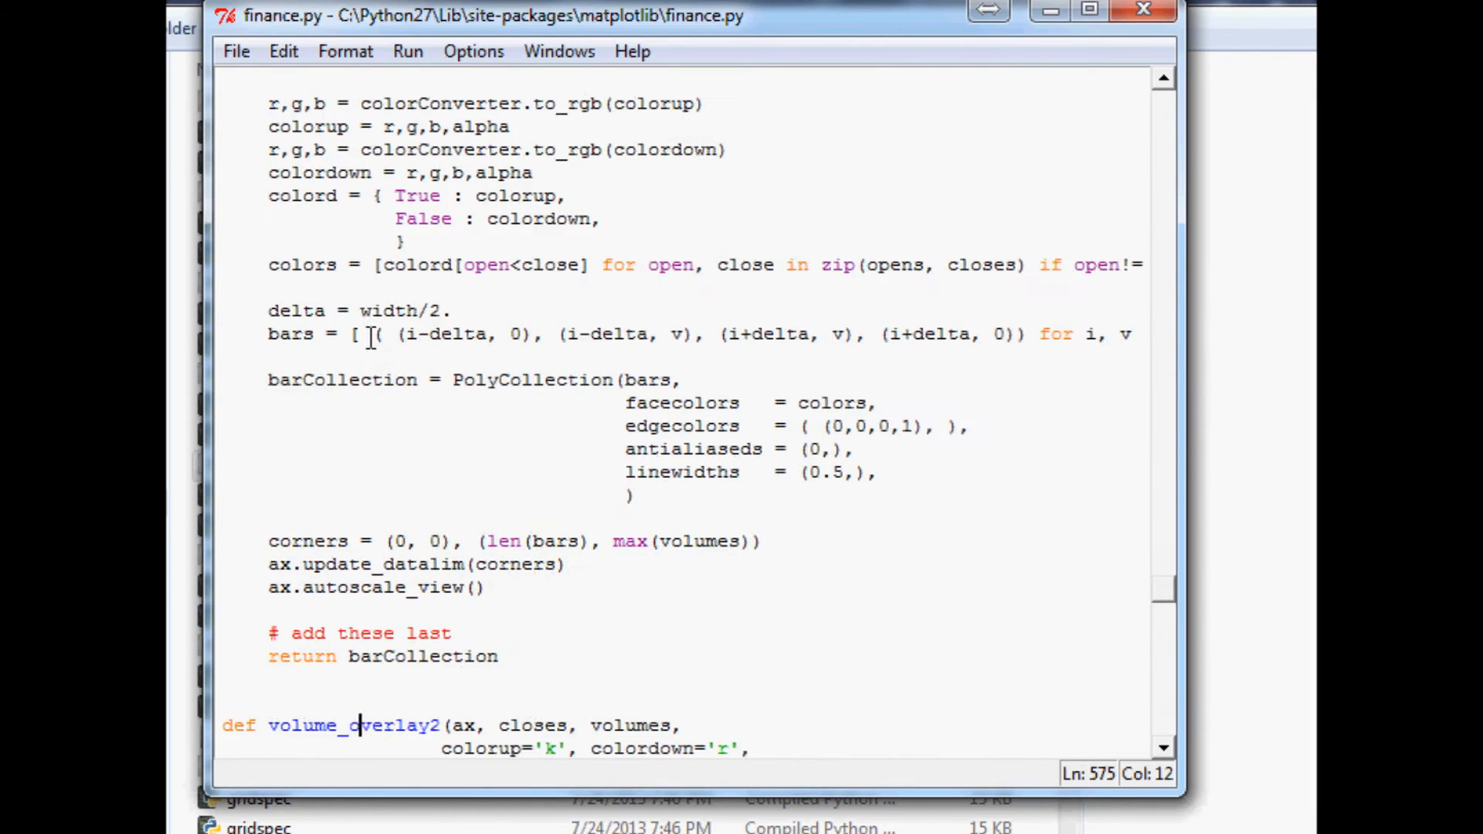
{"action": "scroll", "scroll_direction": "down", "scroll_amount": 3}
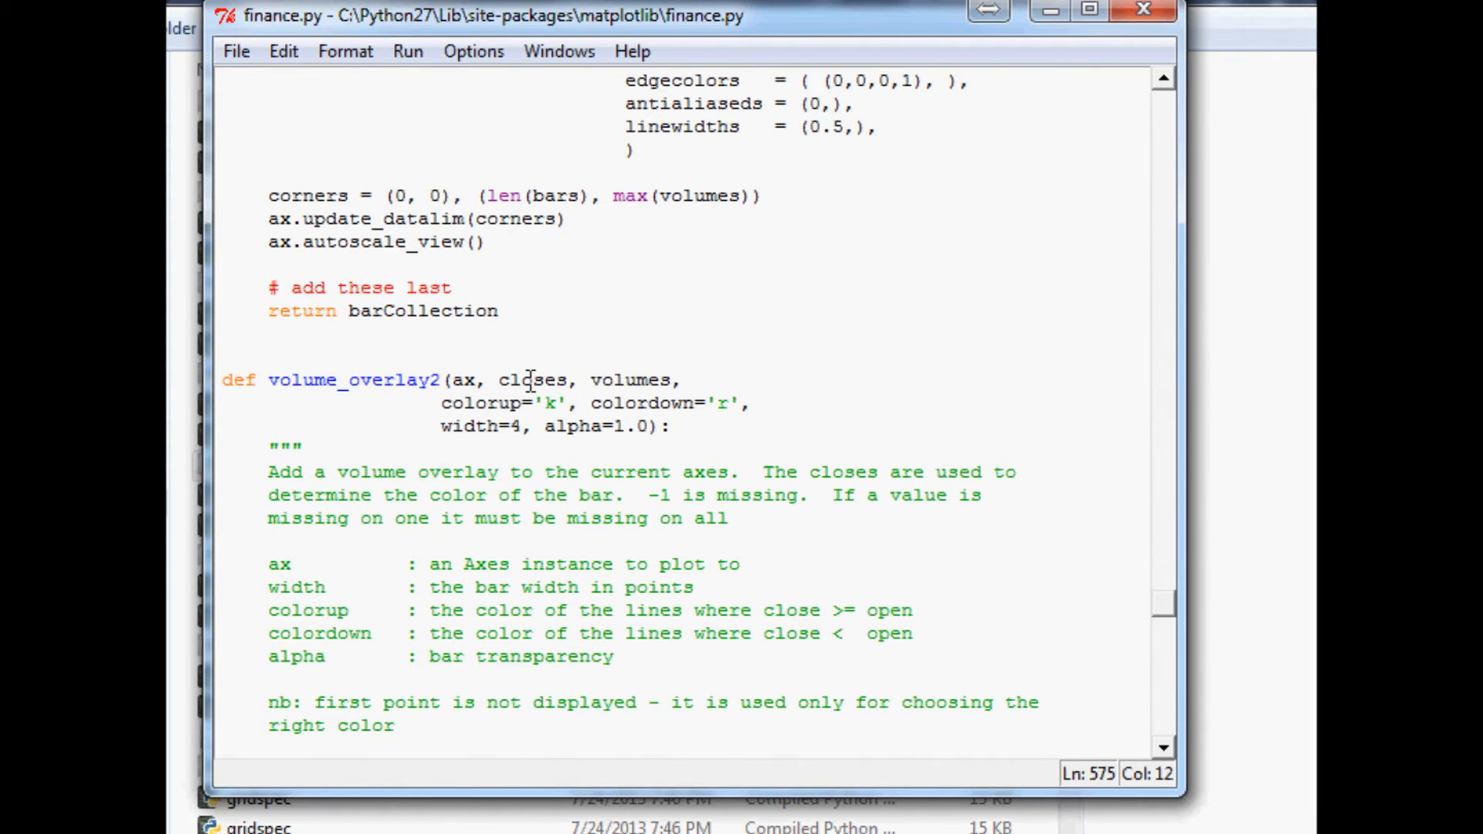
{"action": "left_click_drag", "start_coordinate": [445, 380], "coordinate": [589, 403]}
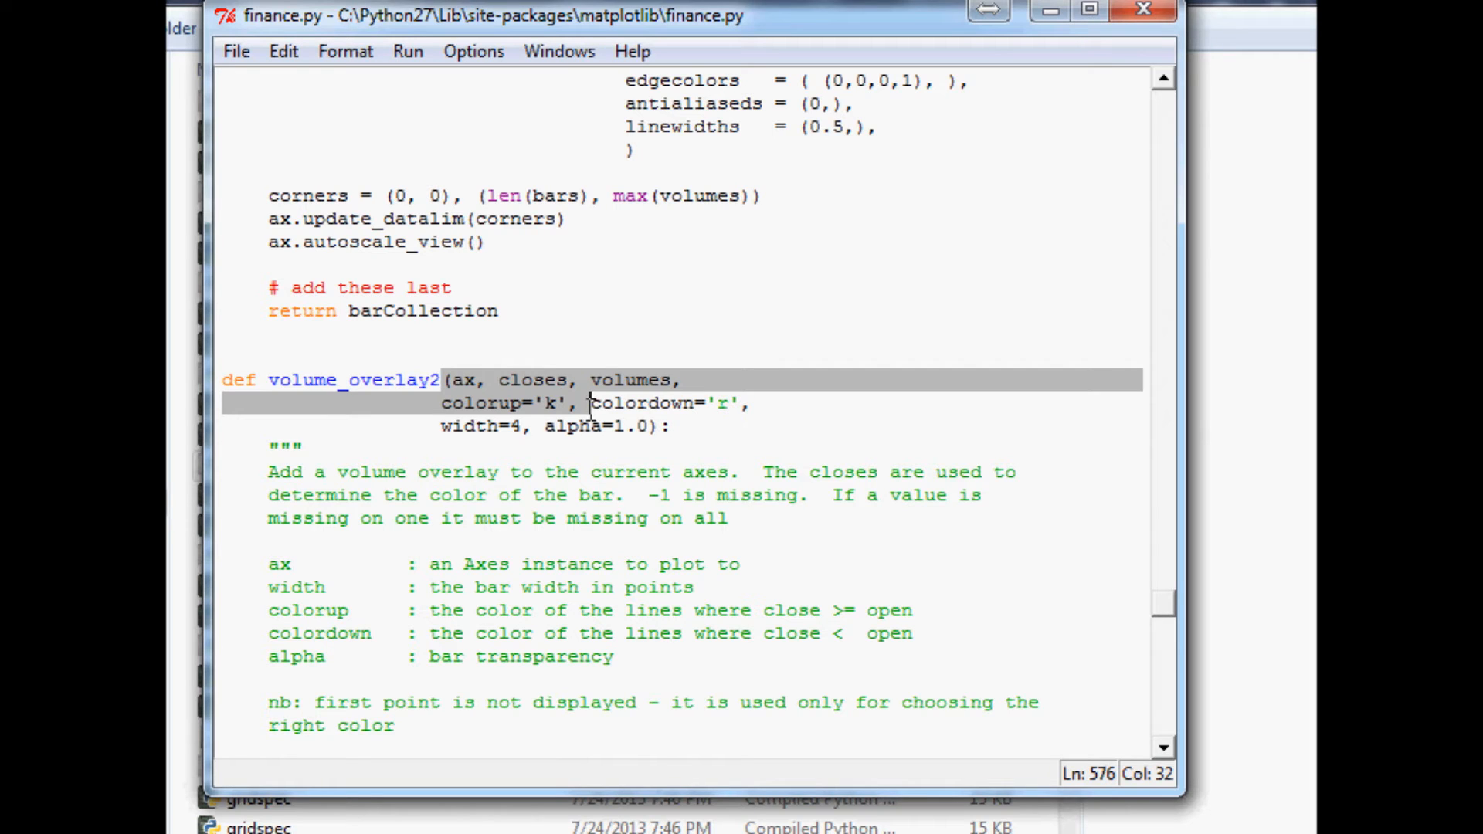
{"action": "mouse_move", "coordinate": [596, 355]}
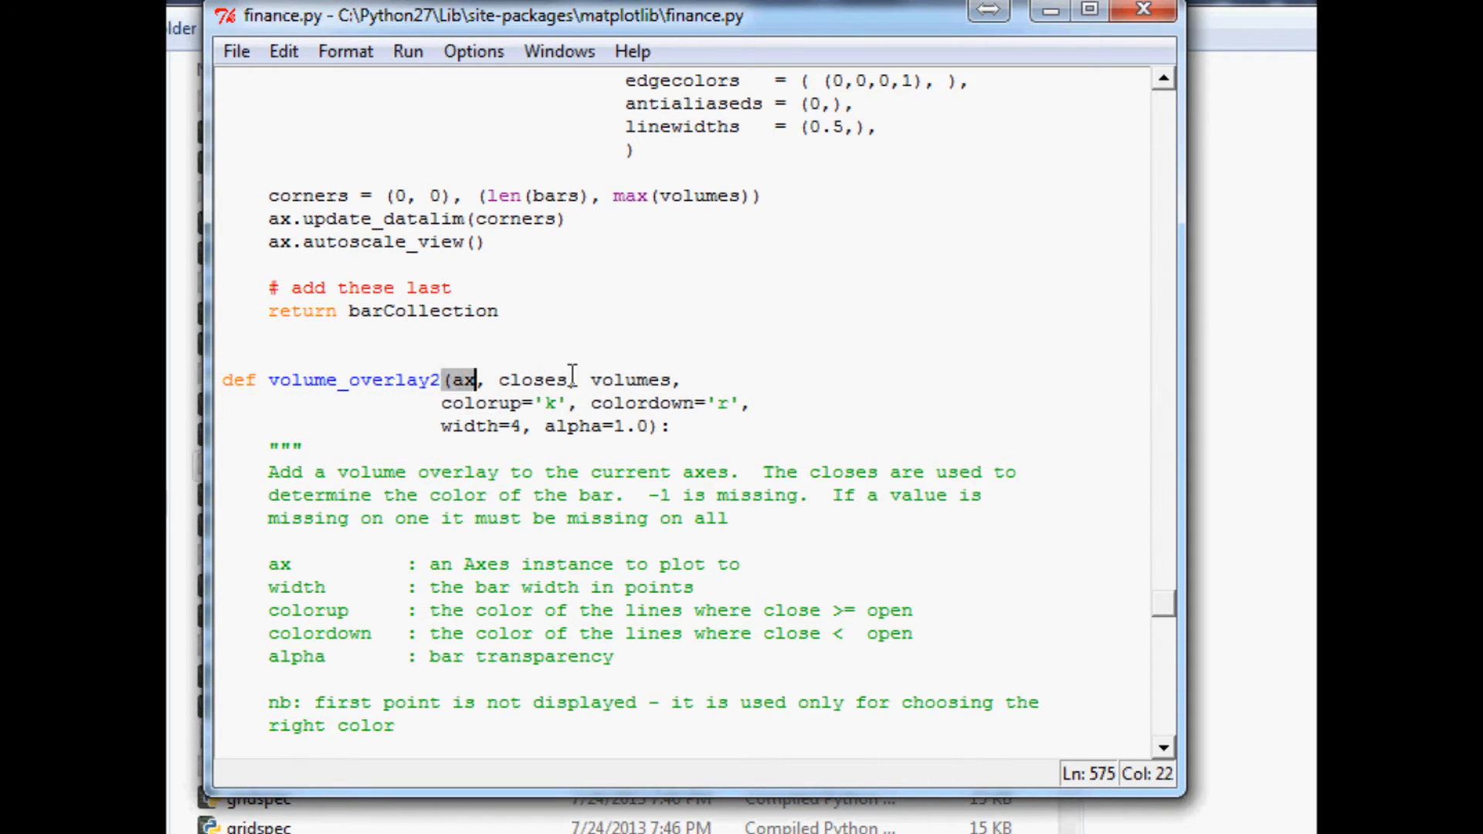
{"action": "scroll", "scroll_direction": "down", "scroll_amount": 3}
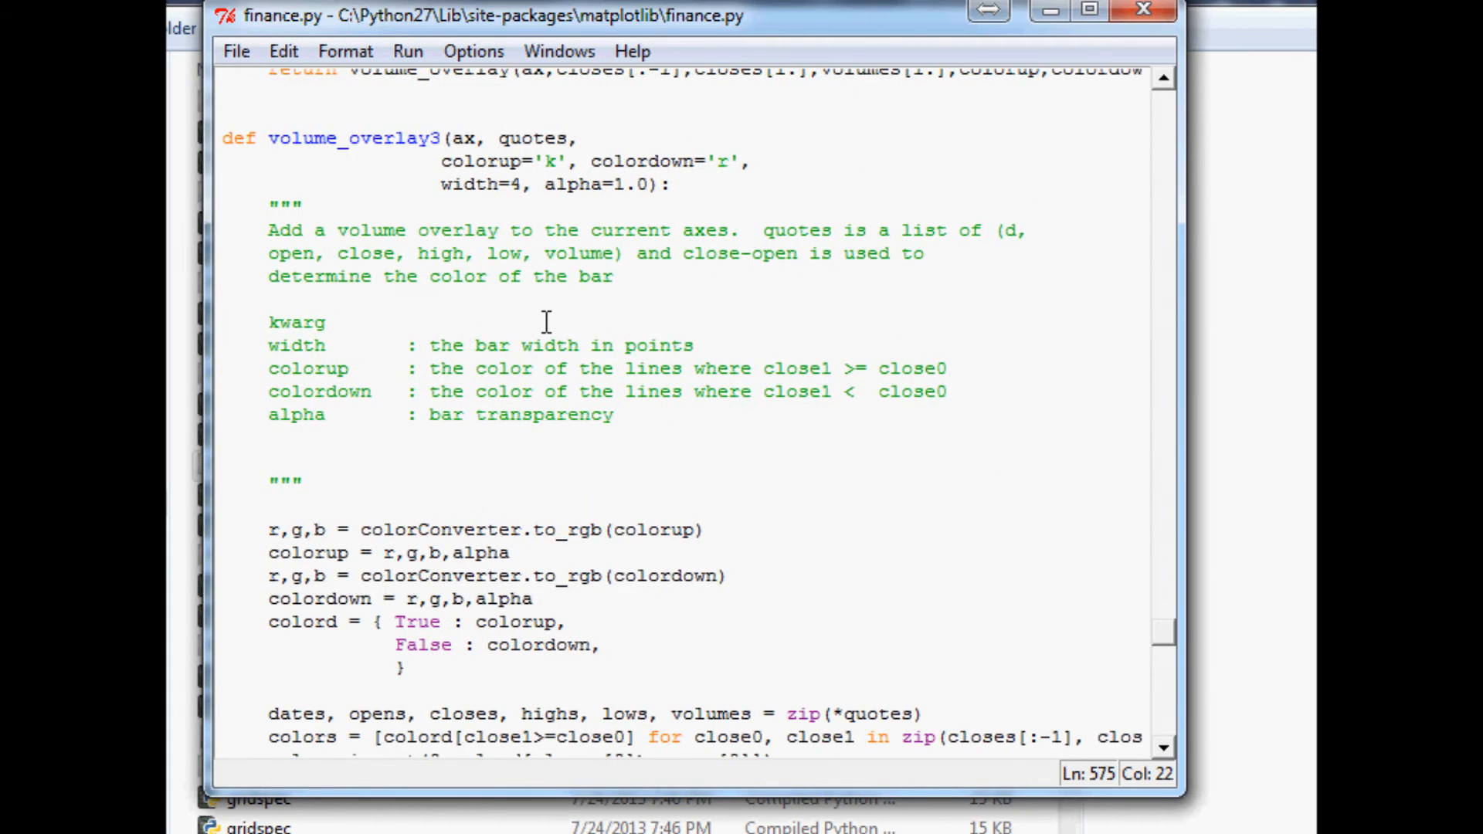
{"action": "scroll", "scroll_direction": "down", "scroll_amount": 3}
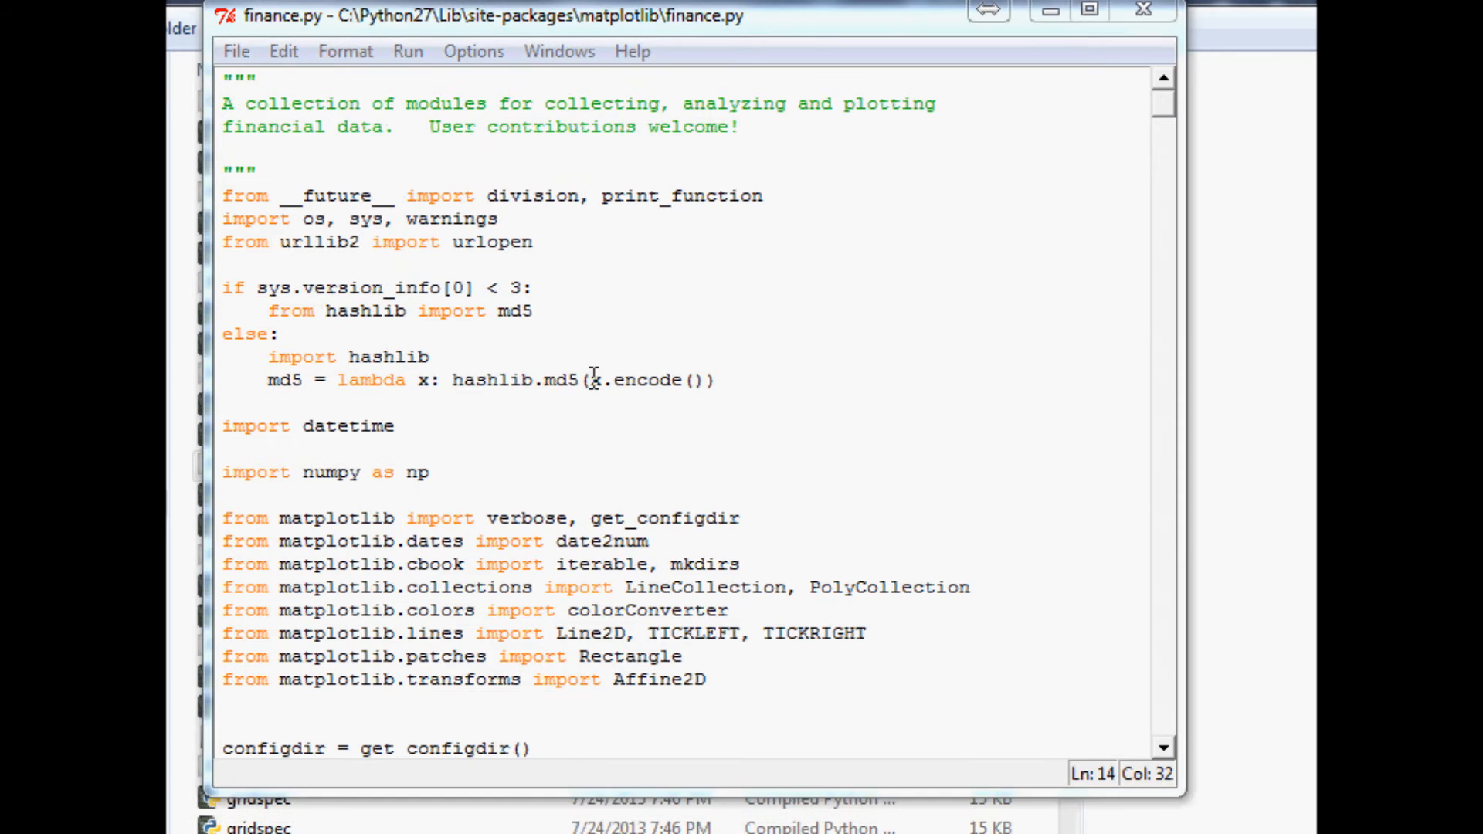
{"action": "mouse_move", "coordinate": [689, 130]}
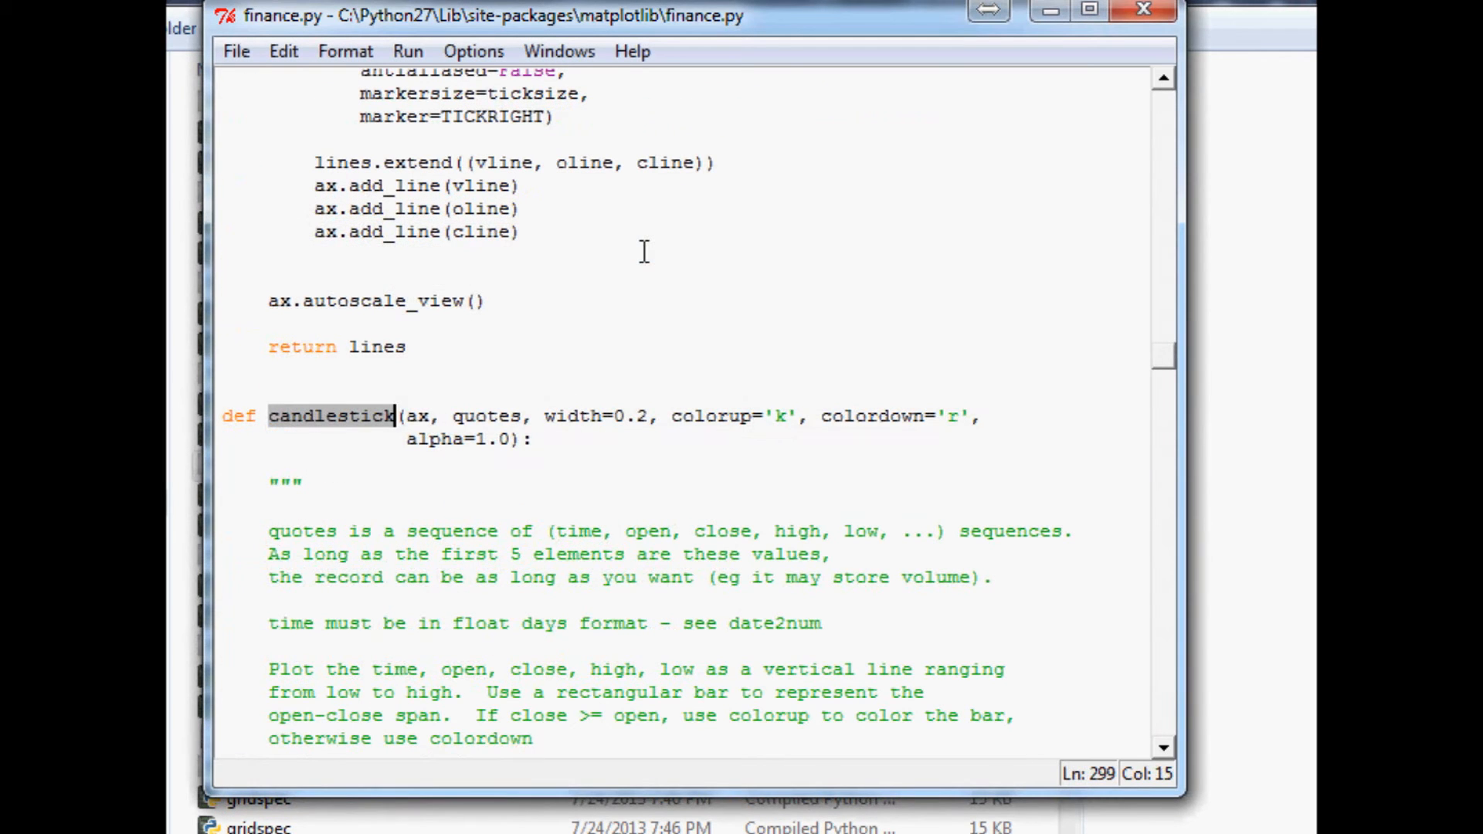
- Inspect the candlestick function's default arguments and scroll to its vline Line2D block
{"action": "left_click", "coordinate": [398, 417]}
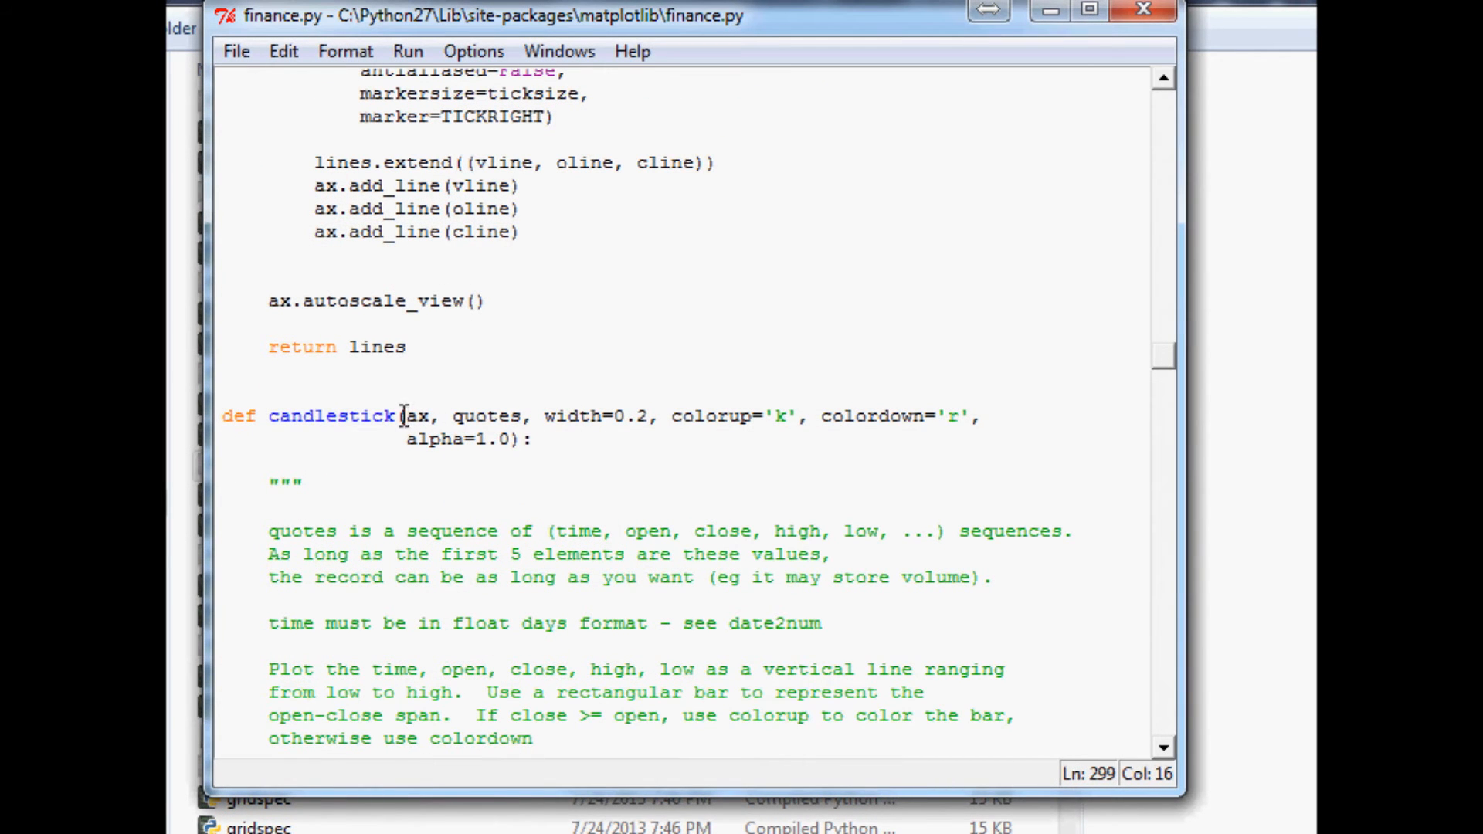
{"action": "left_click", "coordinate": [585, 416]}
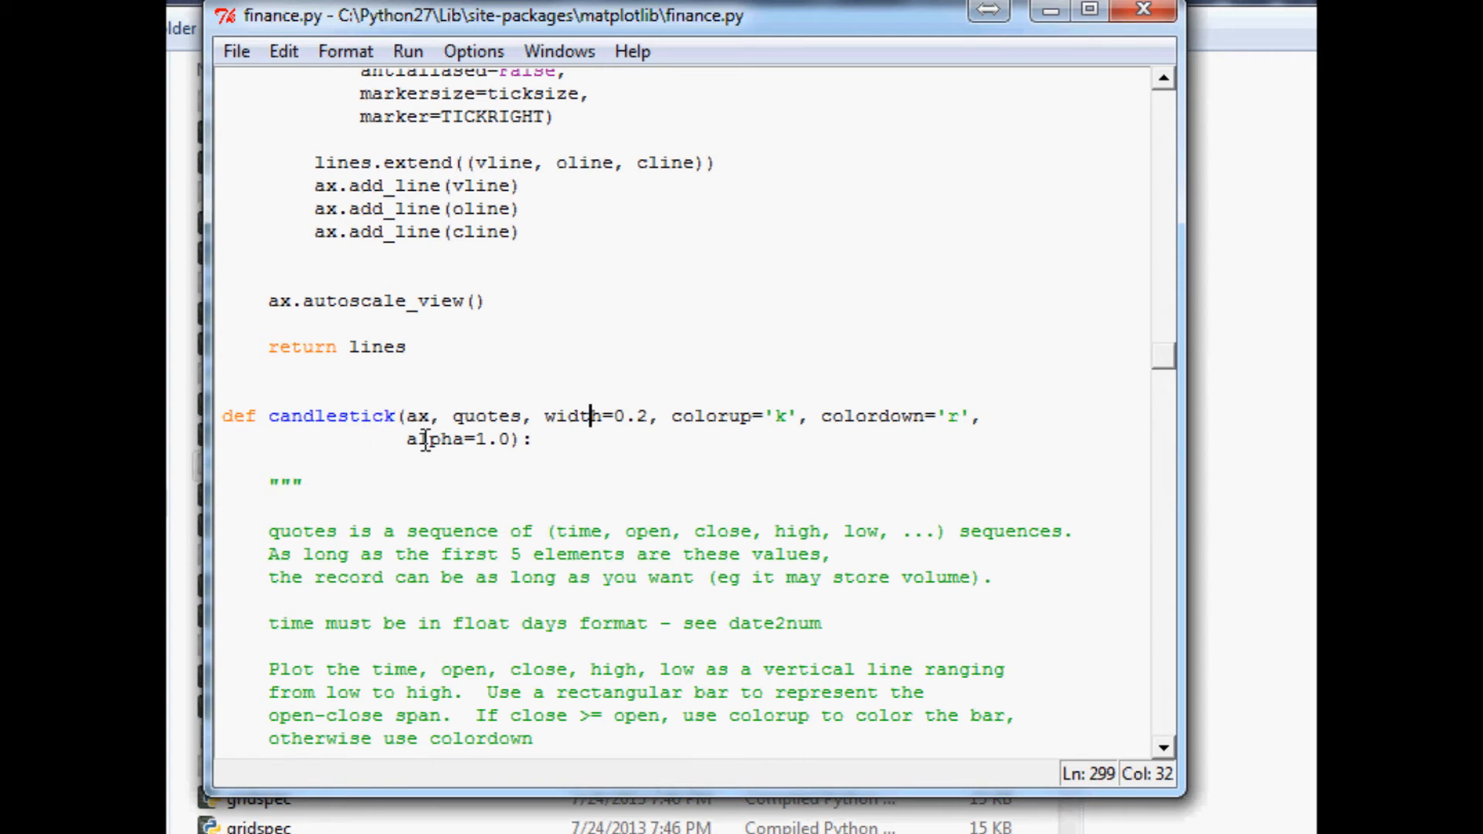
{"action": "left_click_drag", "start_coordinate": [405, 416], "coordinate": [499, 439]}
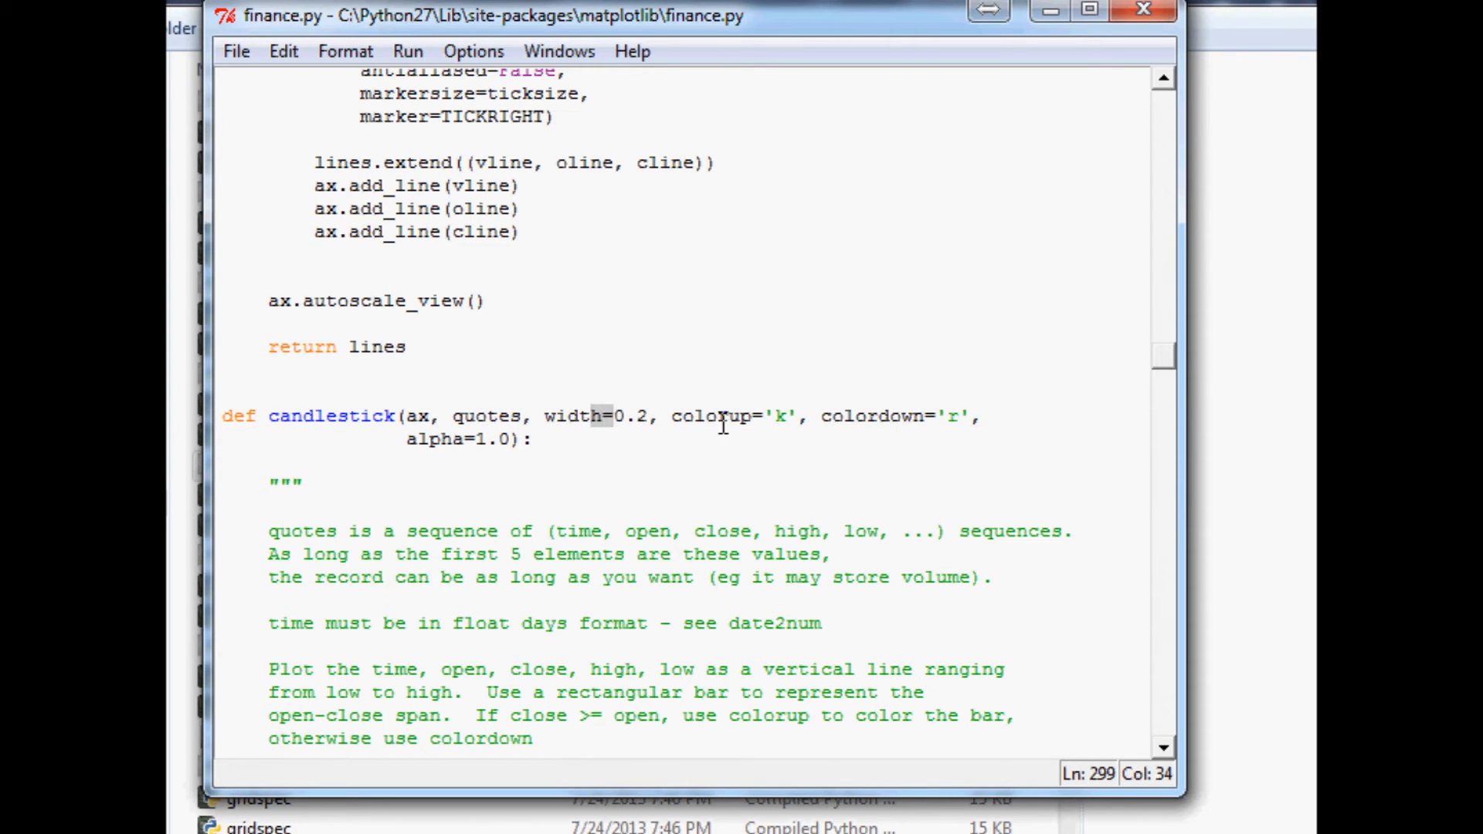
{"action": "double_click", "coordinate": [884, 417]}
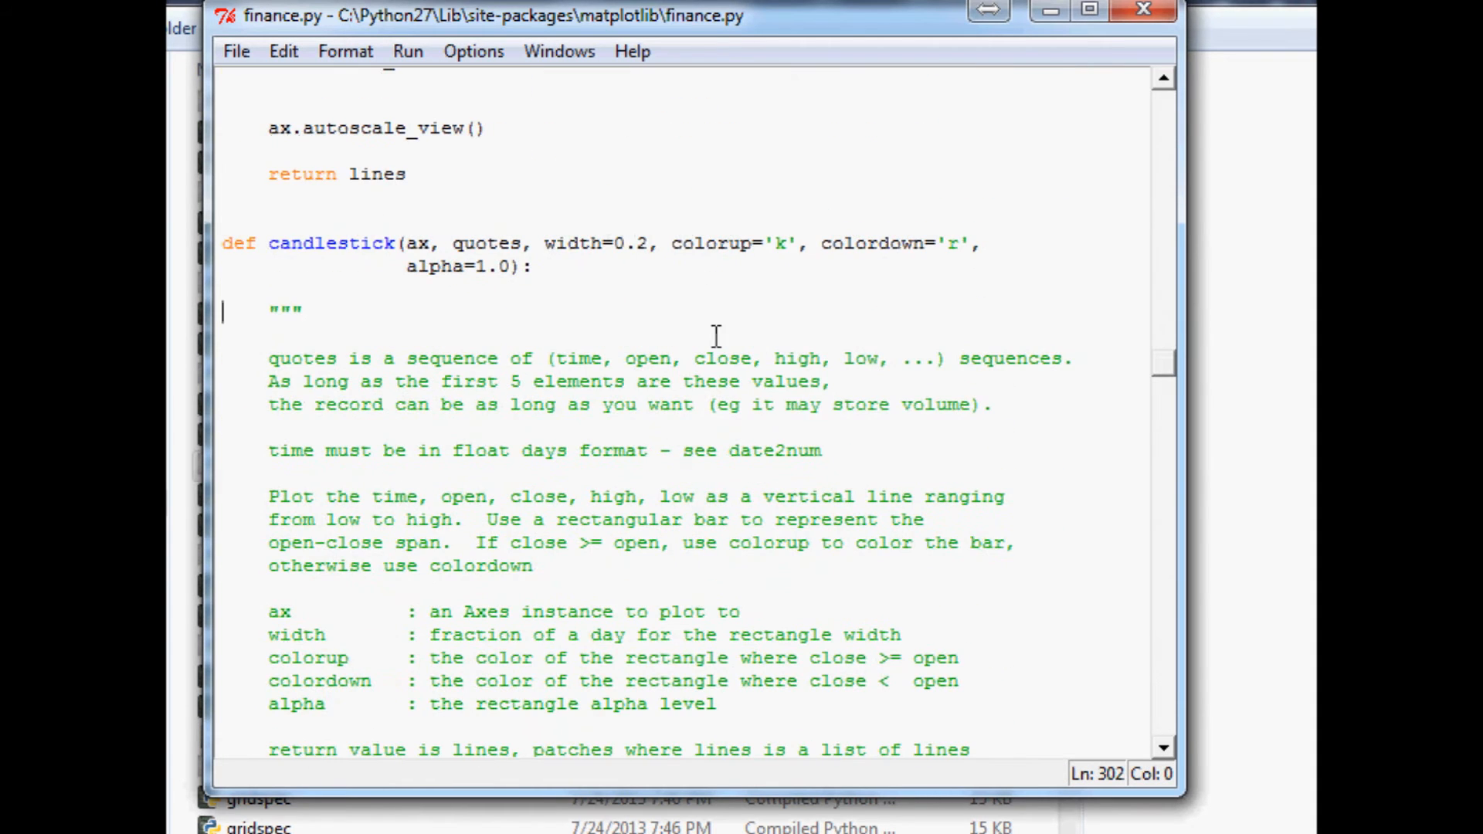
{"action": "scroll", "scroll_direction": "down", "scroll_amount": 3}
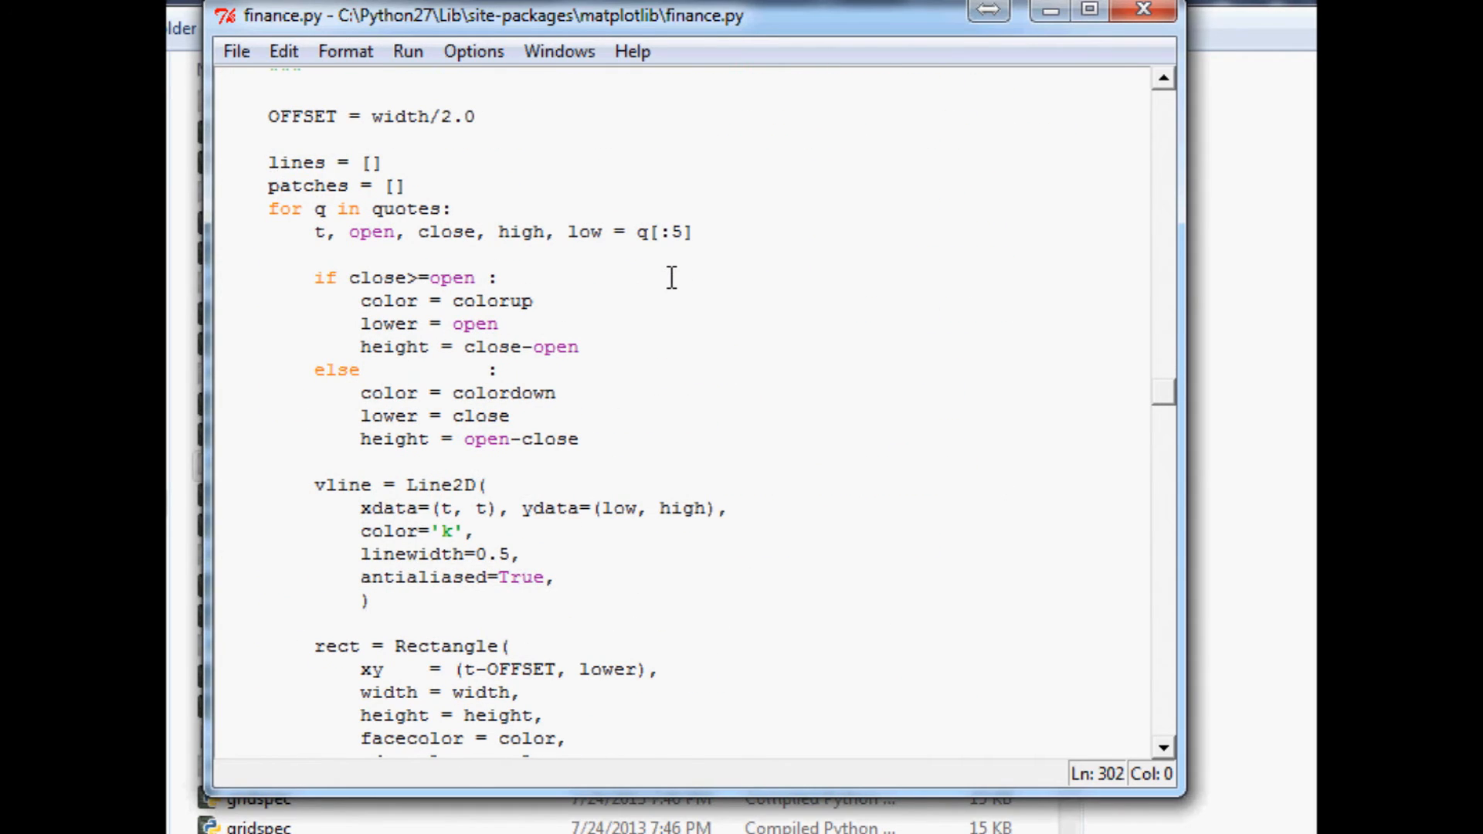
{"action": "scroll", "scroll_direction": "down", "scroll_amount": 3}
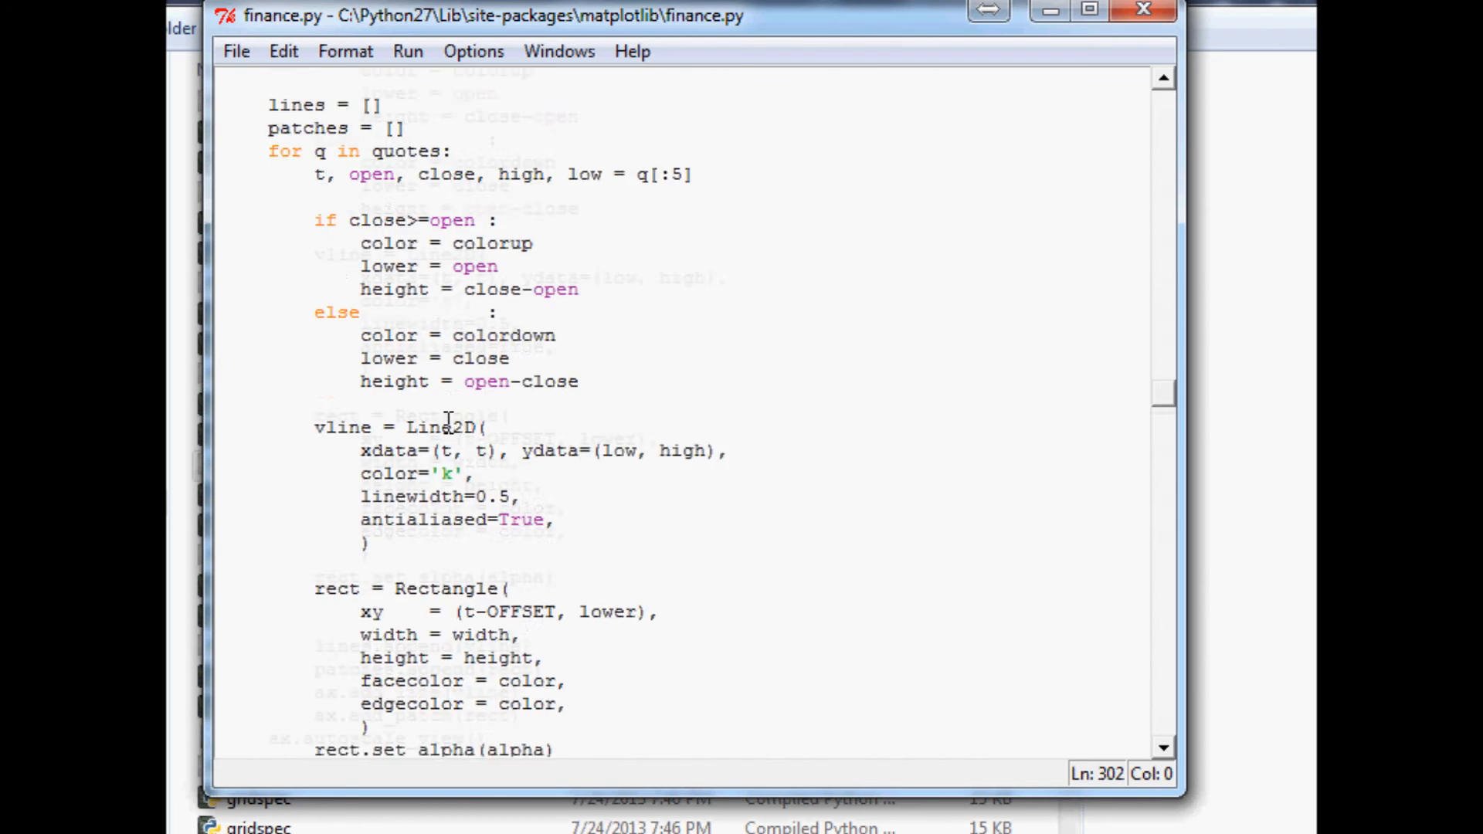
{"action": "scroll", "scroll_direction": "down", "scroll_amount": 3}
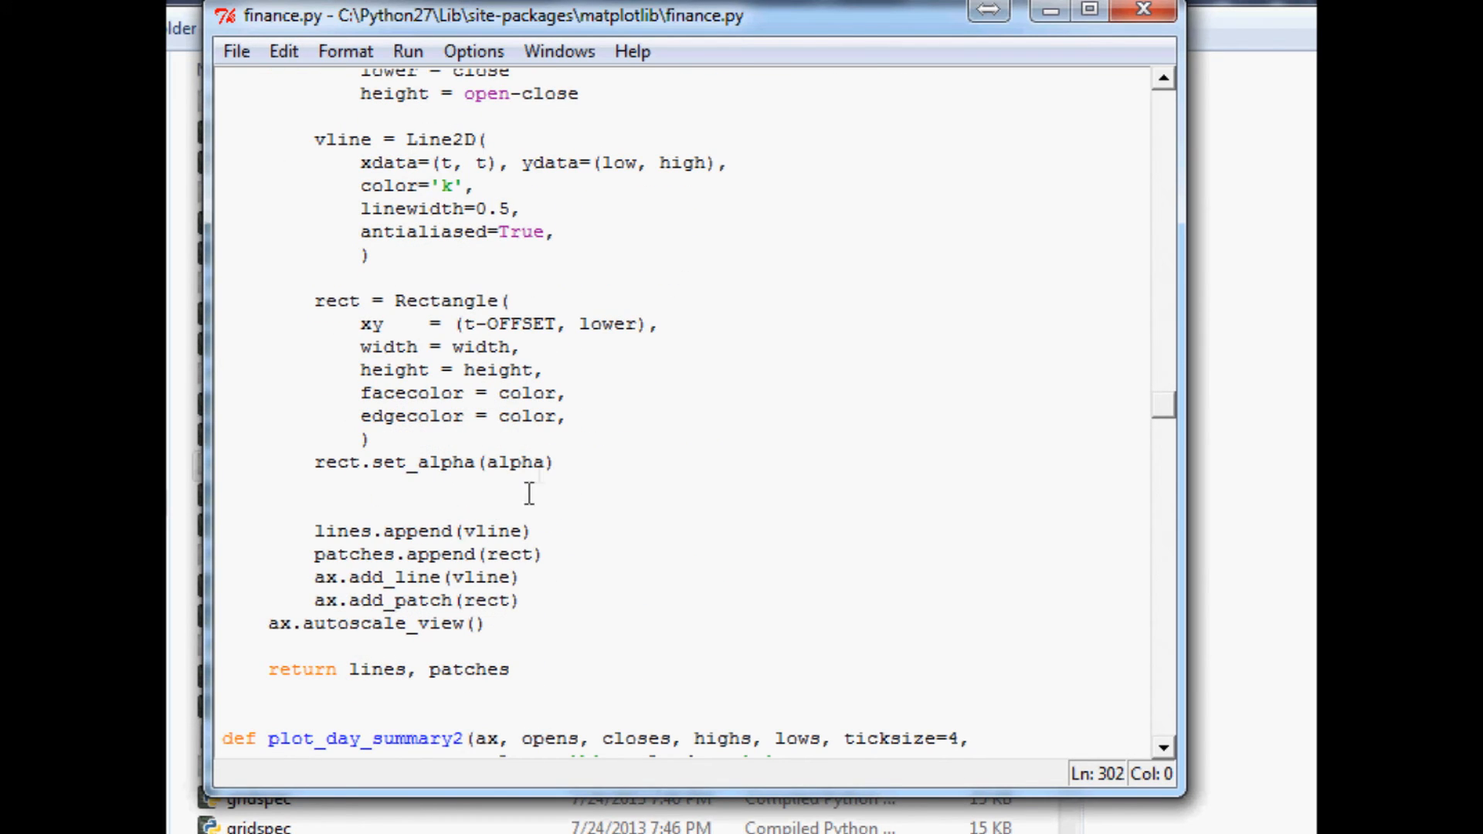
- Change the wick Line2D color from 'k' to 'w' in the candlestick function
{"action": "double_click", "coordinate": [339, 531]}
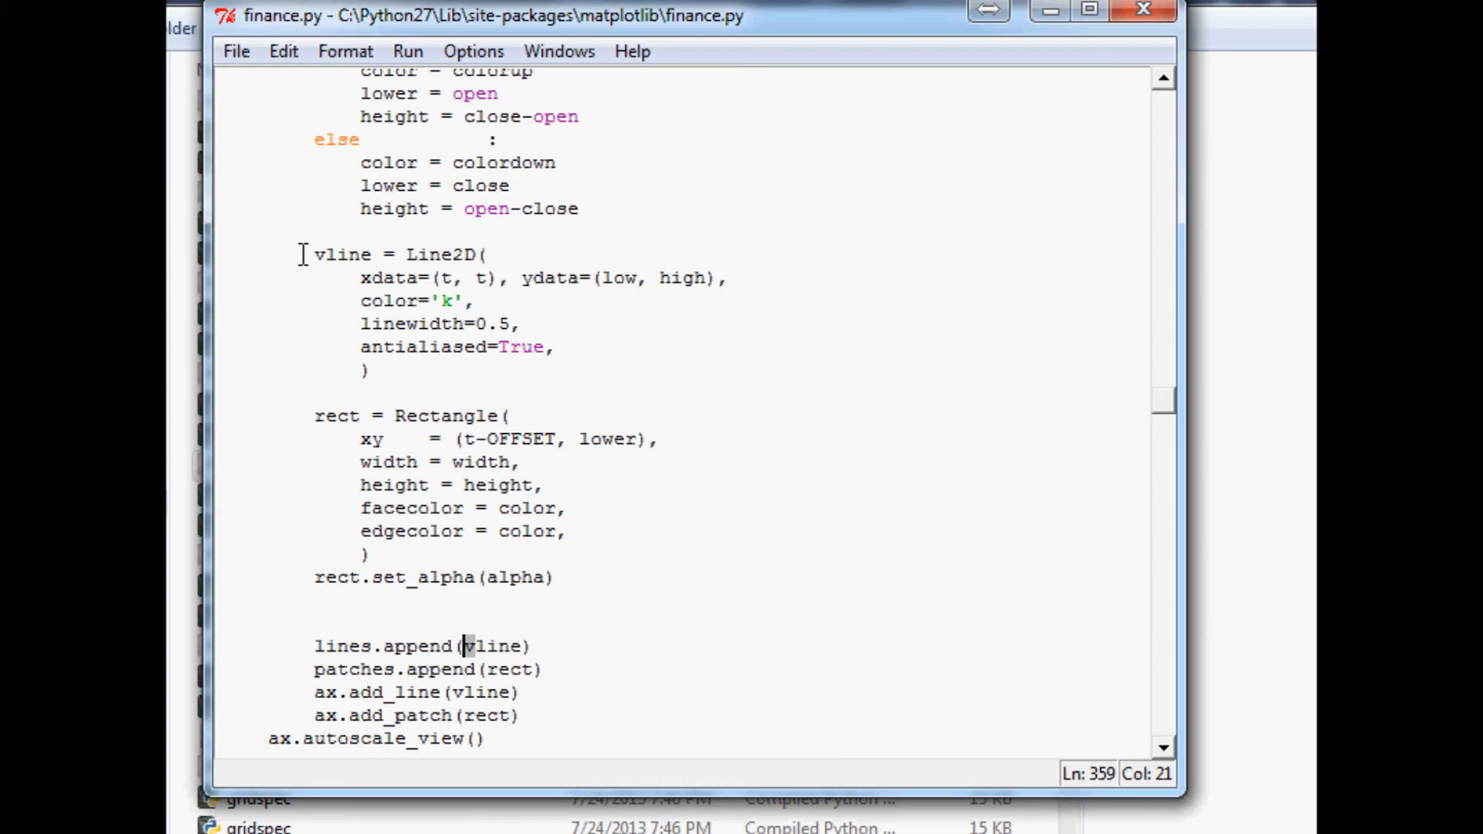
{"action": "left_click_drag", "start_coordinate": [315, 253], "coordinate": [551, 347]}
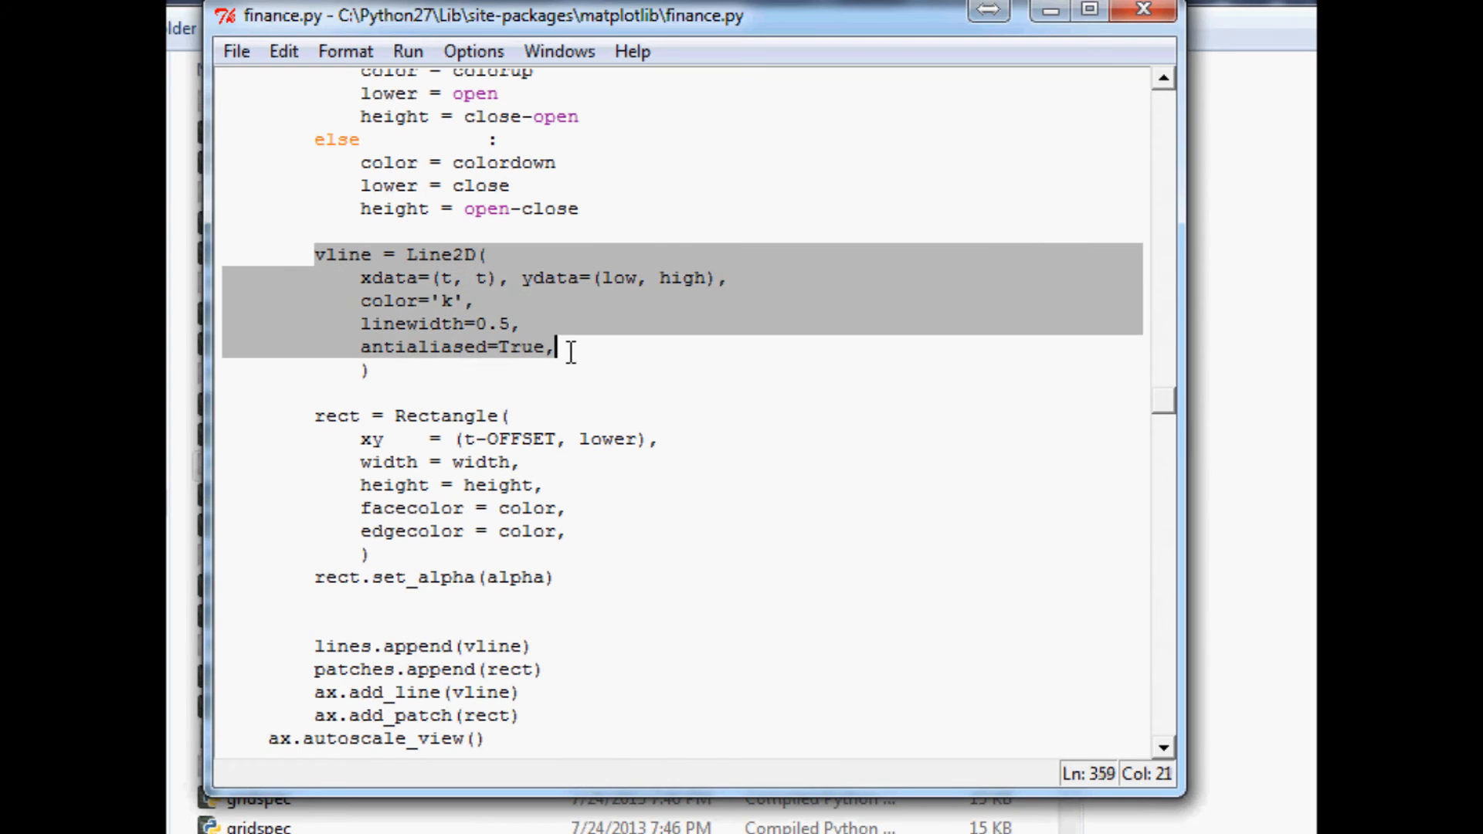
{"action": "left_click", "coordinate": [553, 346]}
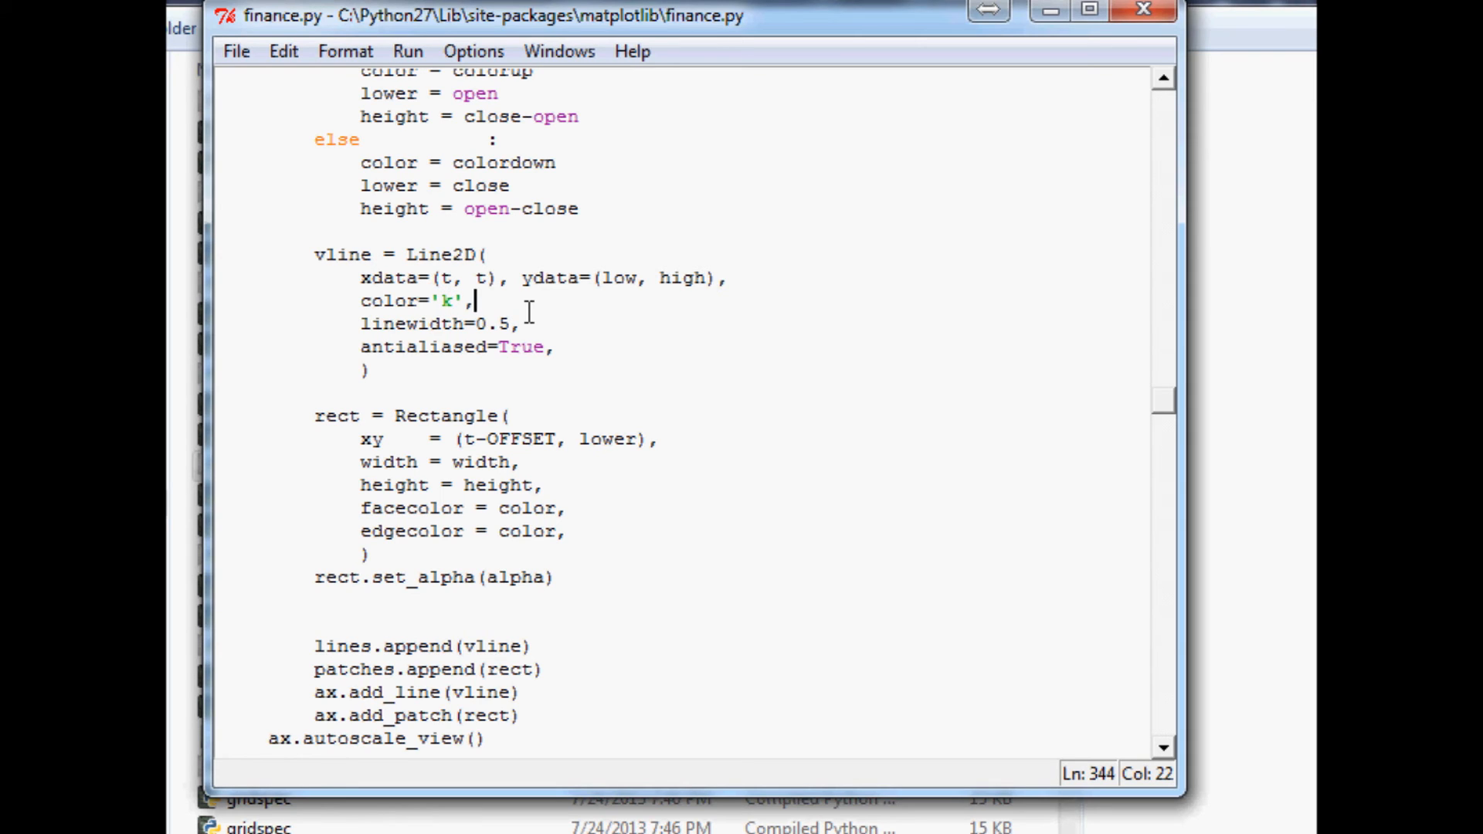
{"action": "type", "text": "w"}
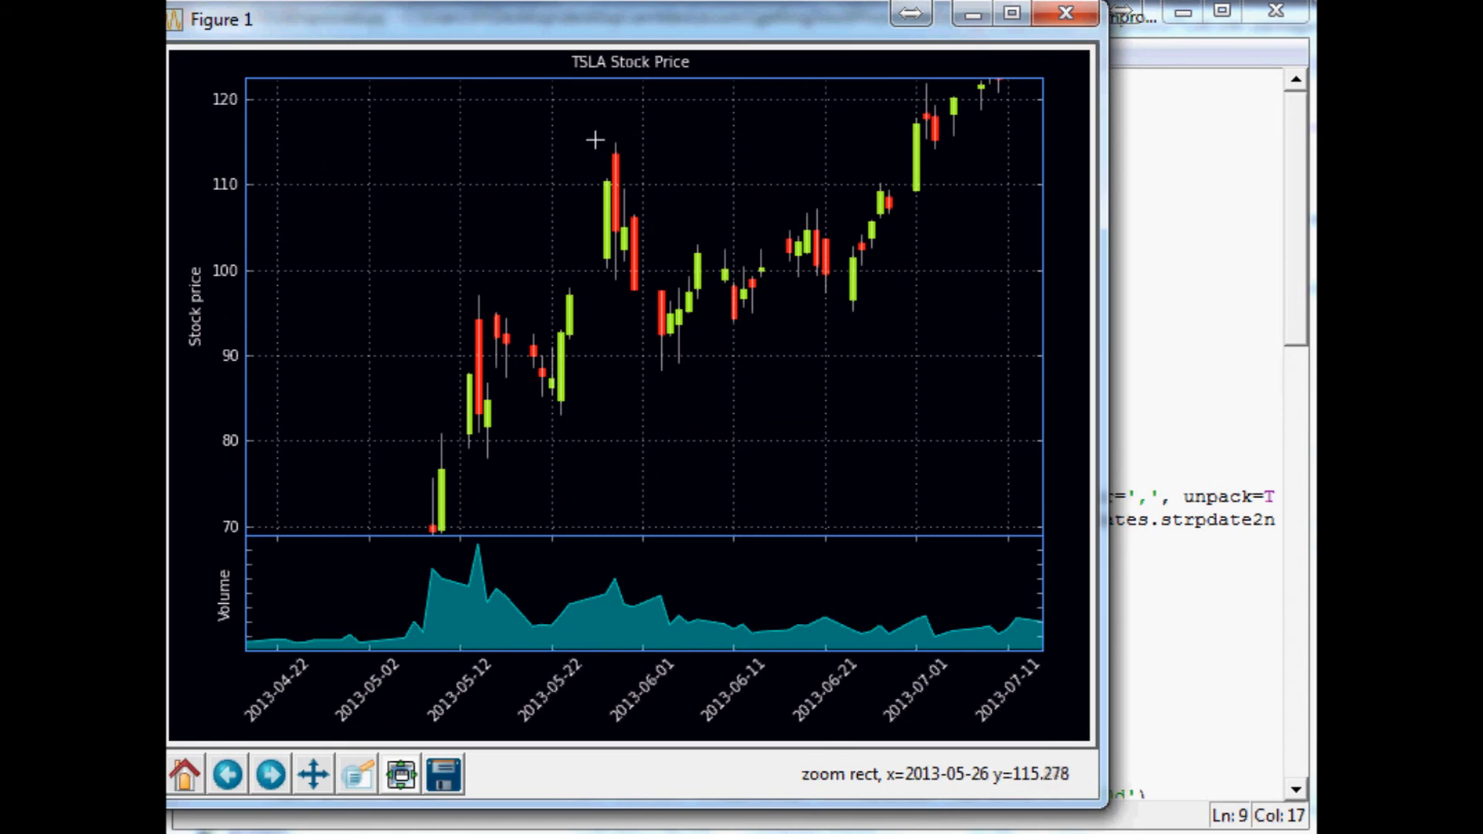
- Zoom into the late May–July candles to check the wicks, then reset to the full view
{"action": "left_click_drag", "start_coordinate": [596, 140], "coordinate": [483, 421]}
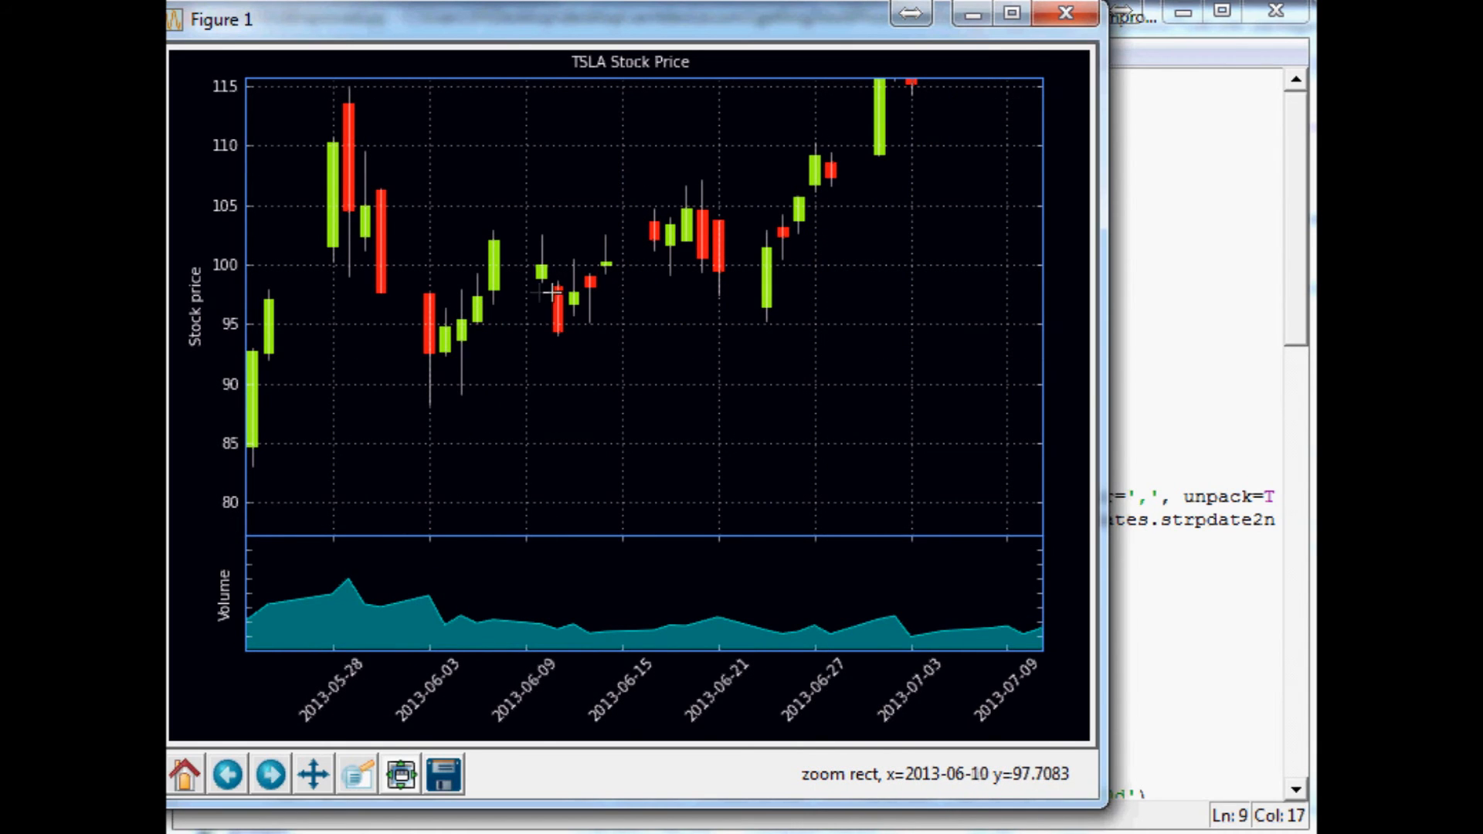
{"action": "mouse_move", "coordinate": [618, 318]}
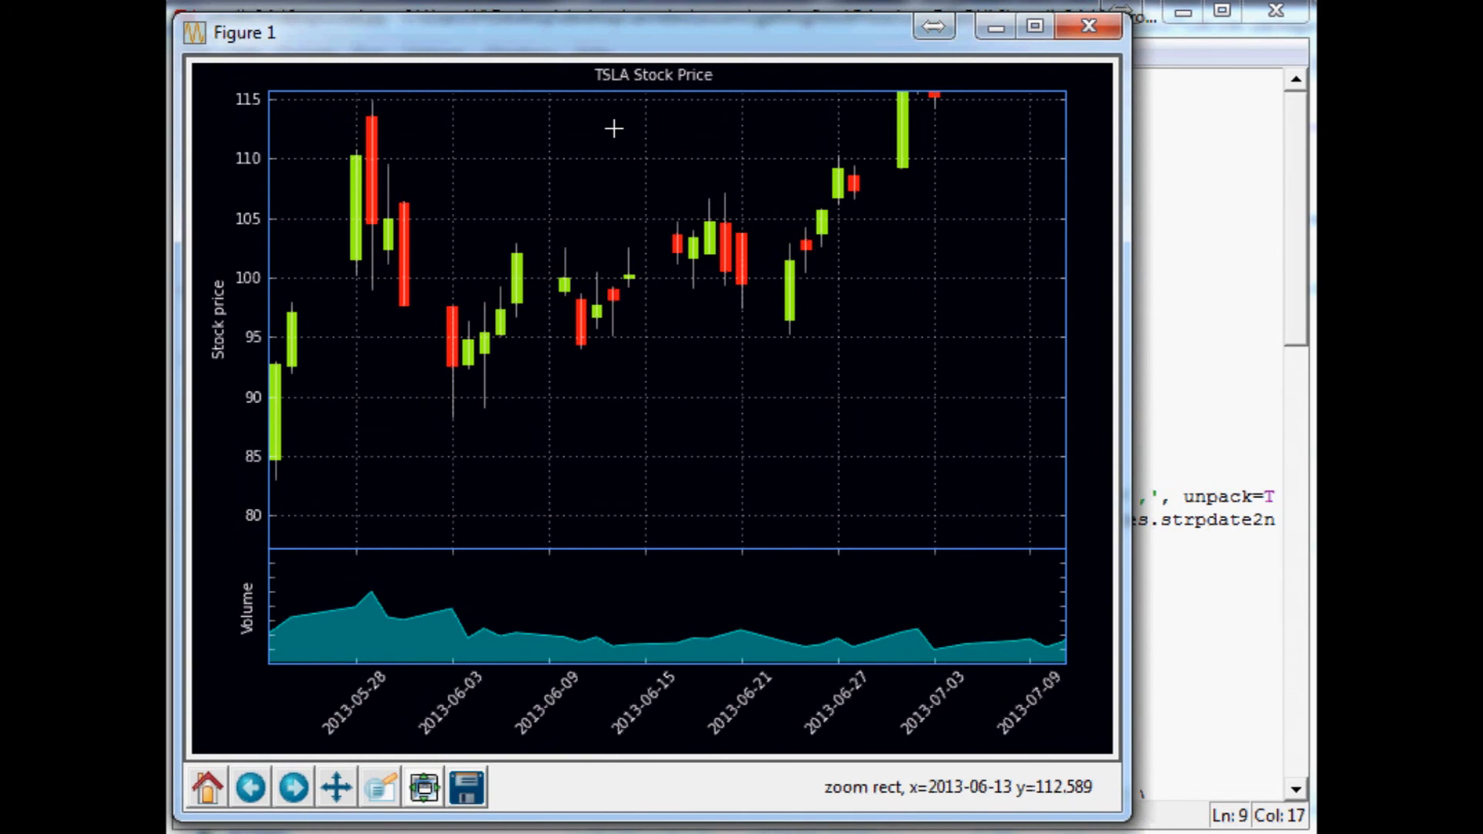
{"action": "mouse_move", "coordinate": [754, 547]}
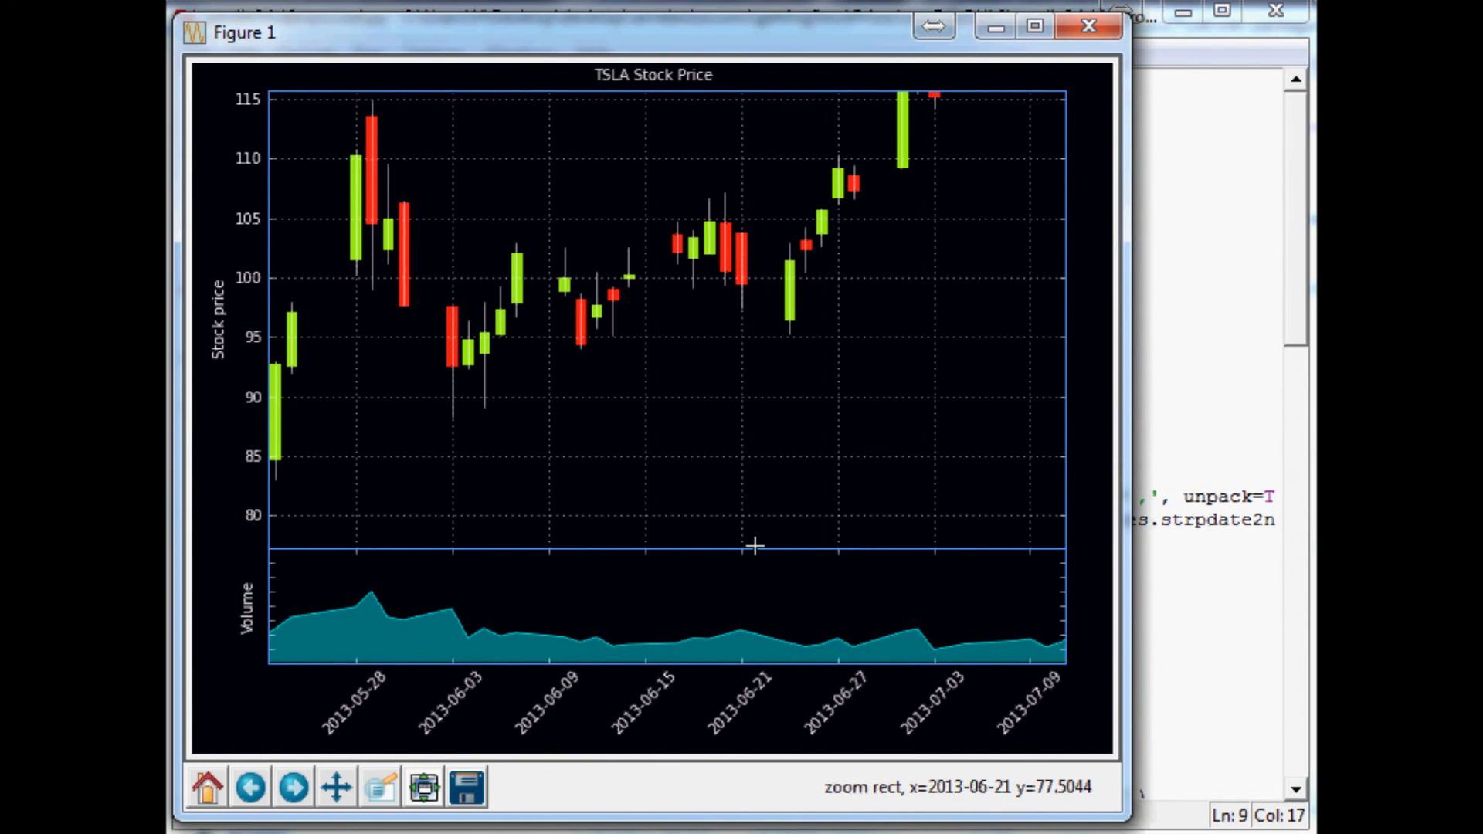
{"action": "mouse_move", "coordinate": [704, 358]}
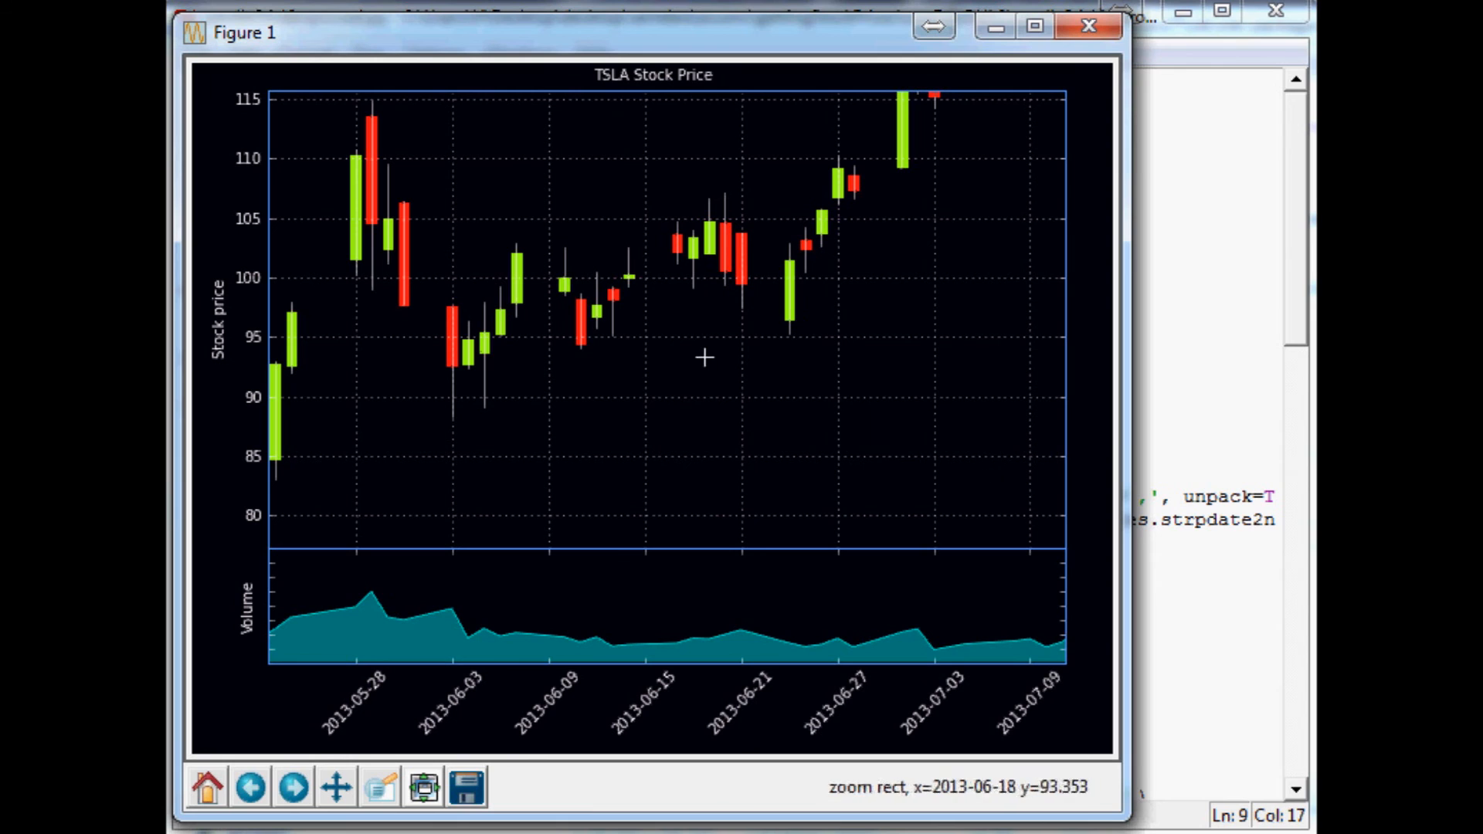
{"action": "mouse_move", "coordinate": [501, 394]}
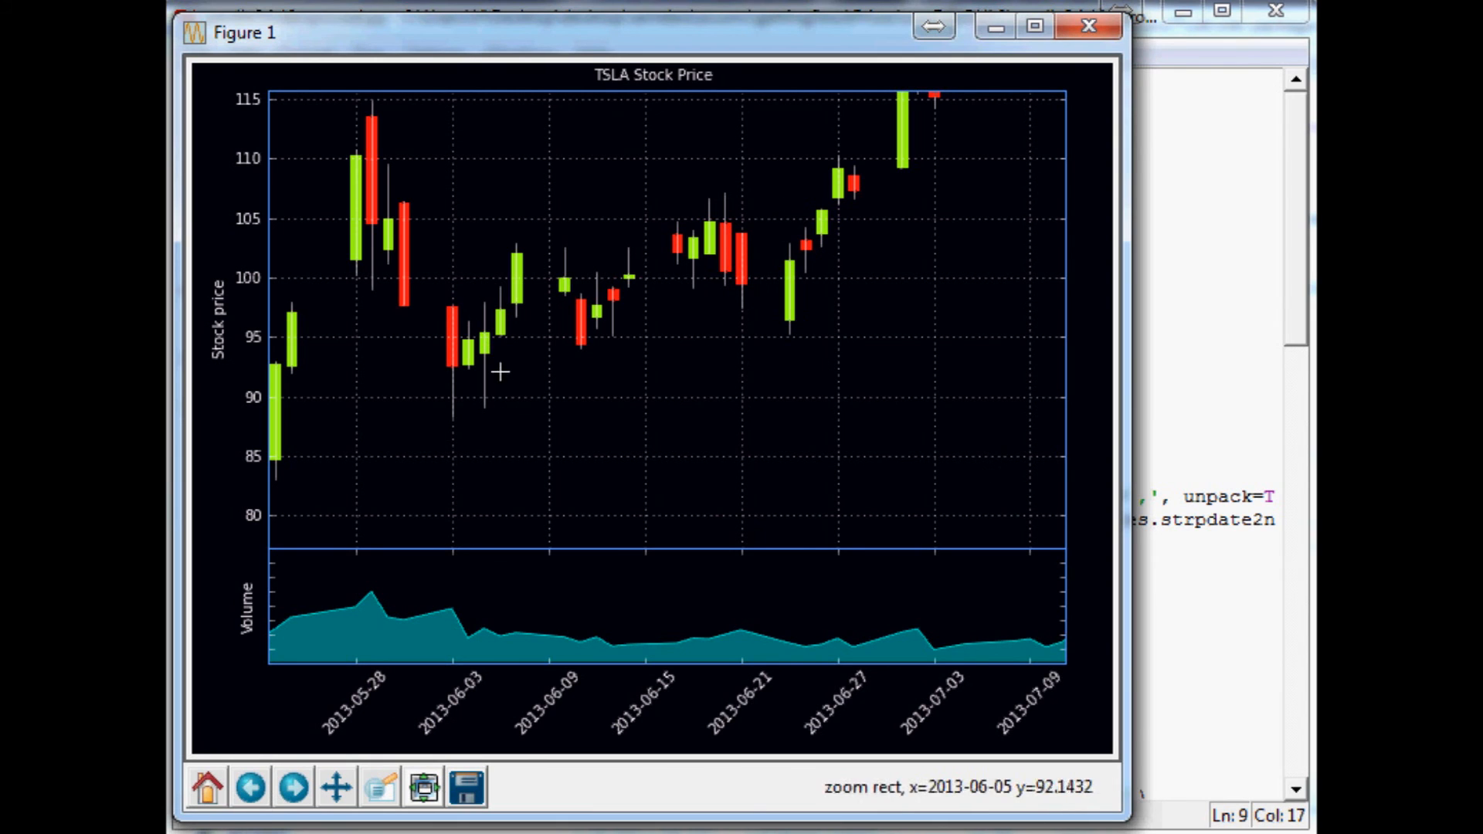
{"action": "mouse_move", "coordinate": [247, 794]}
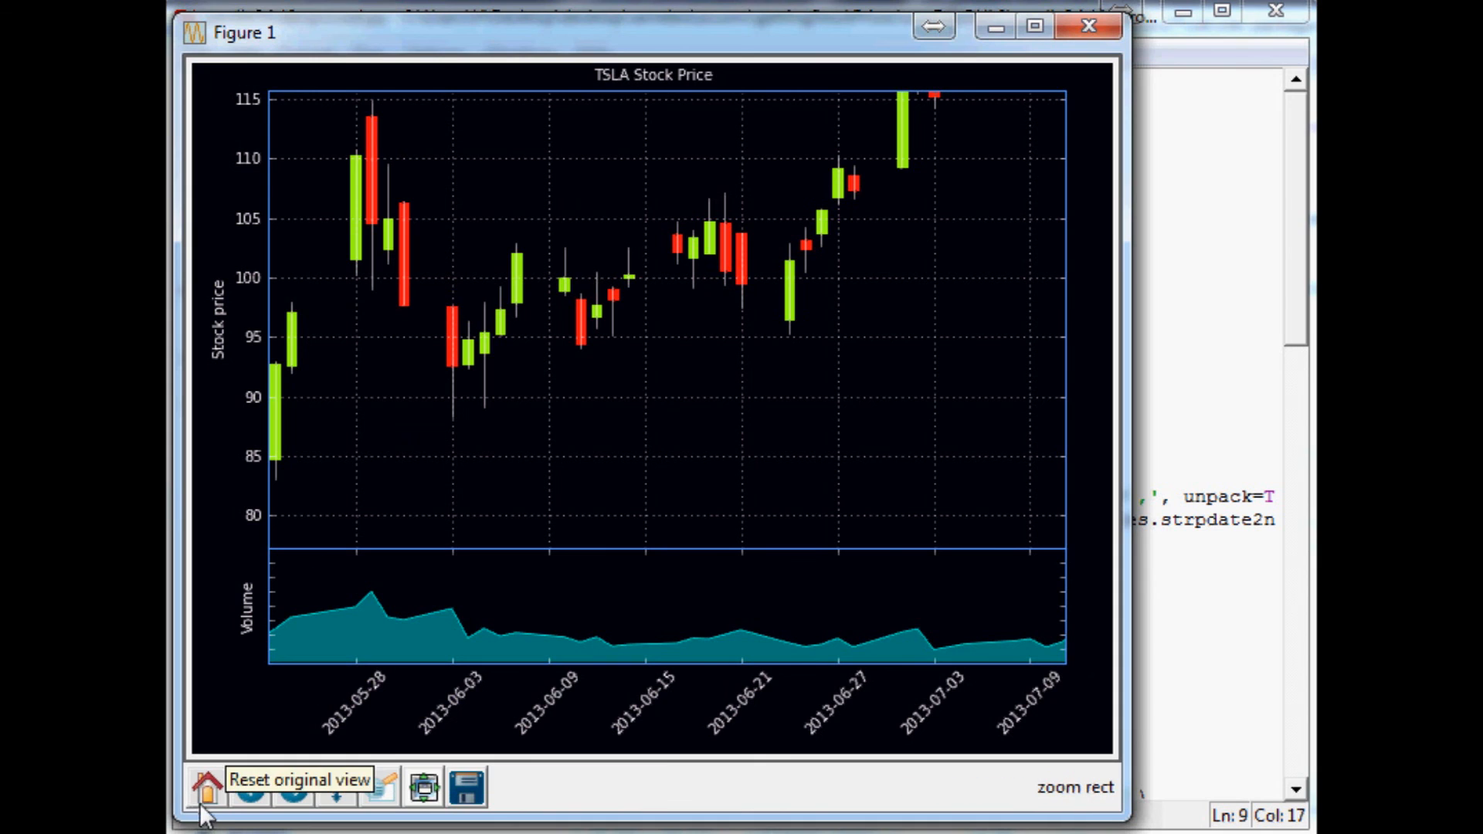
{"action": "left_click", "coordinate": [207, 786]}
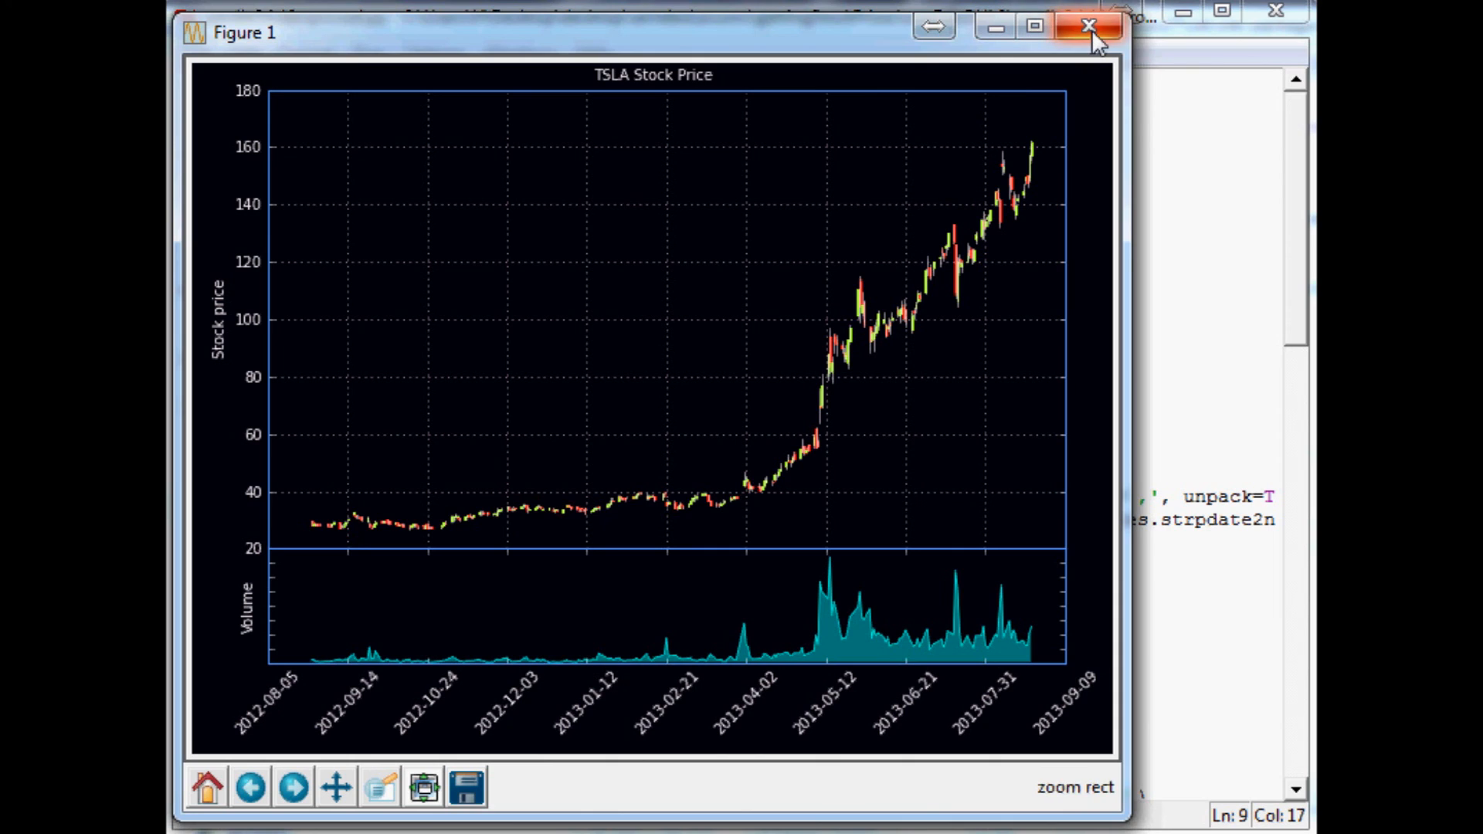
- Close the TSLA chart and return to finance.py's candlestick function in IDLE
{"action": "left_click", "coordinate": [1081, 24]}
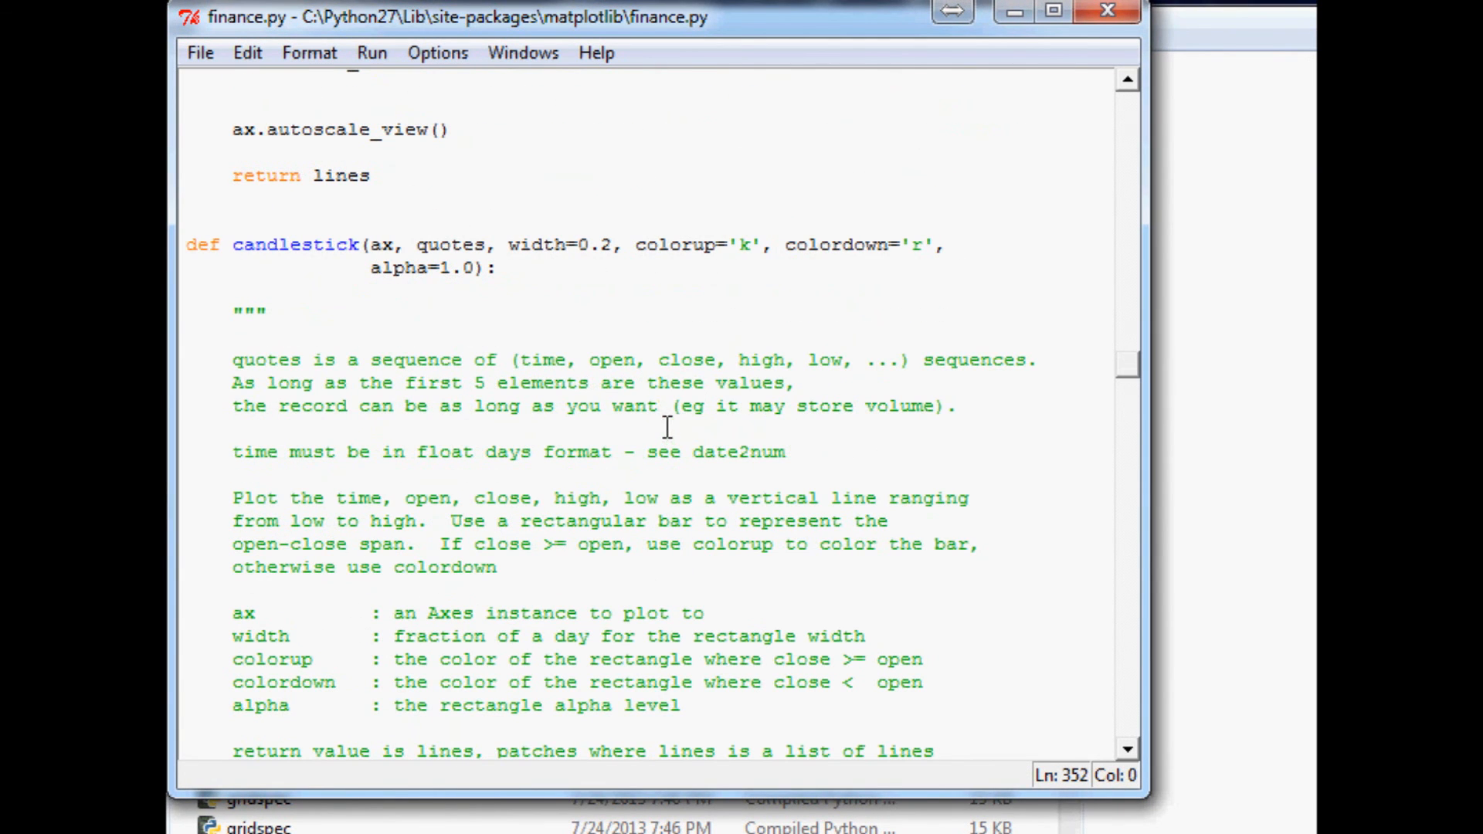
{"action": "mouse_move", "coordinate": [457, 275]}
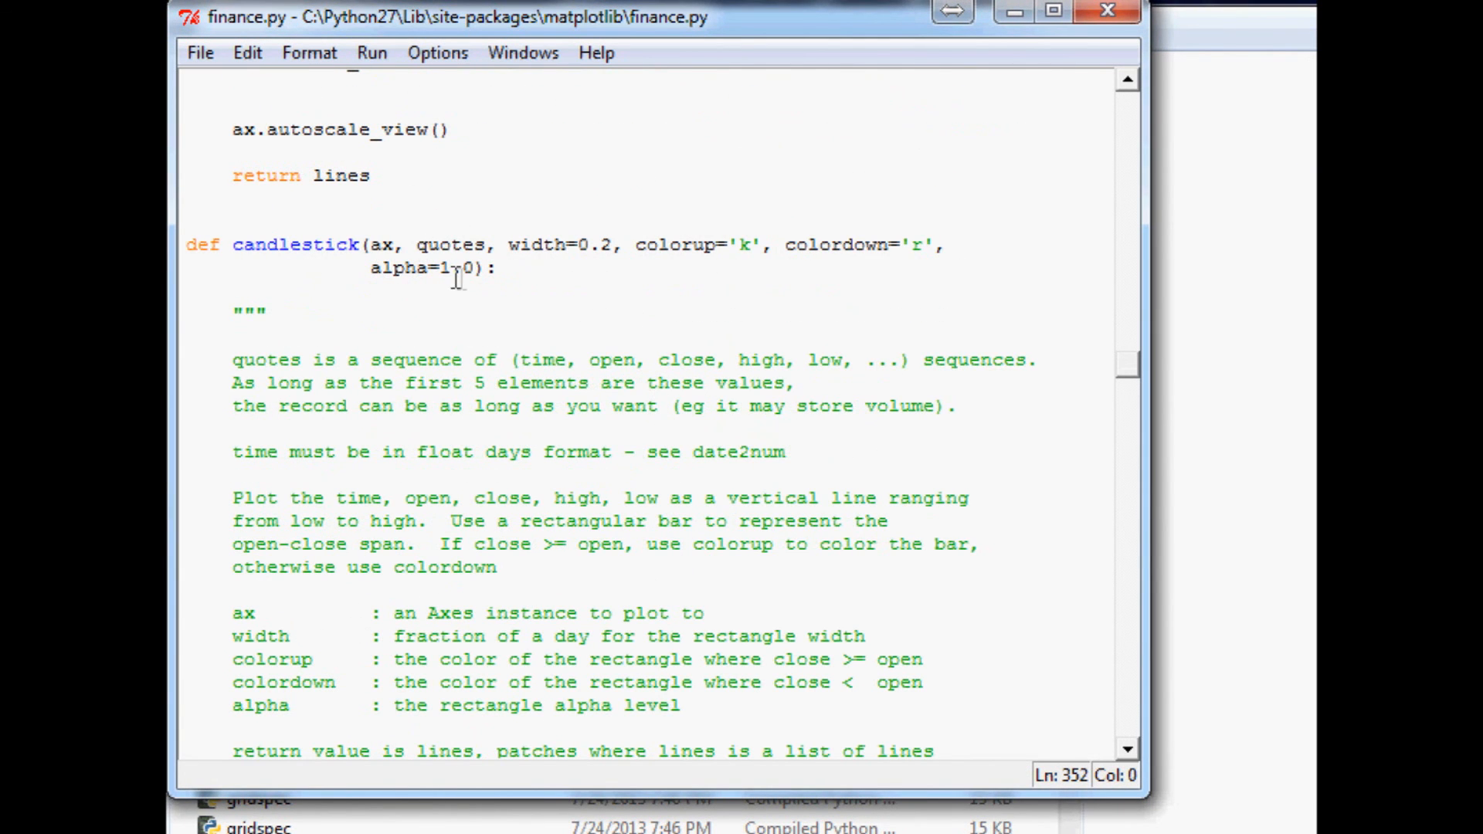